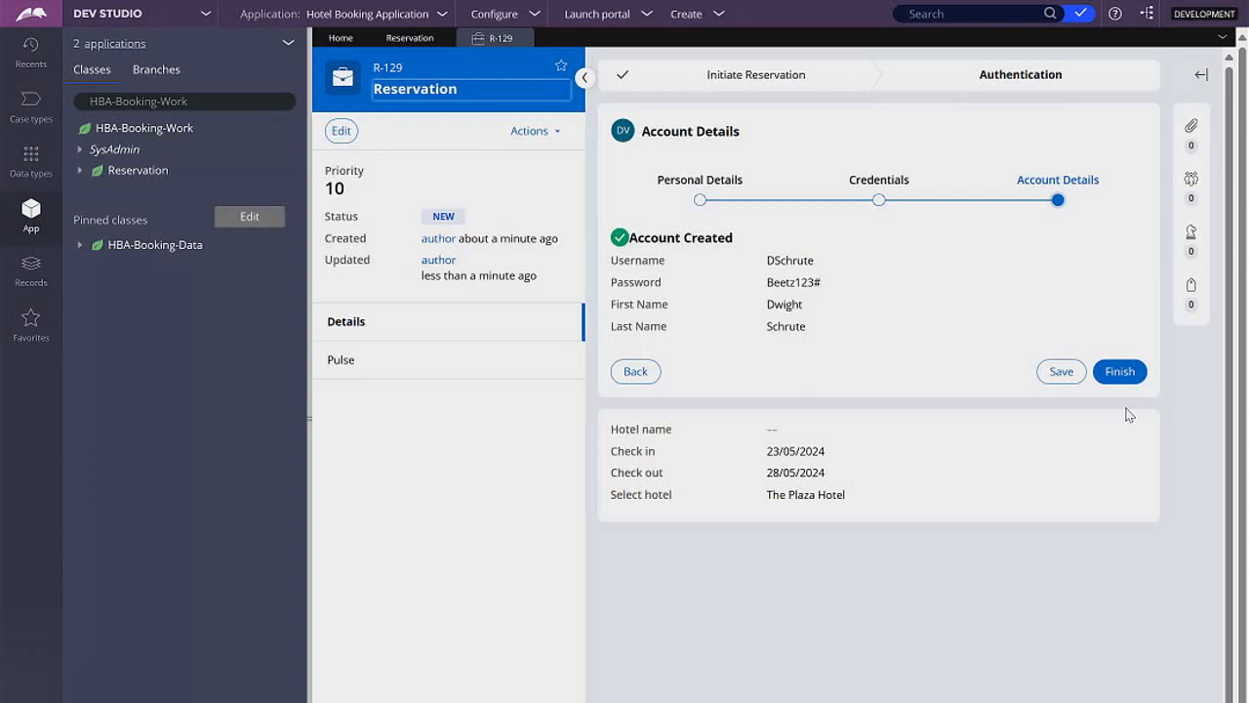
mouse_move(929, 213)
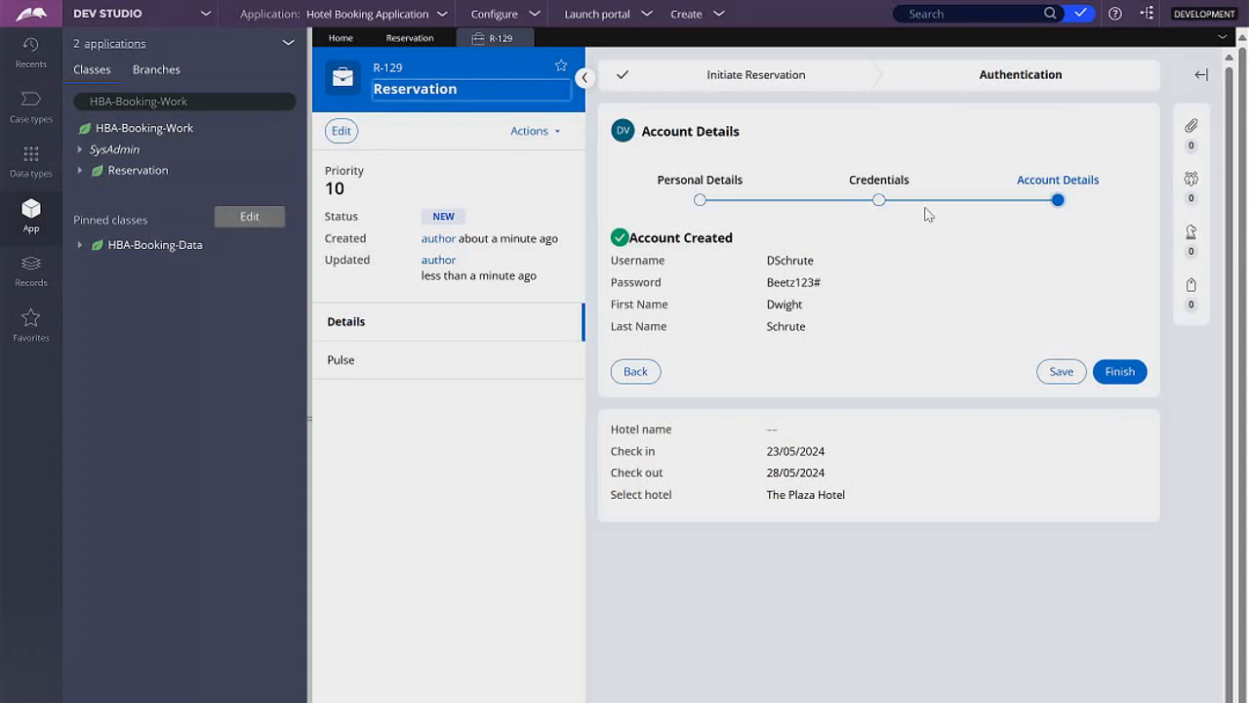
mouse_move(1031, 350)
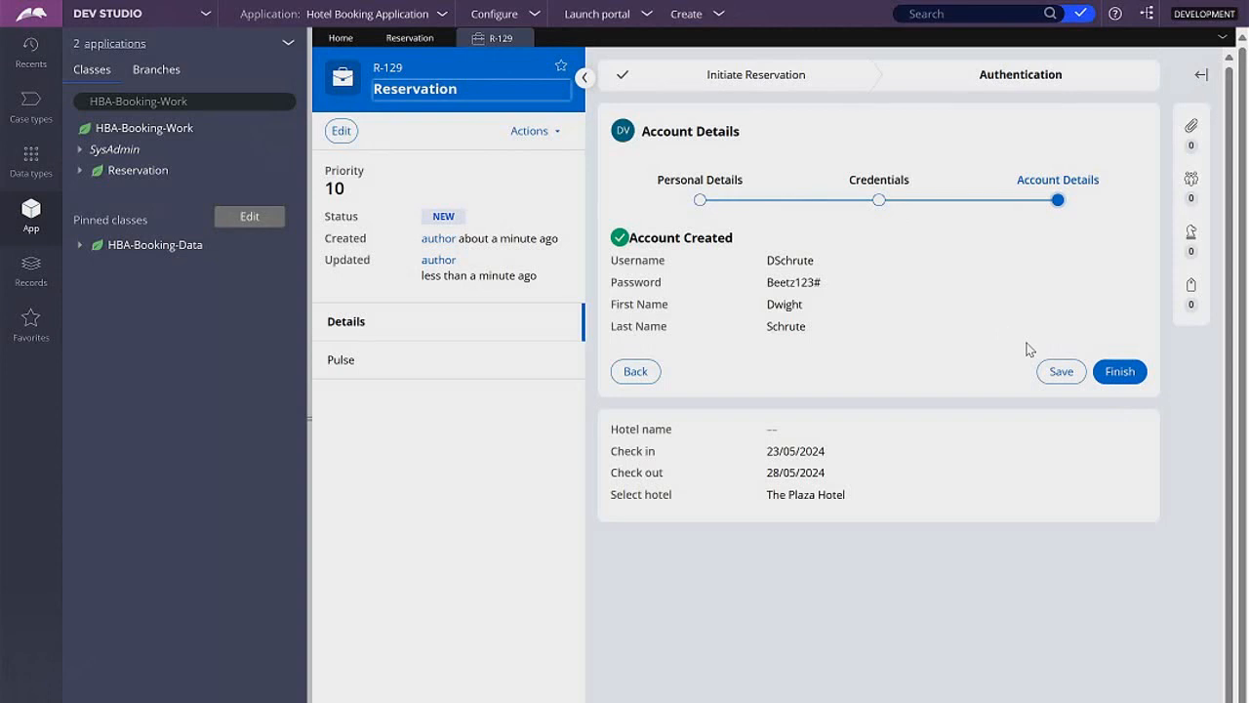
mouse_move(1008, 406)
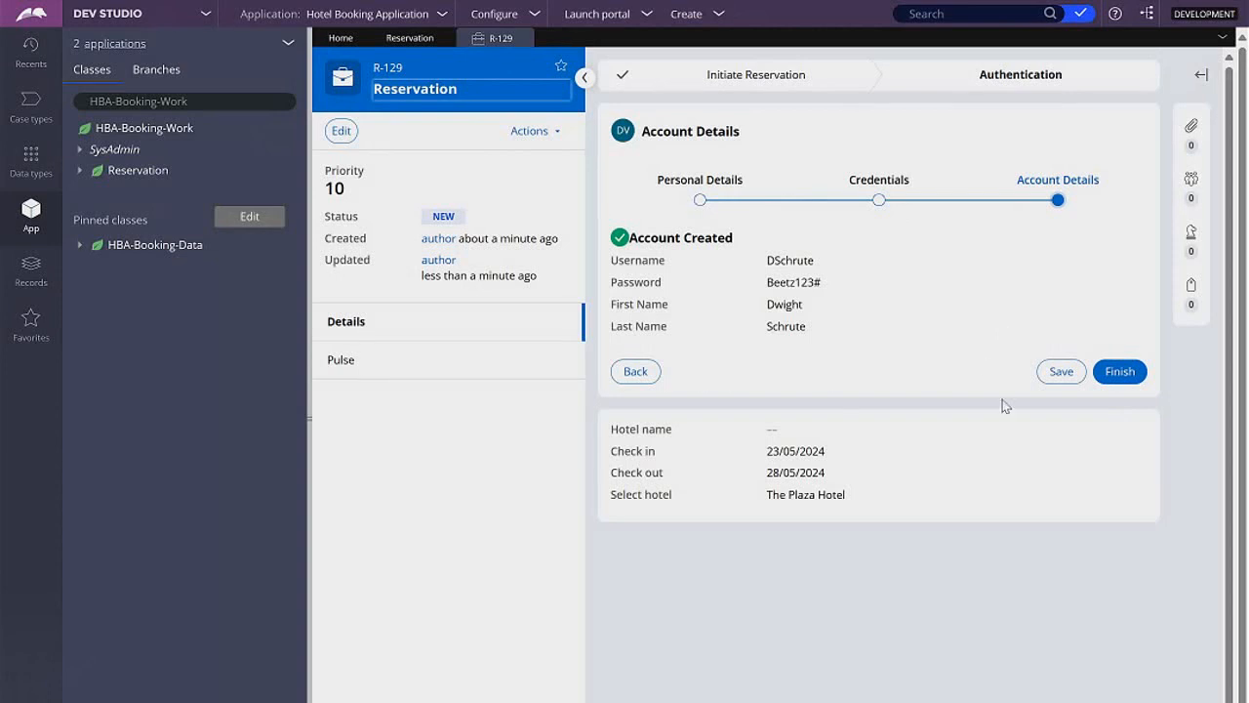
mouse_move(937, 351)
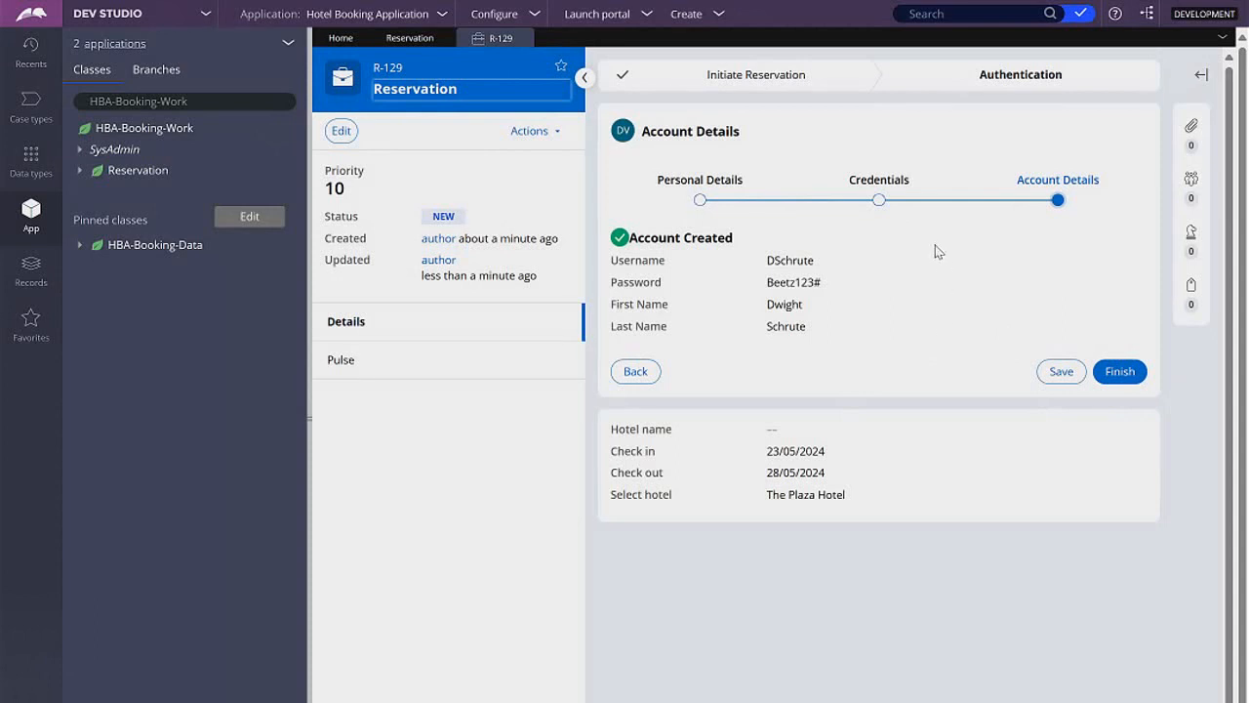
mouse_move(745, 185)
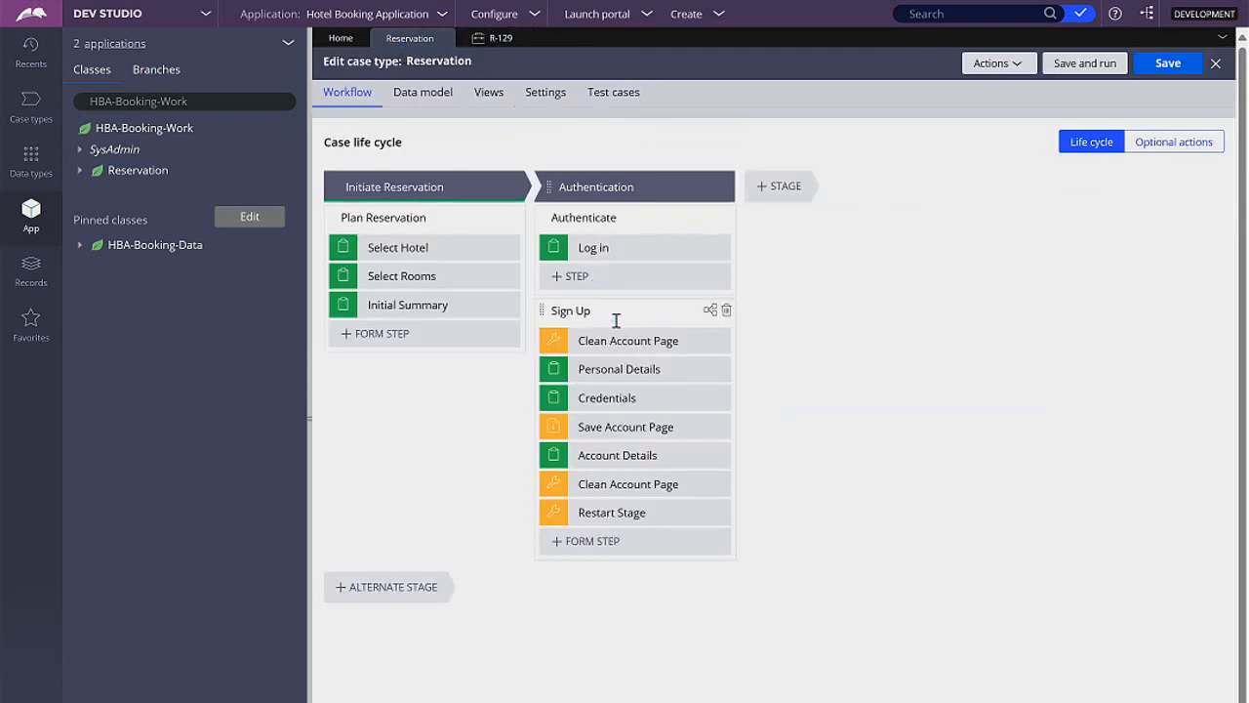
- Give the Sign Up step the Standard navigation template and reopen the R-129 case
left_click(570, 310)
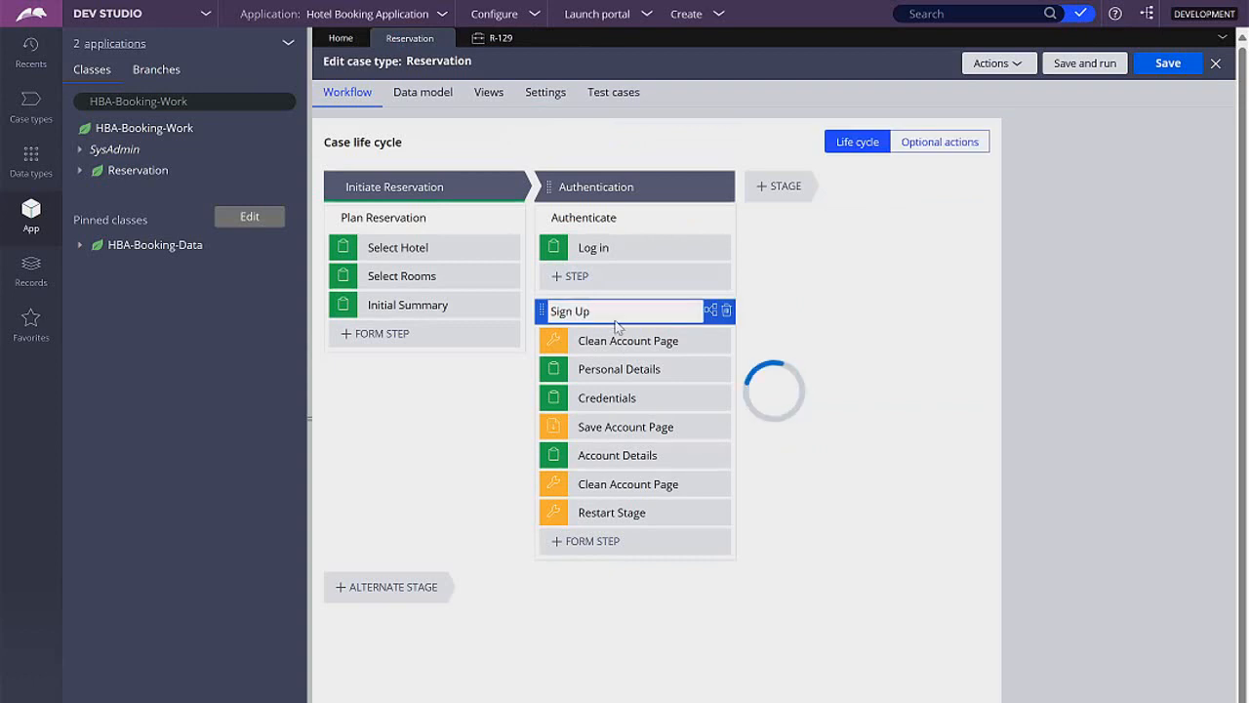
left_click(596, 310)
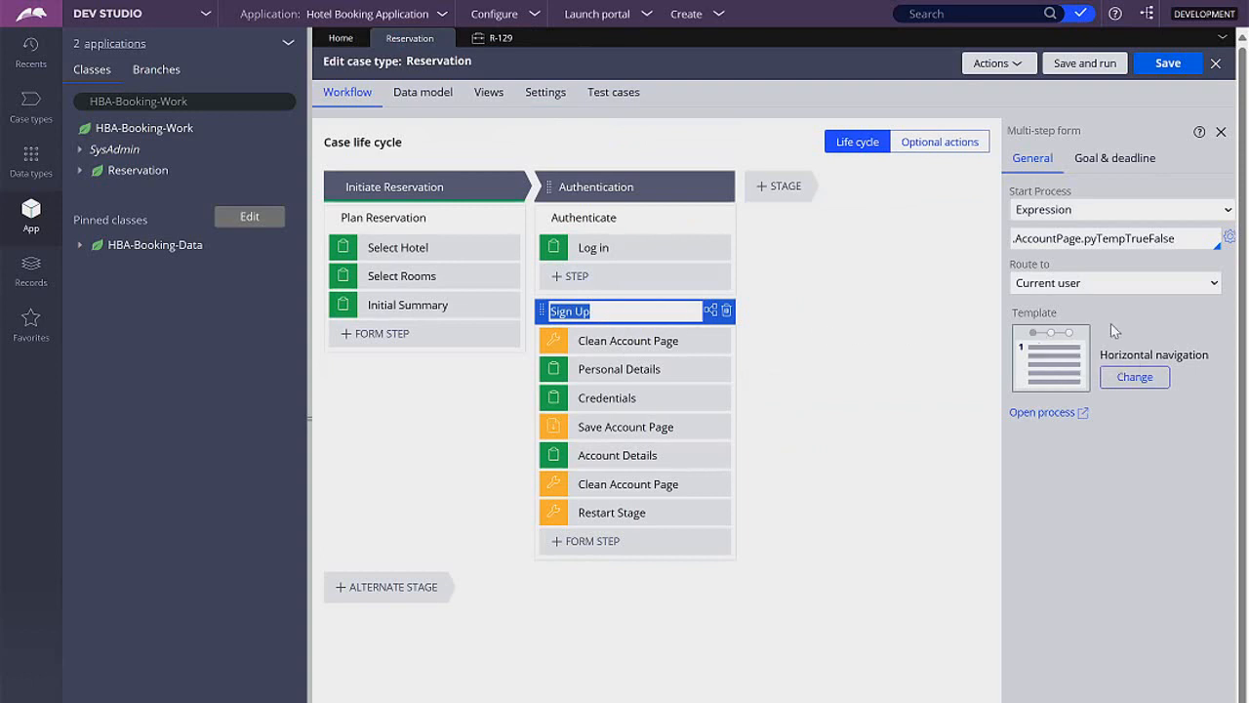
left_click(1134, 377)
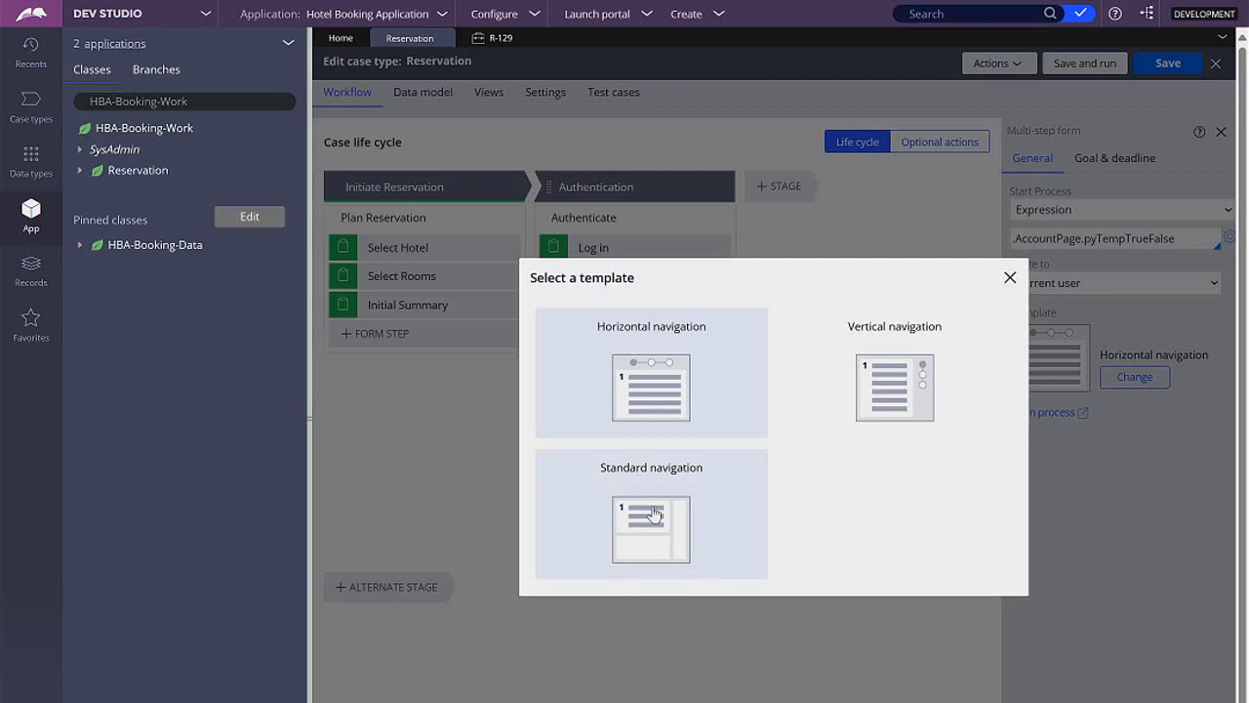
mouse_move(652, 519)
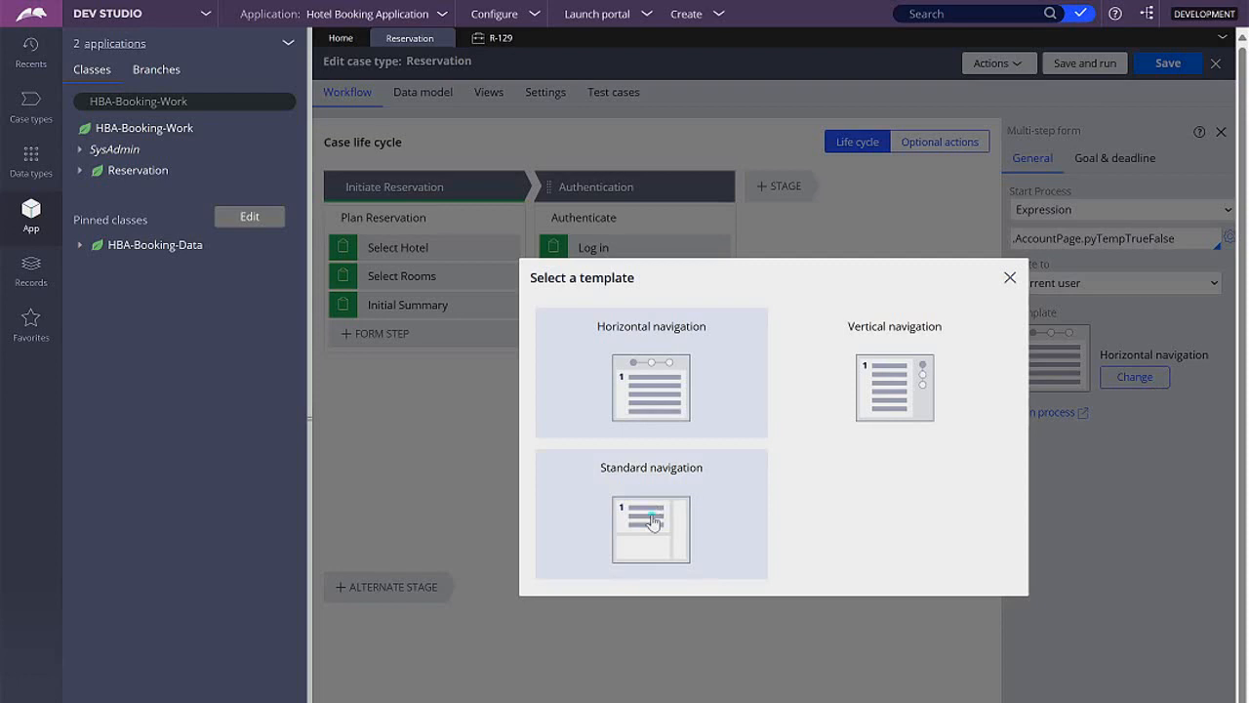
left_click(652, 531)
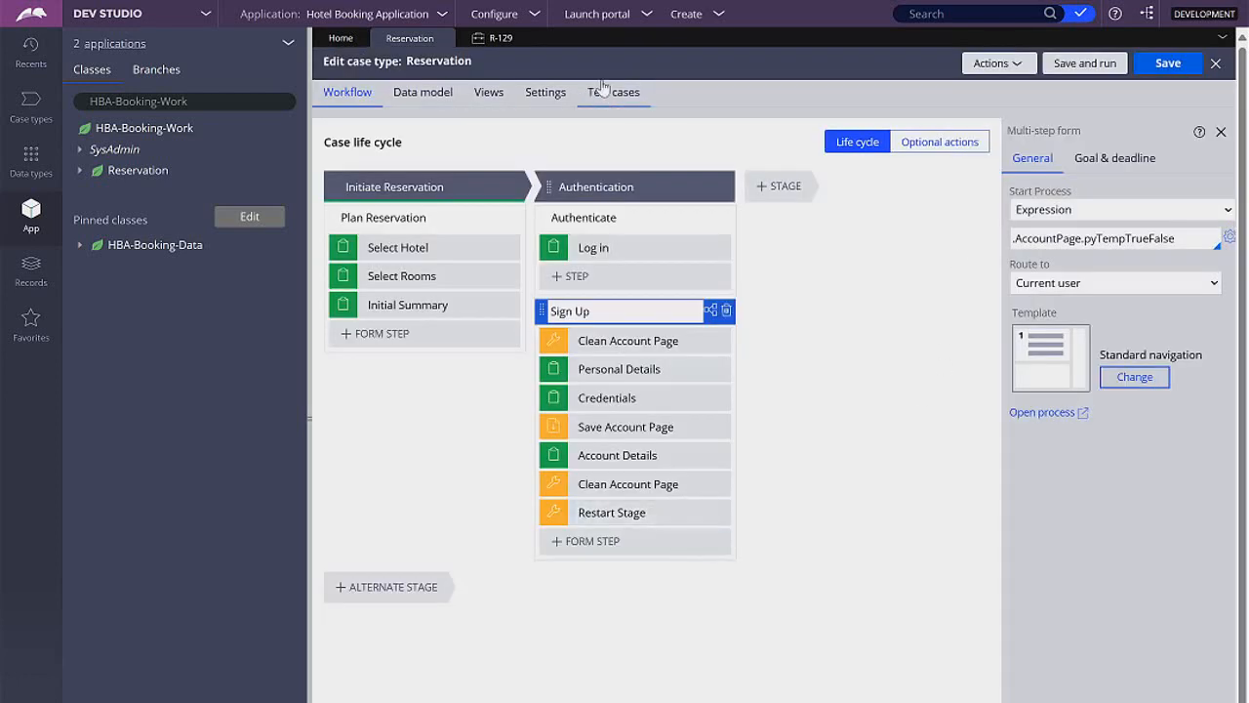
left_click(1167, 62)
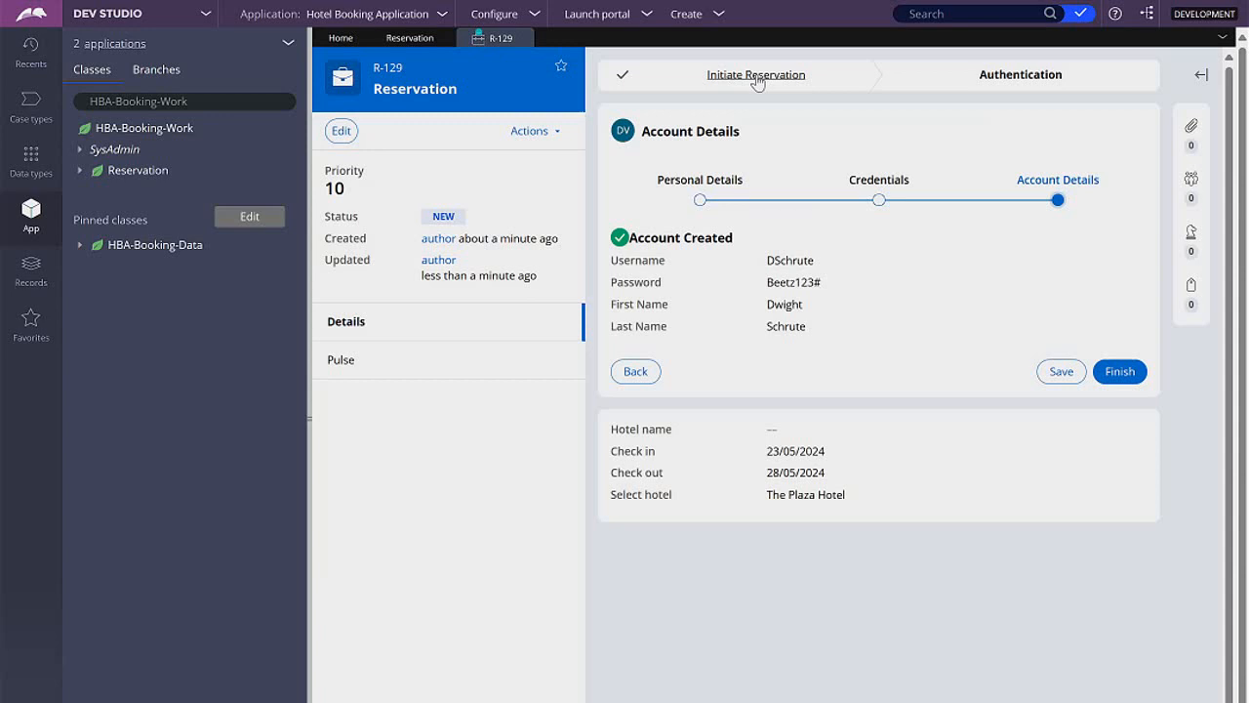
- Refresh the R-129 case and go into the Sign Up flow definition
left_click(531, 131)
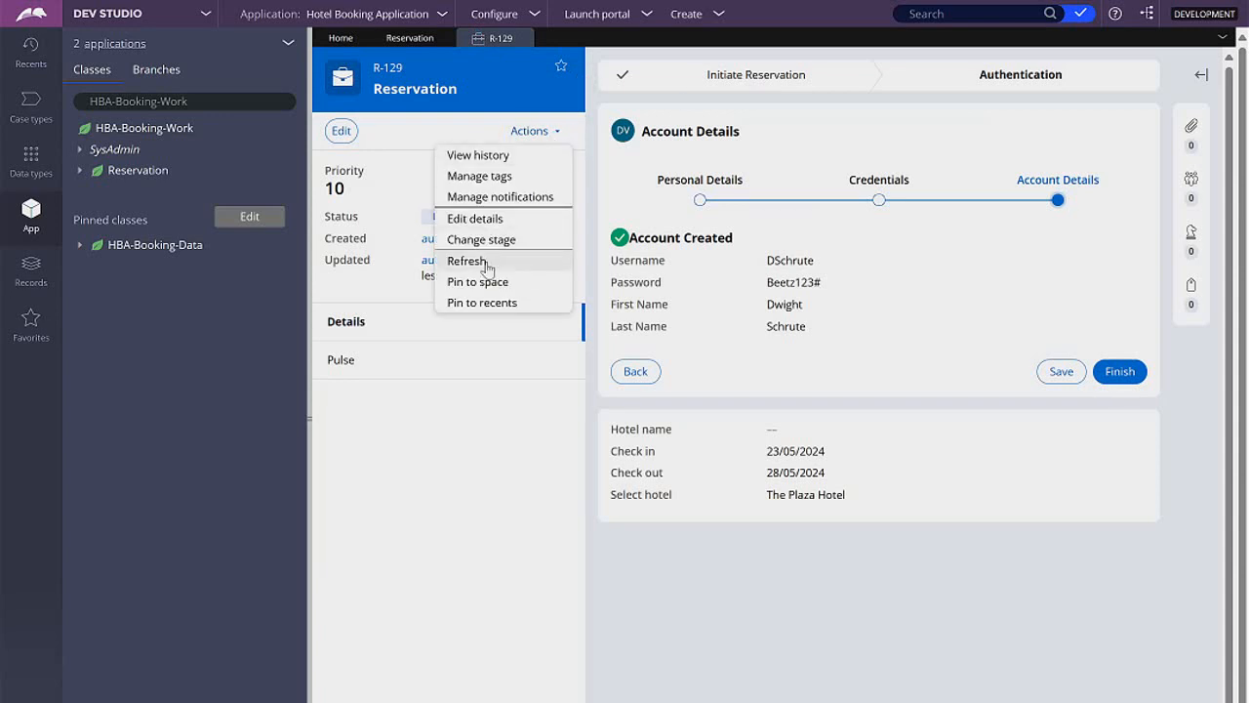
left_click(467, 261)
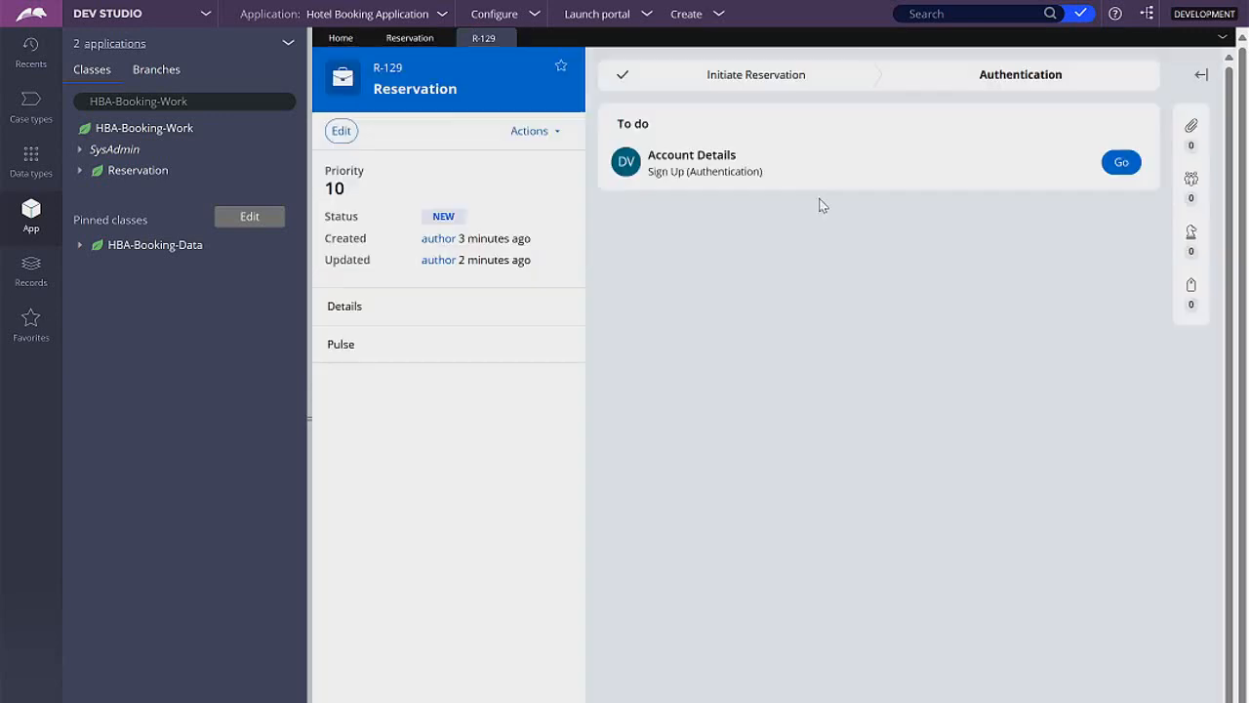
left_click(1121, 162)
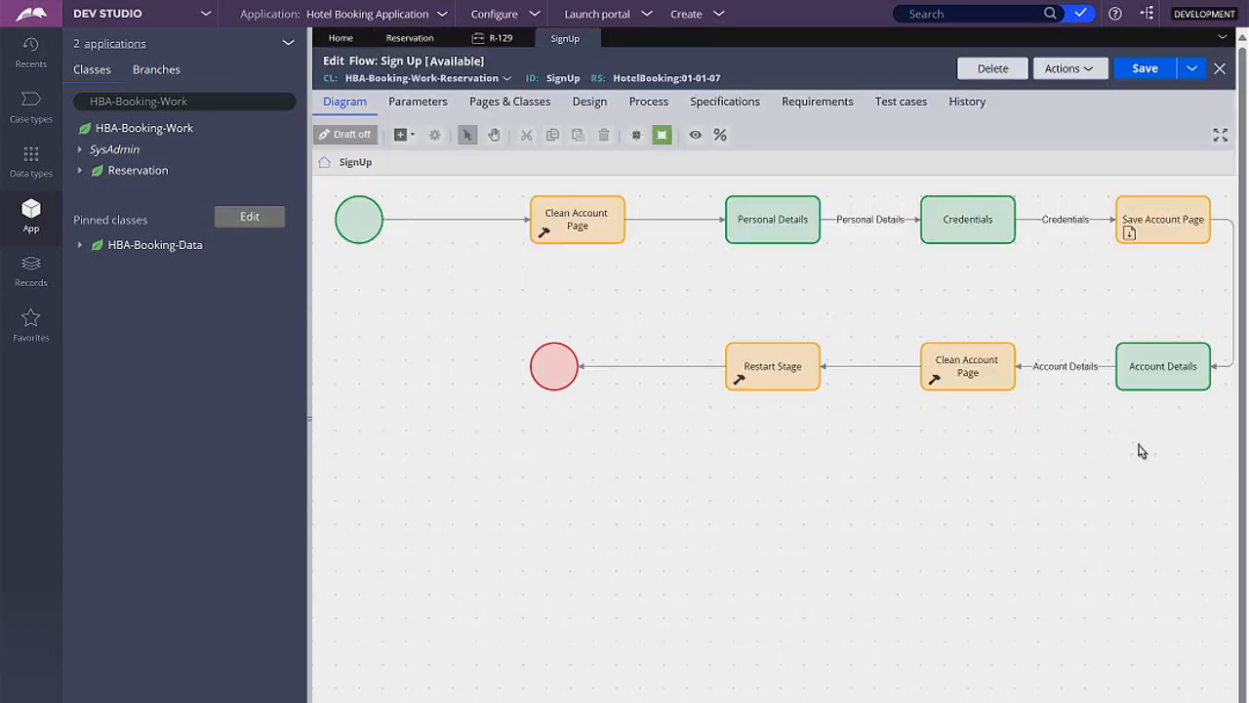
- Inspect the Account Details flow action's layout settings and return to the running case
right_click(1163, 367)
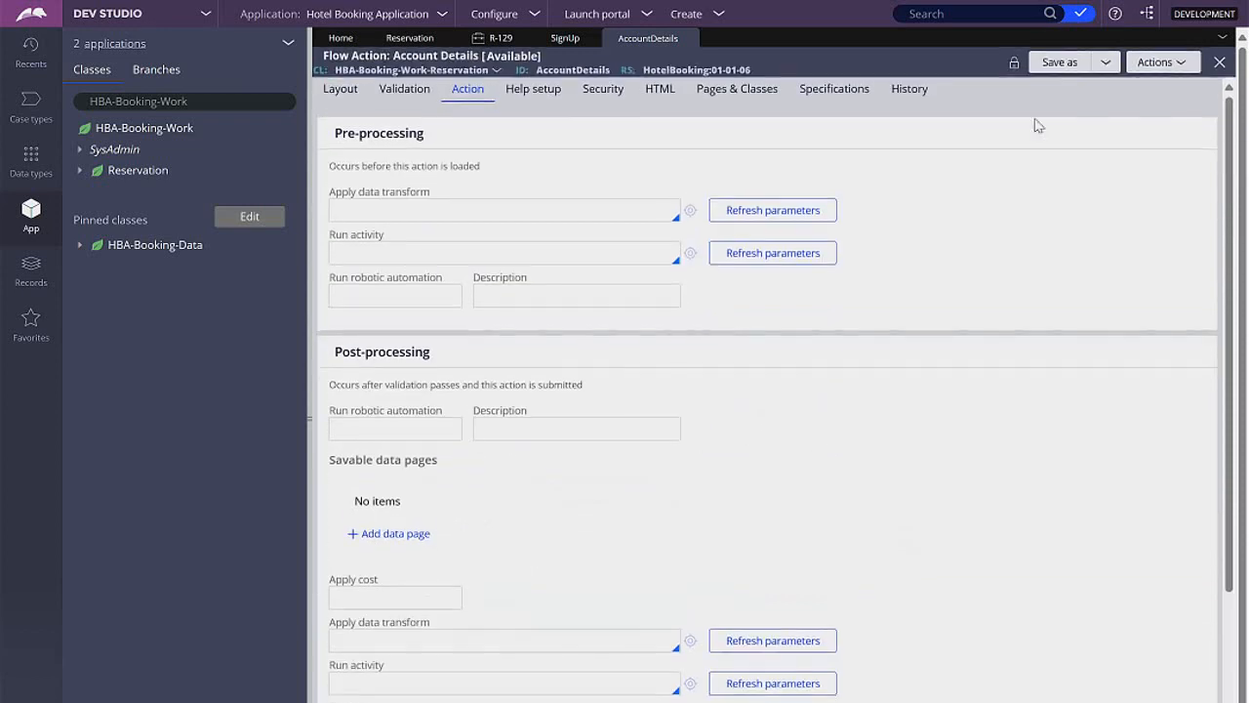
left_click(340, 90)
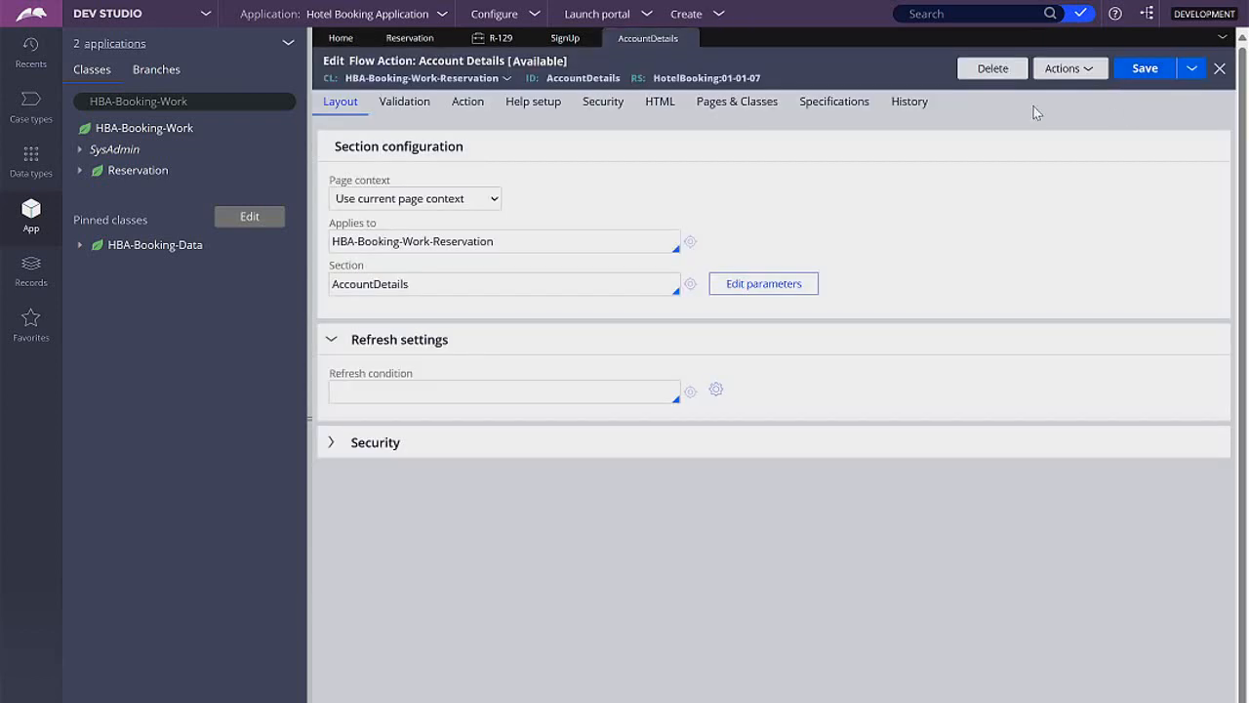
left_click(500, 39)
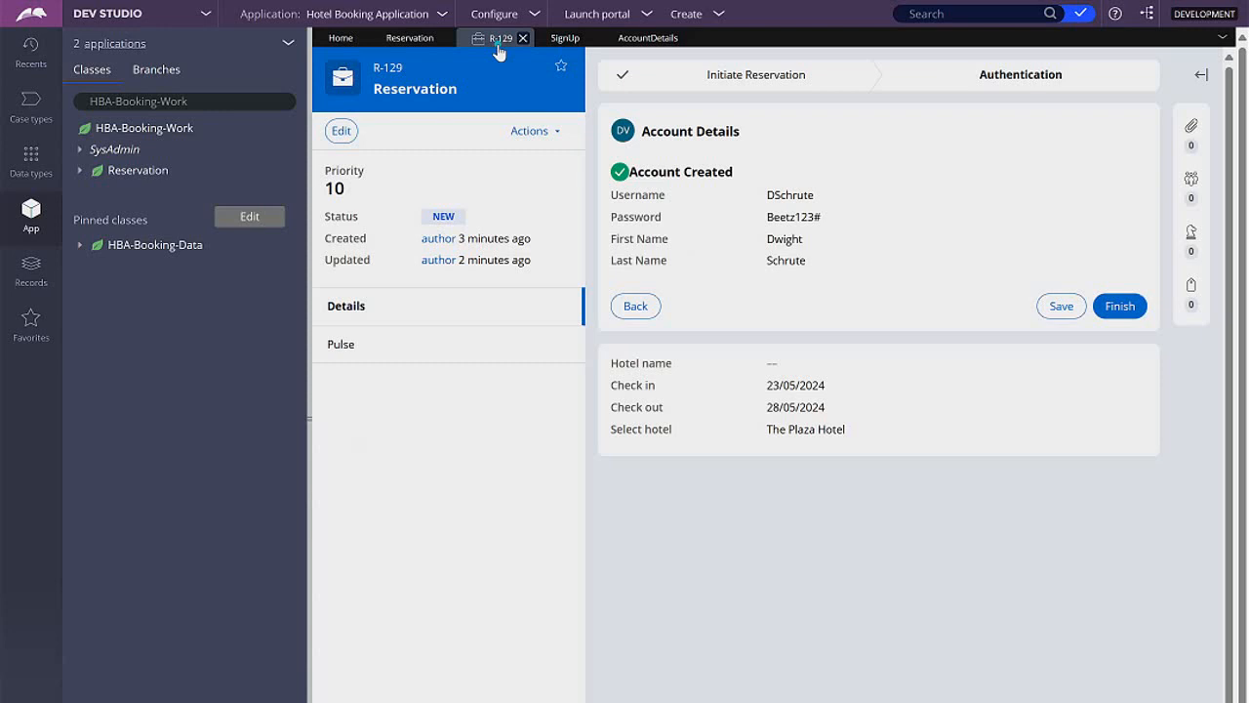
- Insert a Button element into the Account Details section below the embedded section
left_click(531, 131)
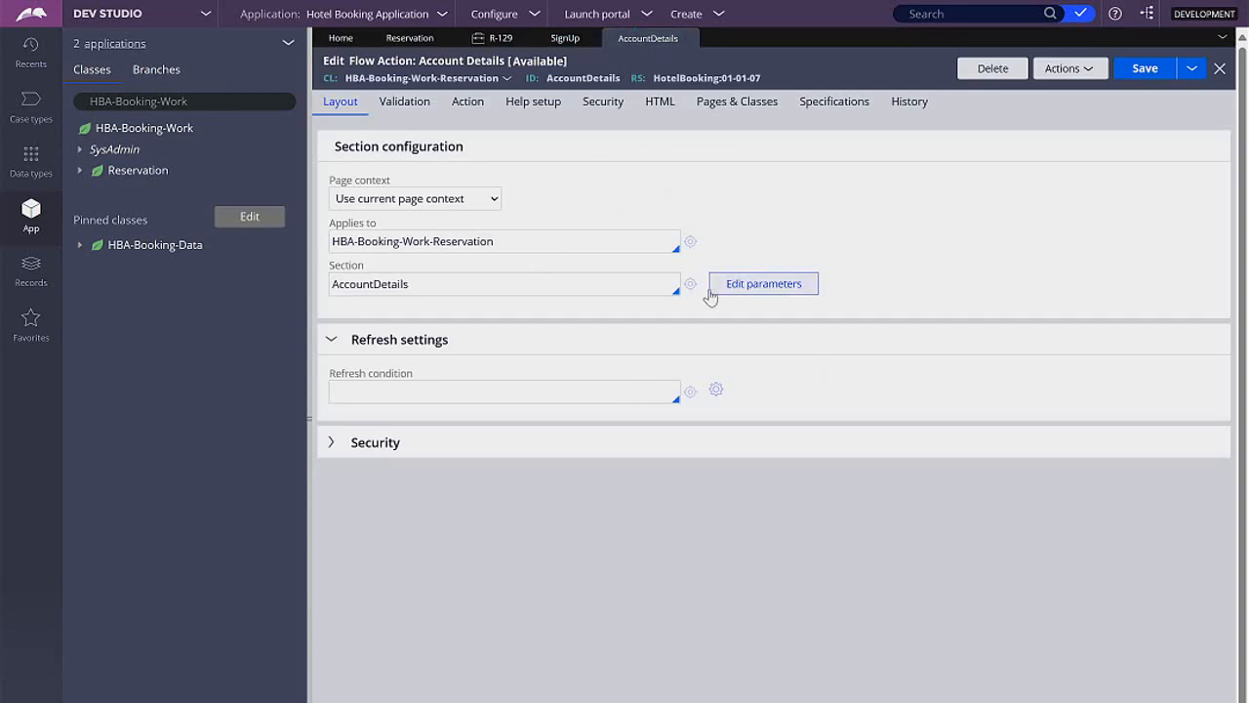
left_click(764, 283)
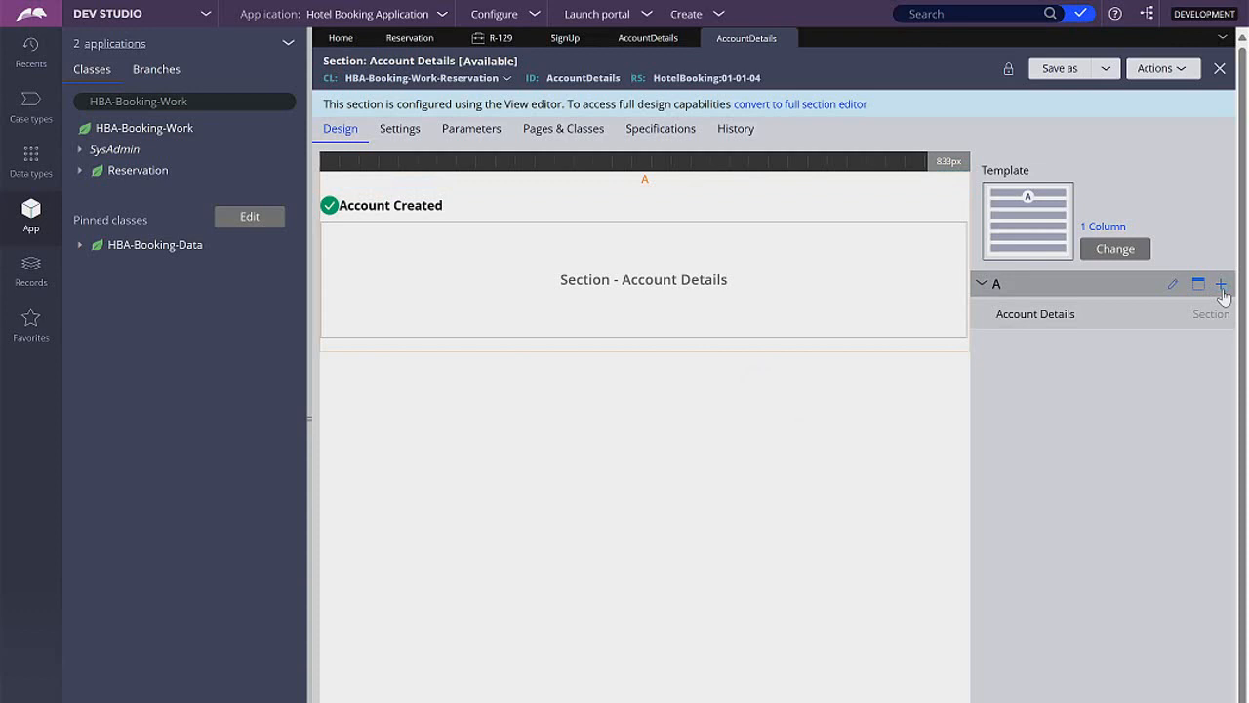
left_click(1220, 285)
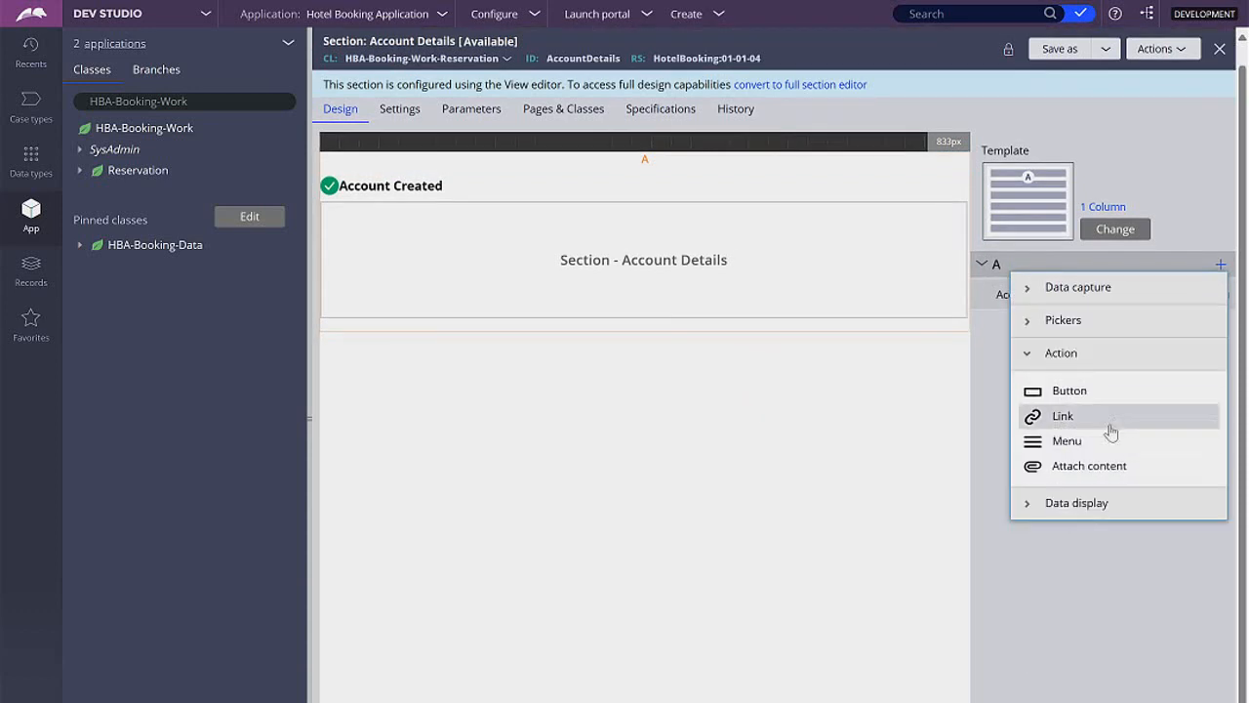
left_click(1069, 390)
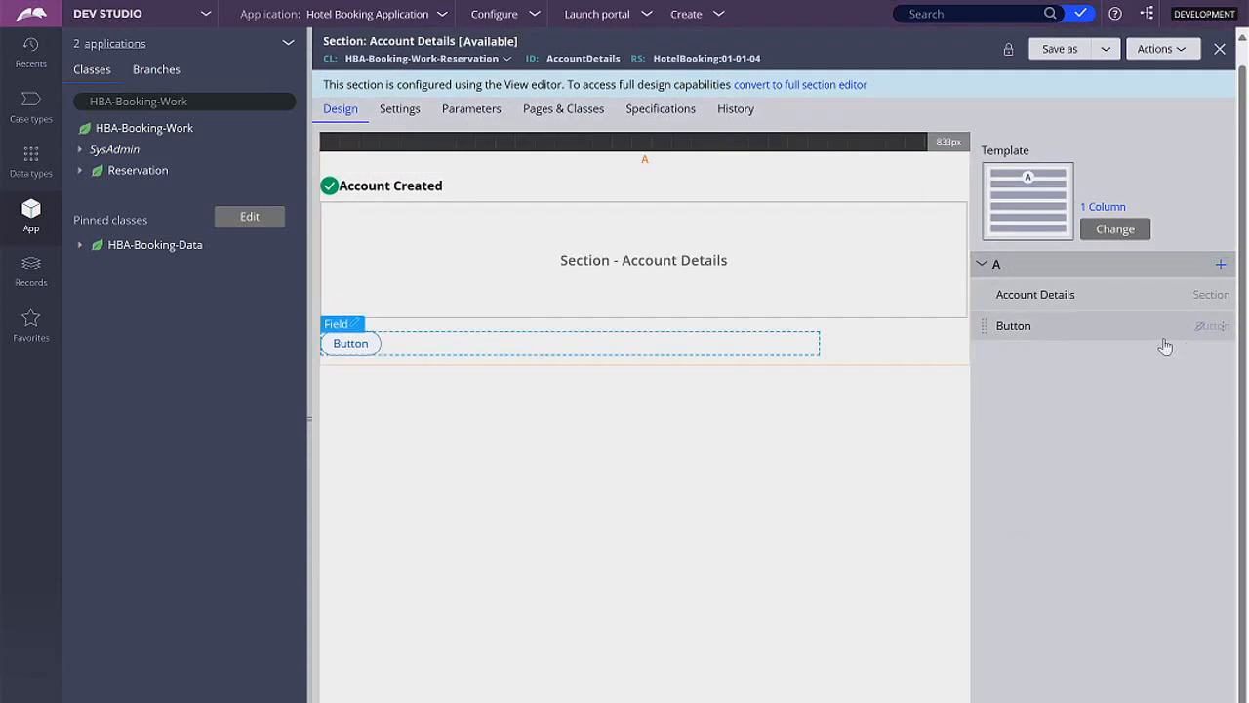
- Label the new button 'Return to login' and go to its action settings
left_click(1013, 324)
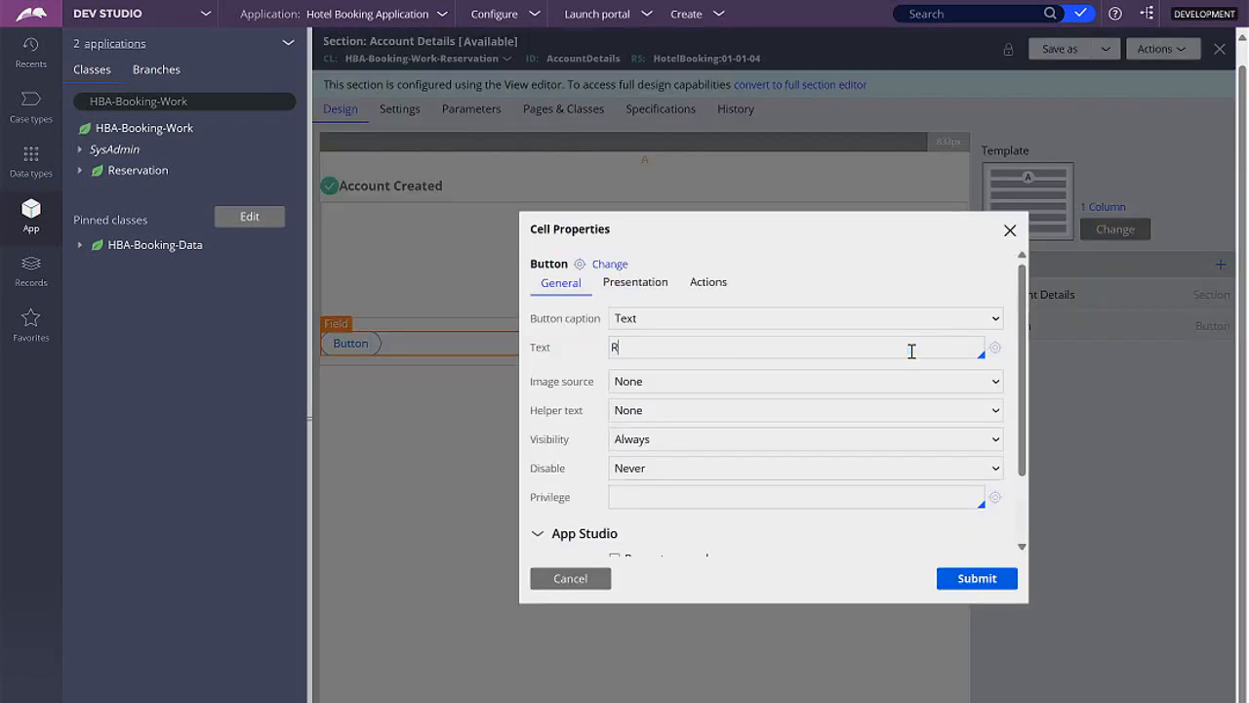
type("Return to login")
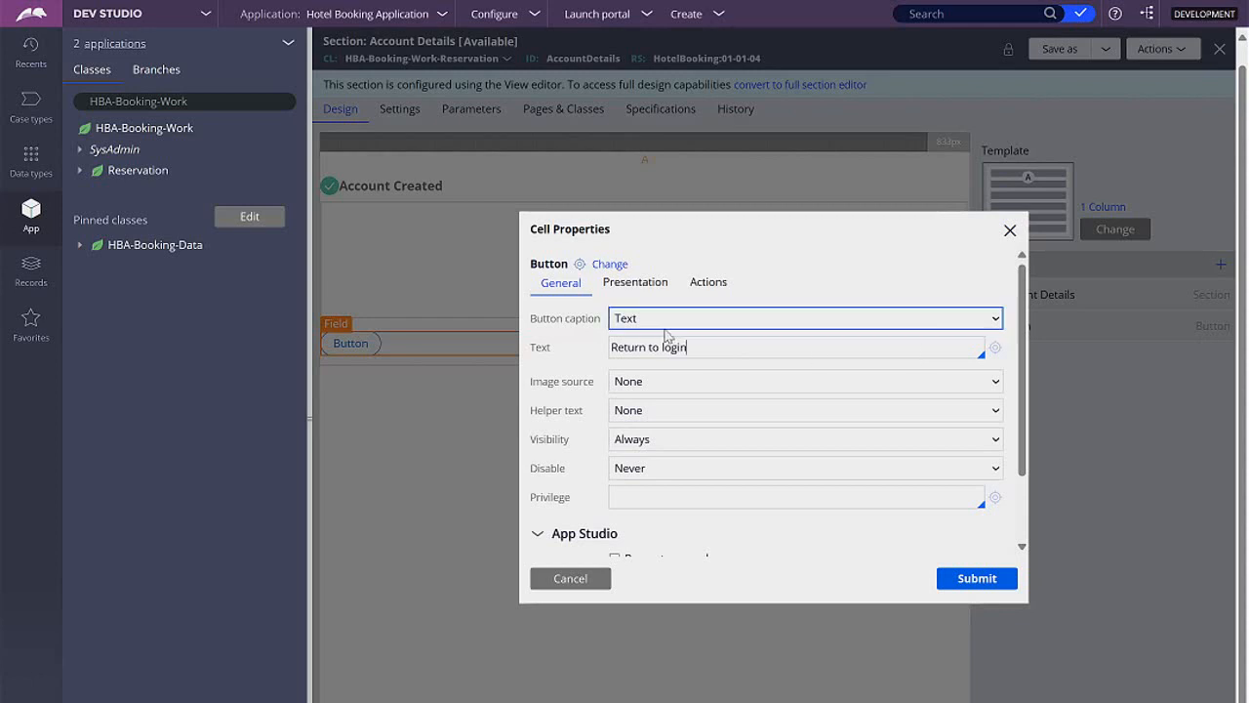
left_click(634, 281)
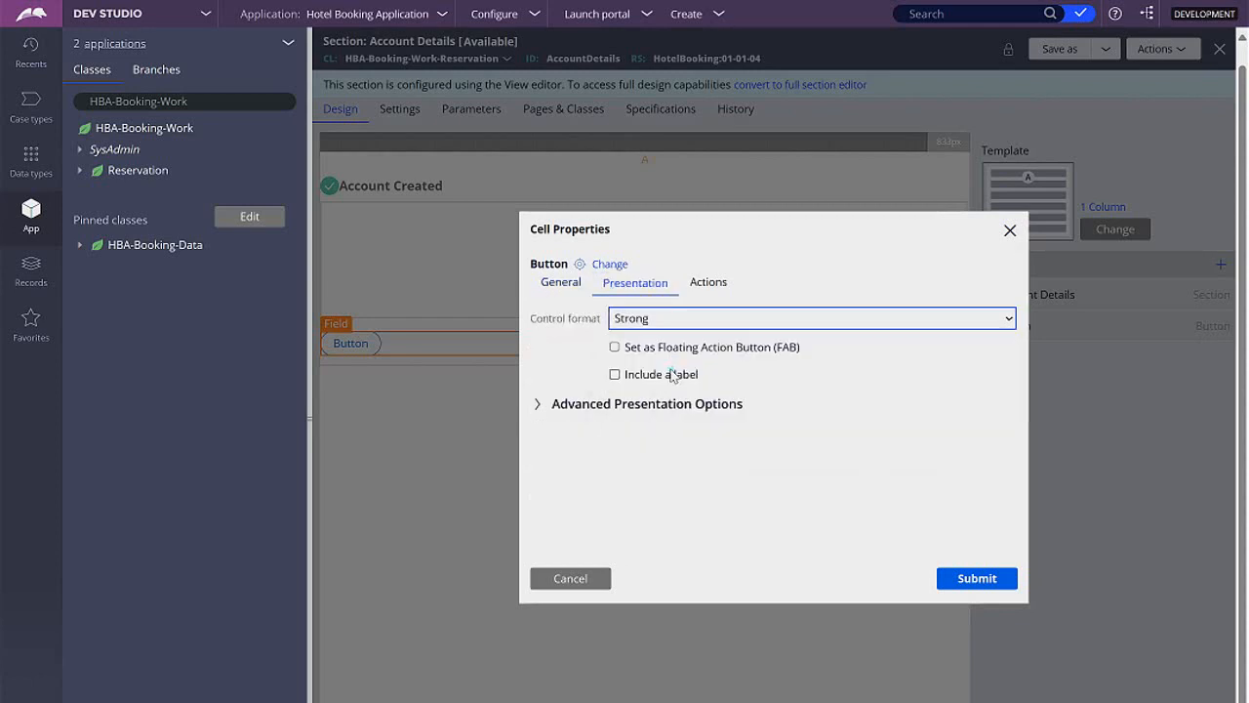
left_click(701, 282)
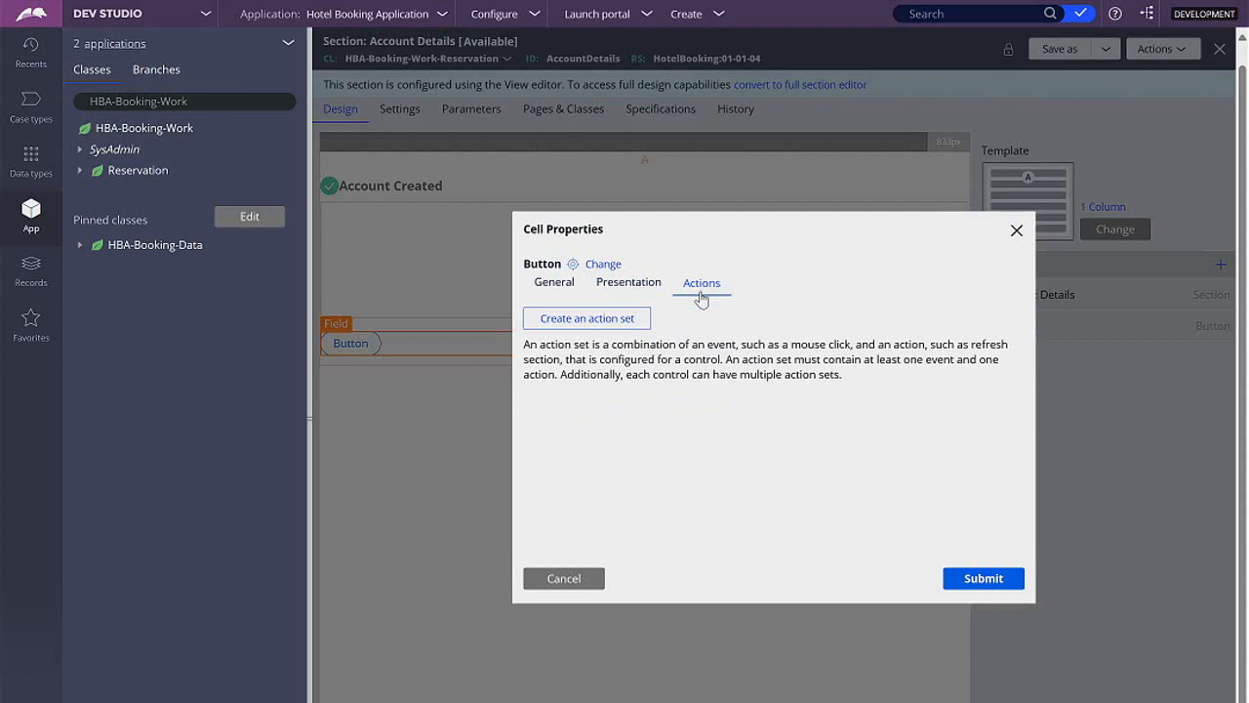
mouse_move(703, 297)
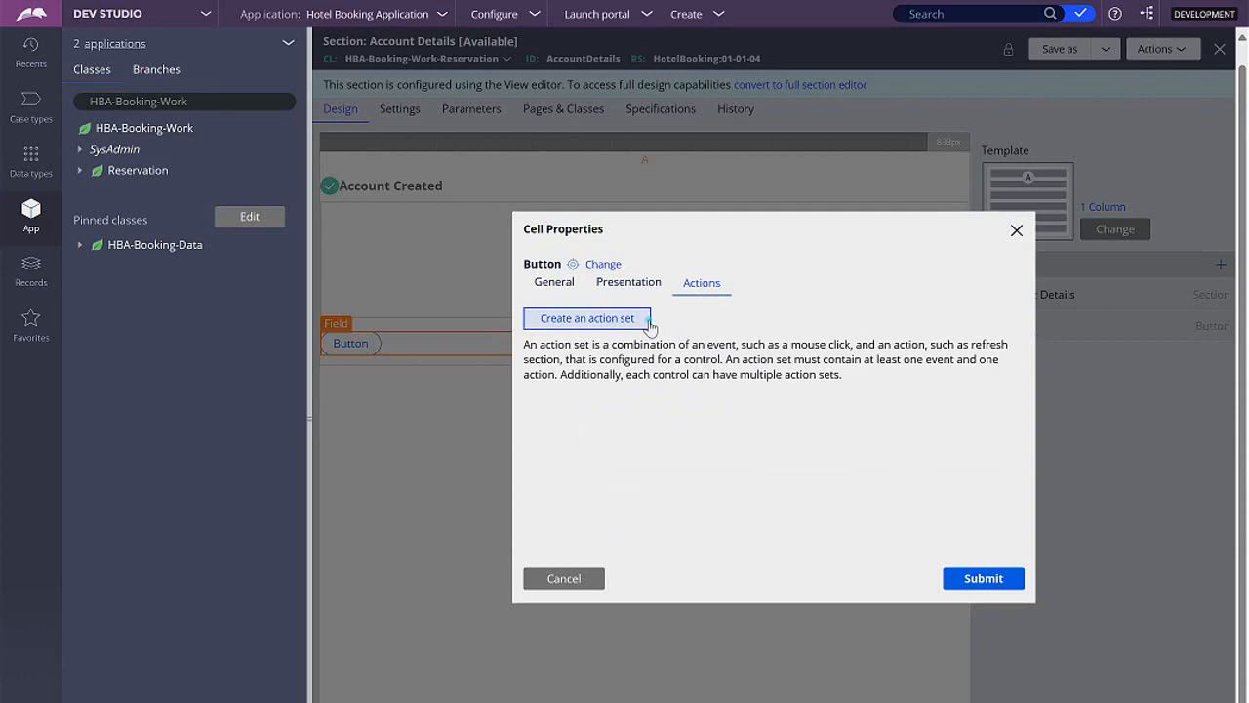
- Add a Click event action set that runs Finish Assignment and submit the cell properties
left_click(586, 318)
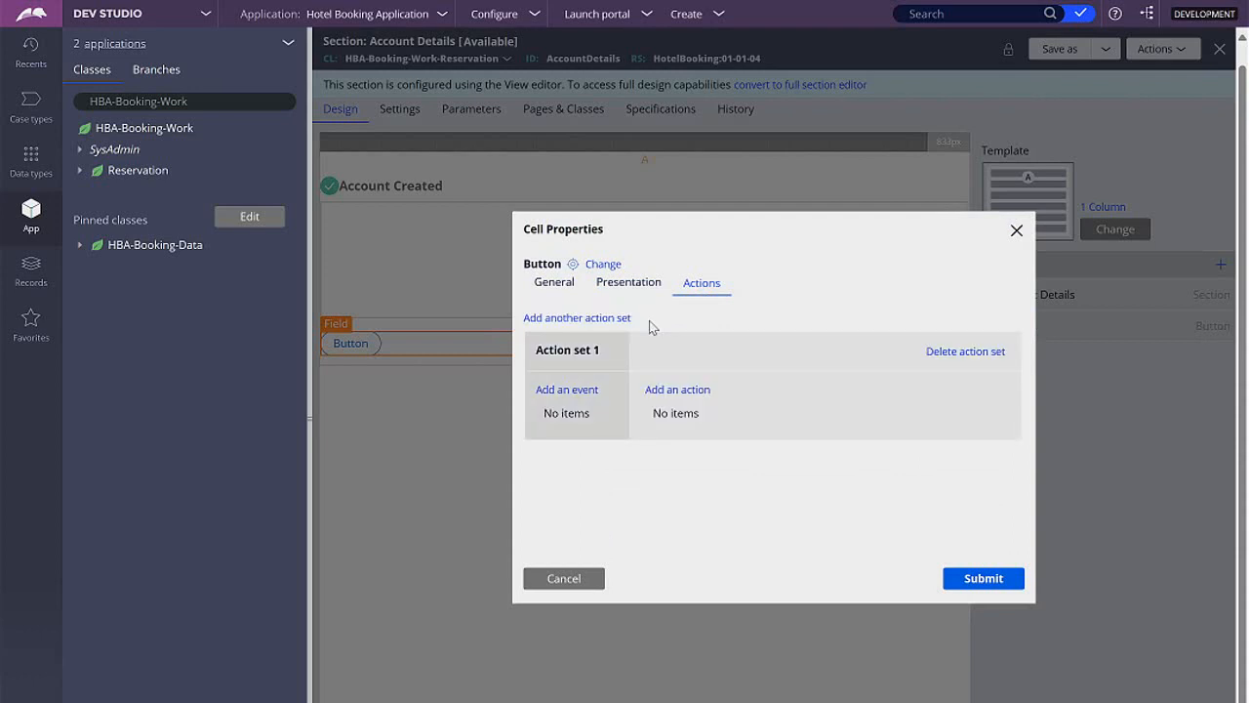
left_click(566, 391)
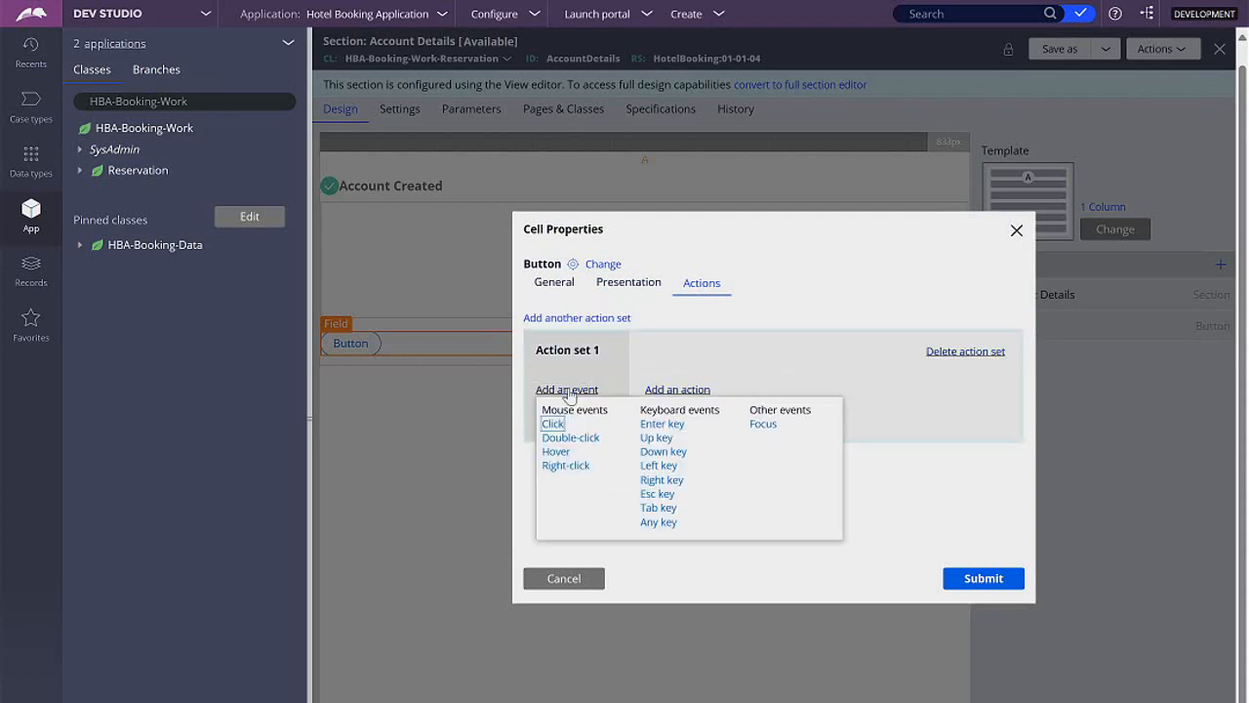
left_click(553, 421)
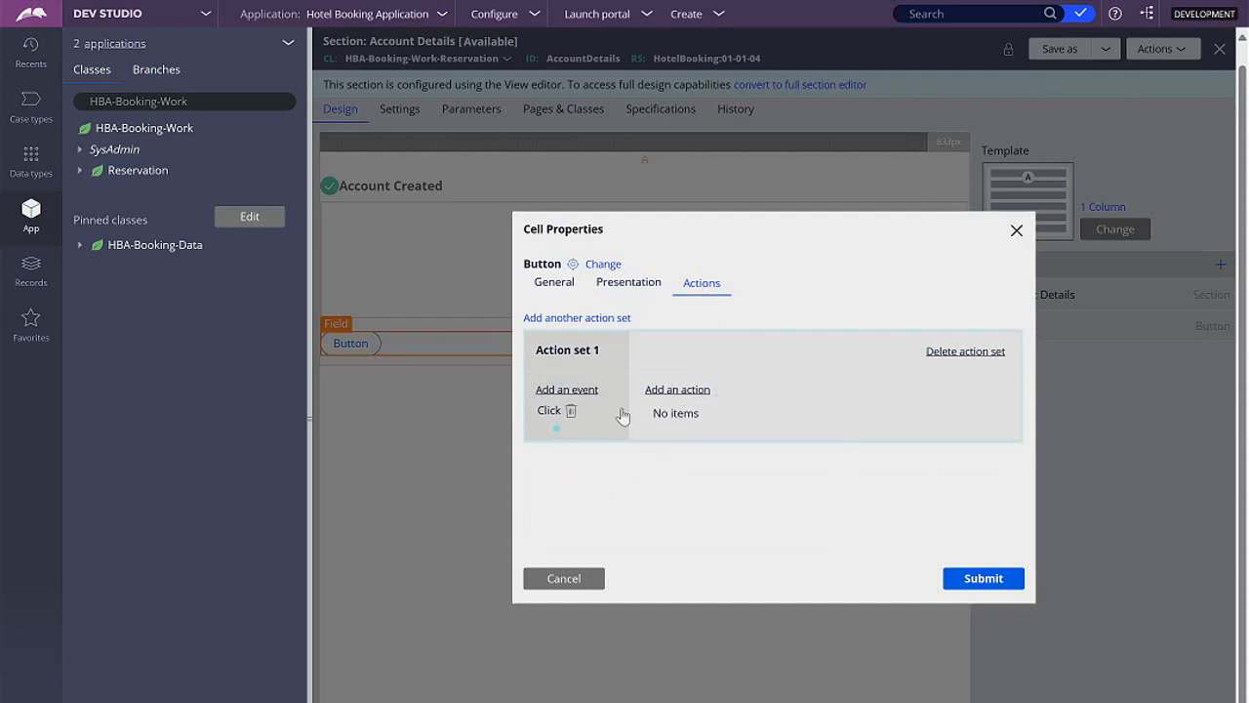
left_click(678, 389)
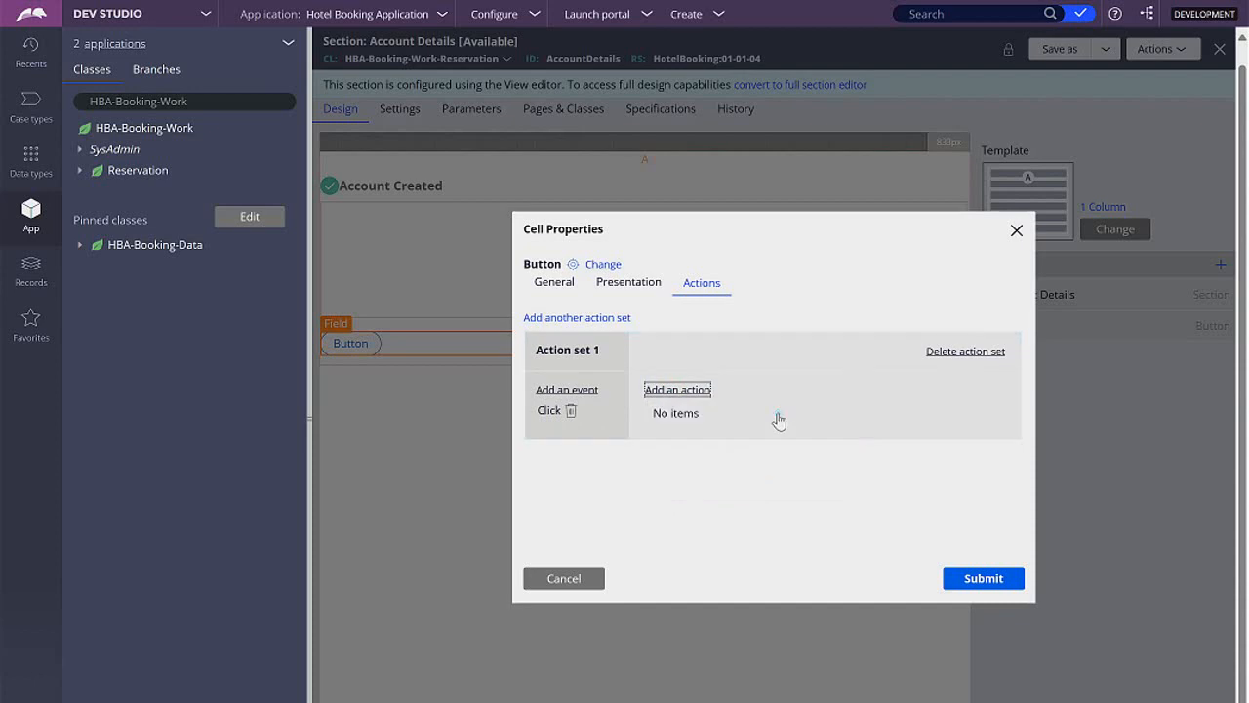
left_click(677, 390)
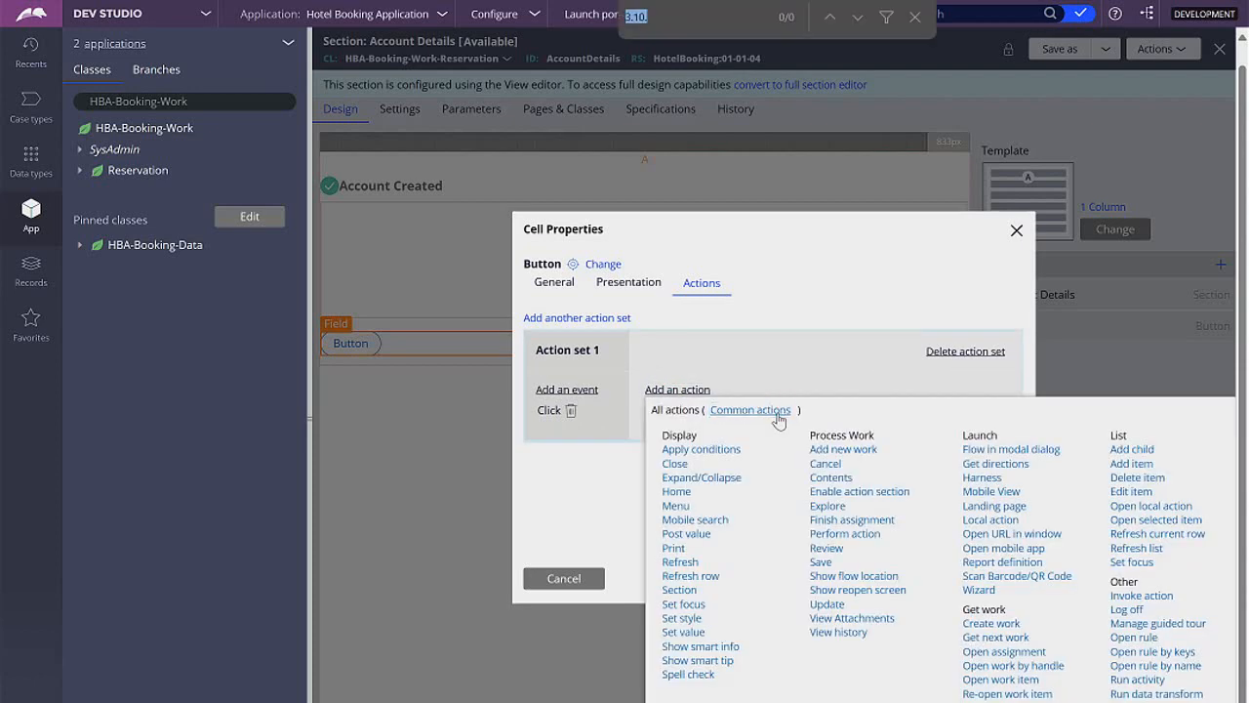
type("finish assignment")
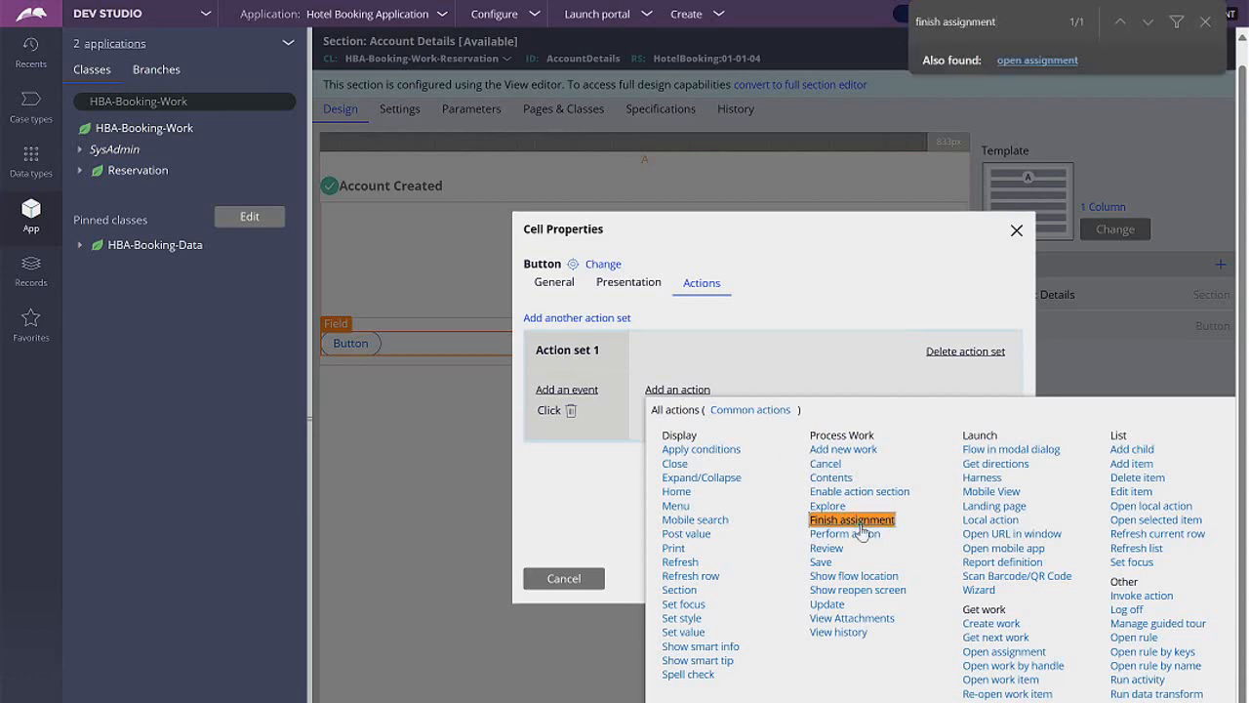
left_click(851, 519)
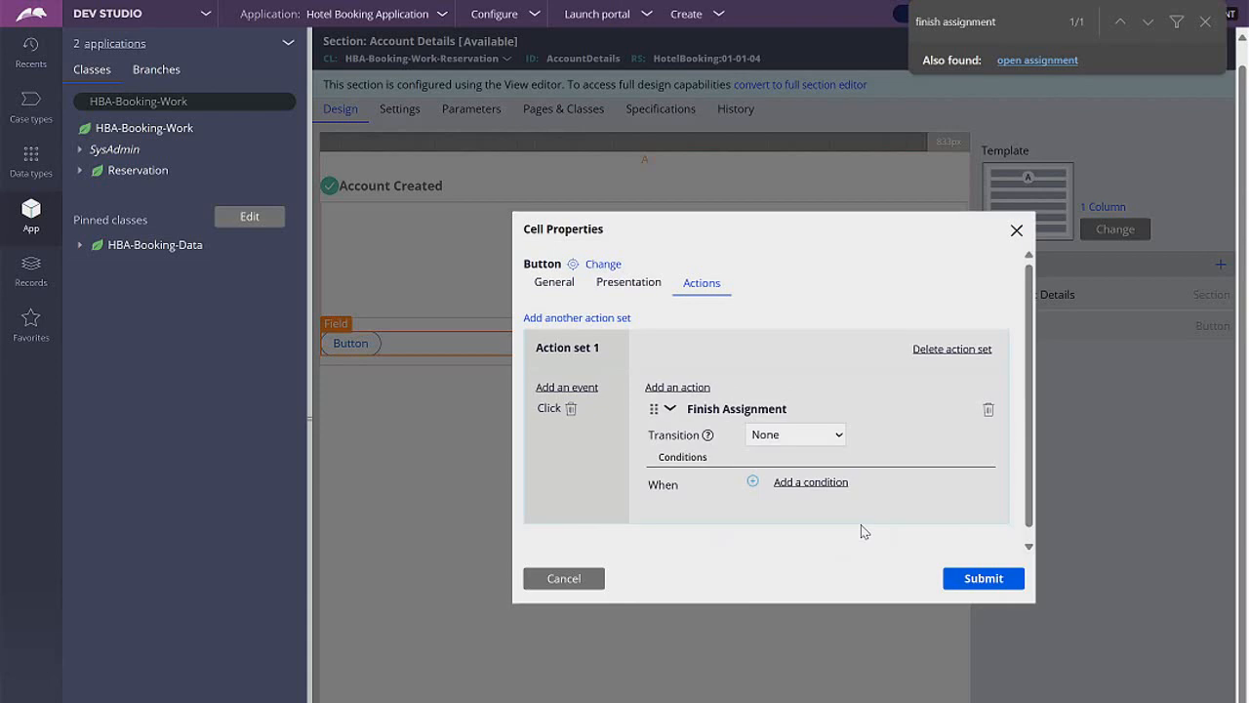
left_click(984, 578)
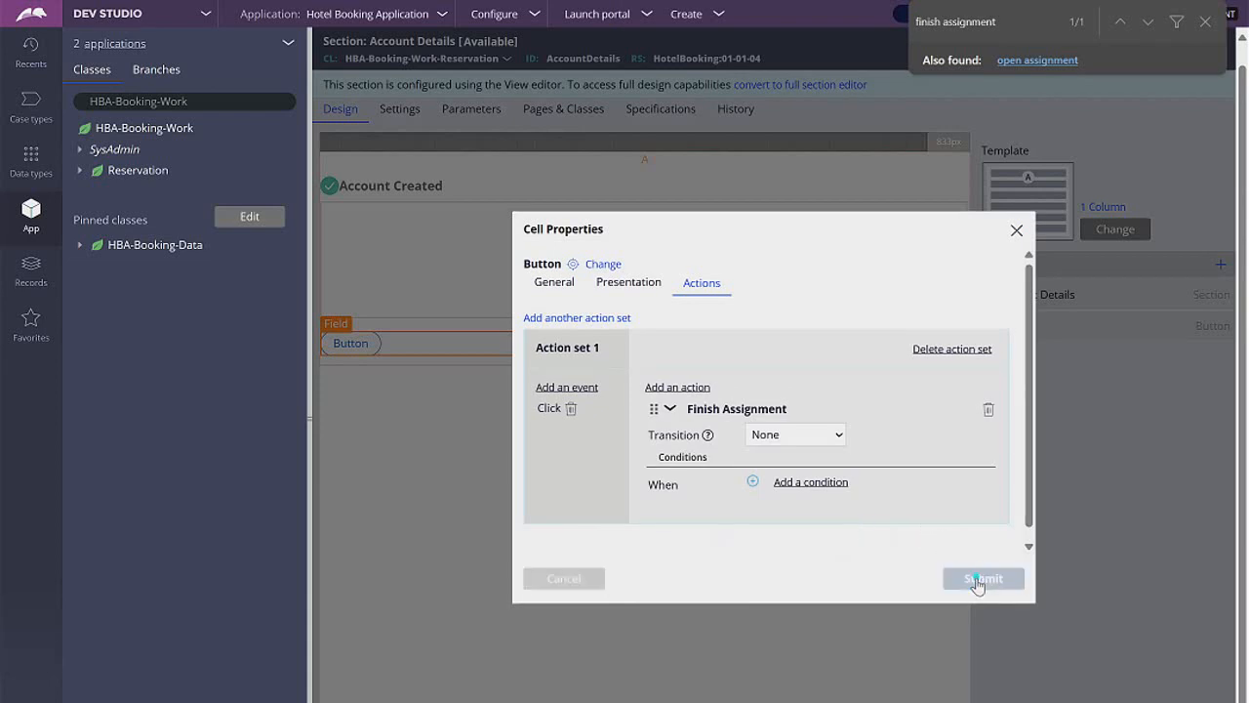
- Save the section and use Return to login to bring R-129 back to the Log In step
left_click(984, 578)
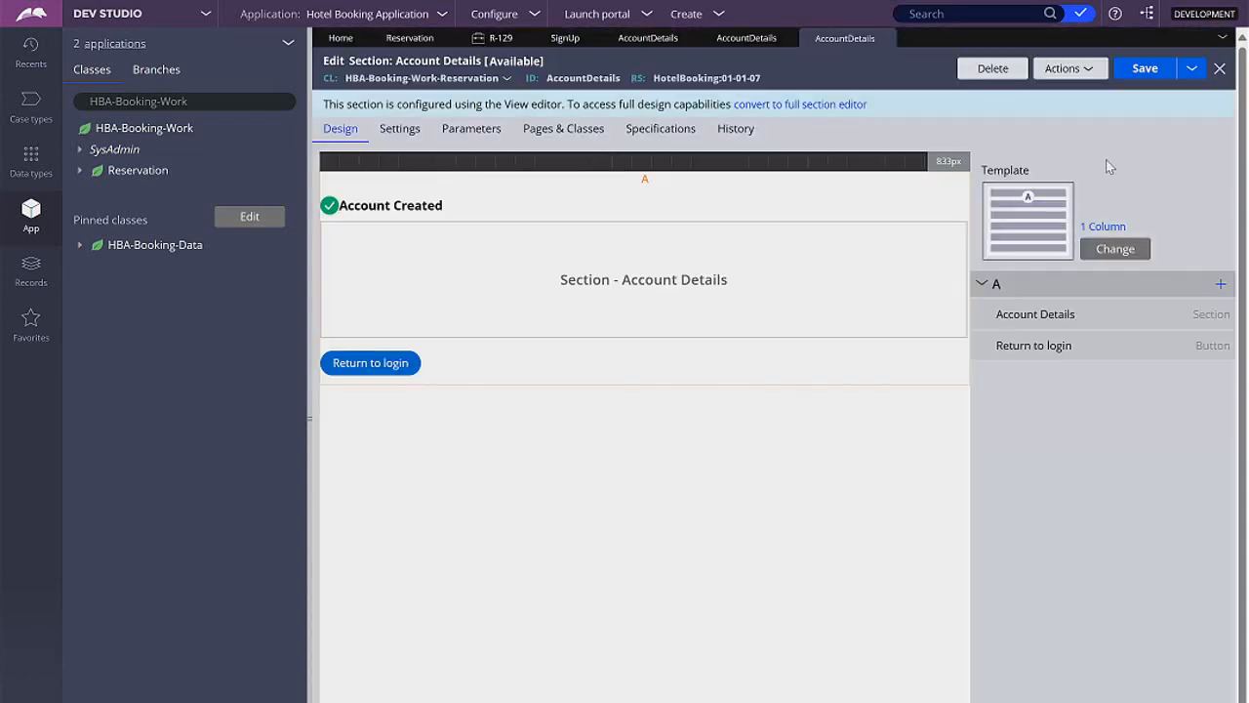
left_click(500, 37)
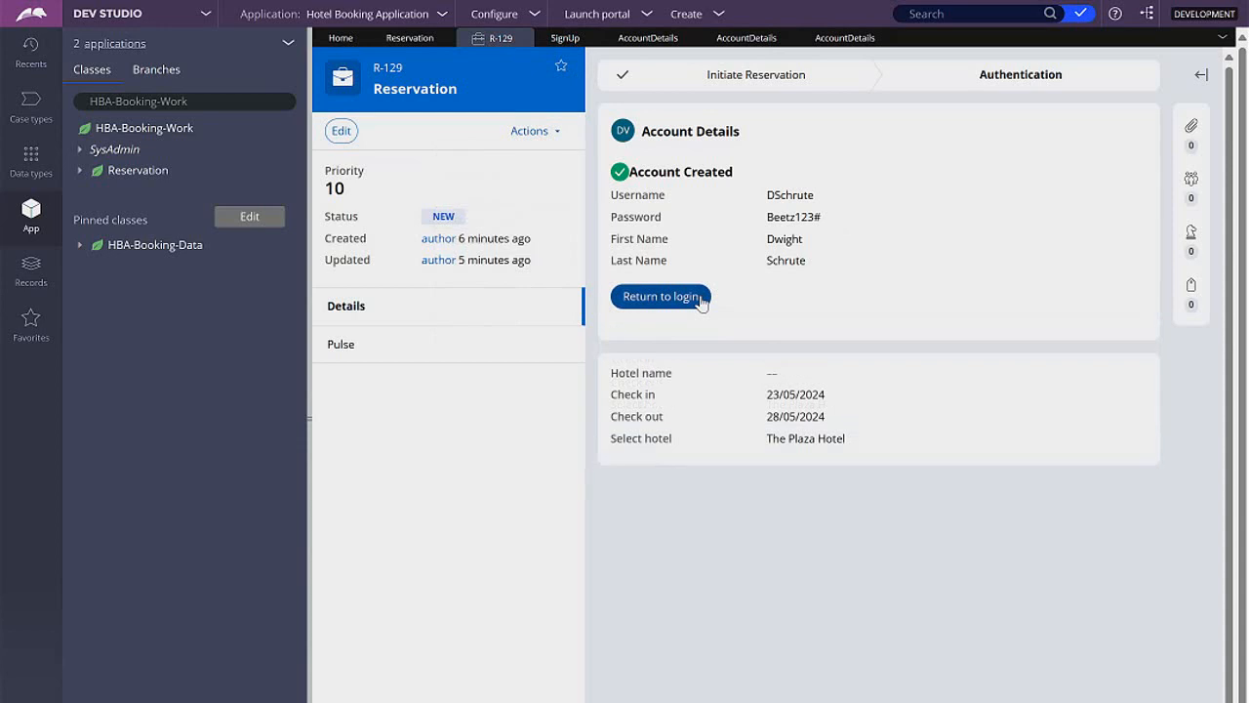
left_click(660, 297)
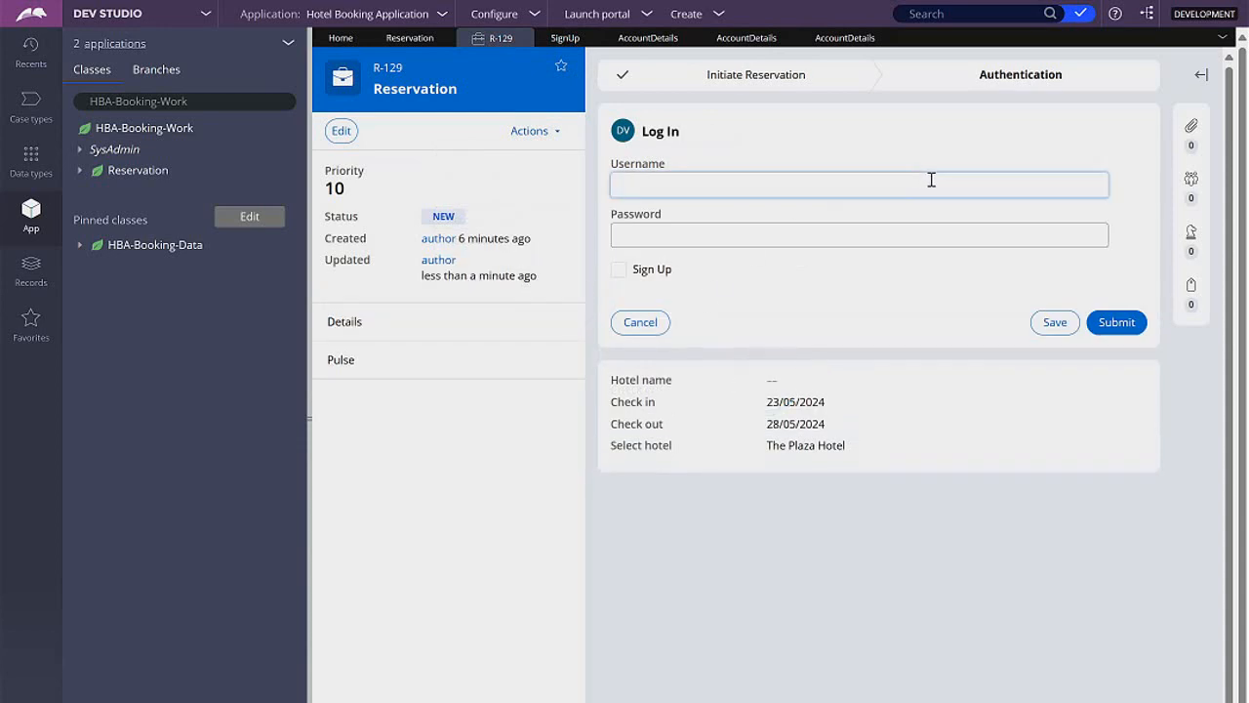
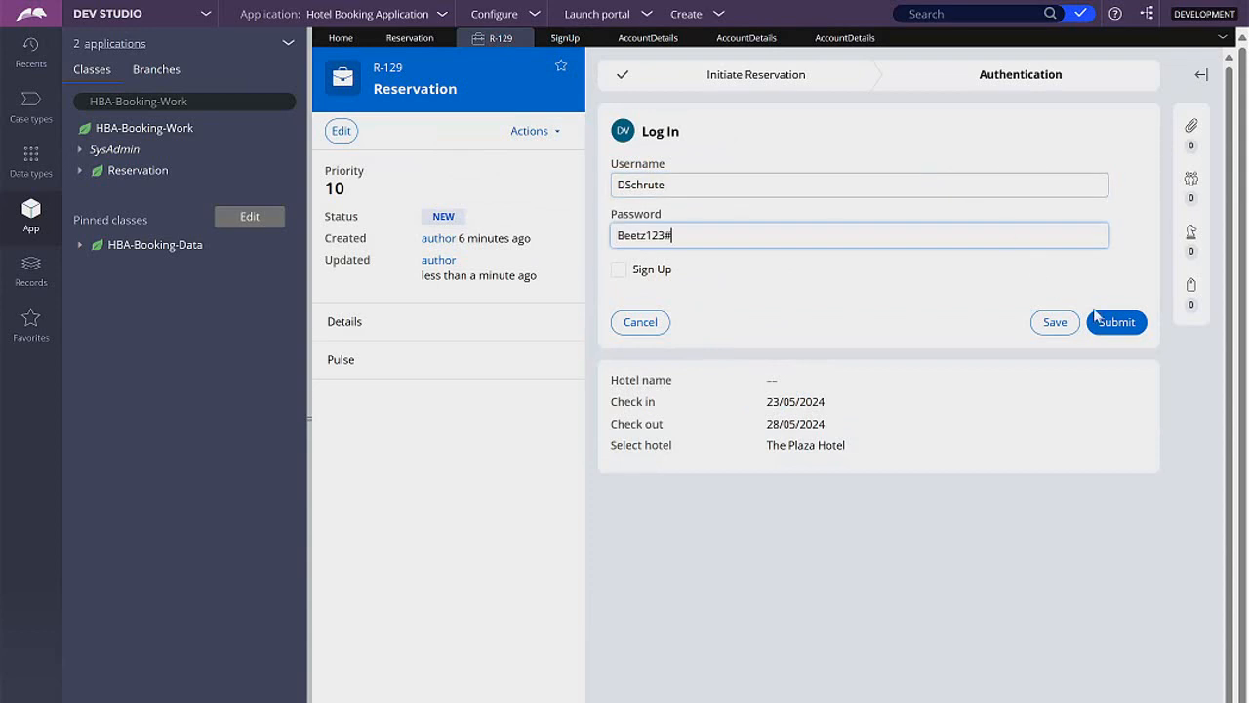
left_click(1117, 322)
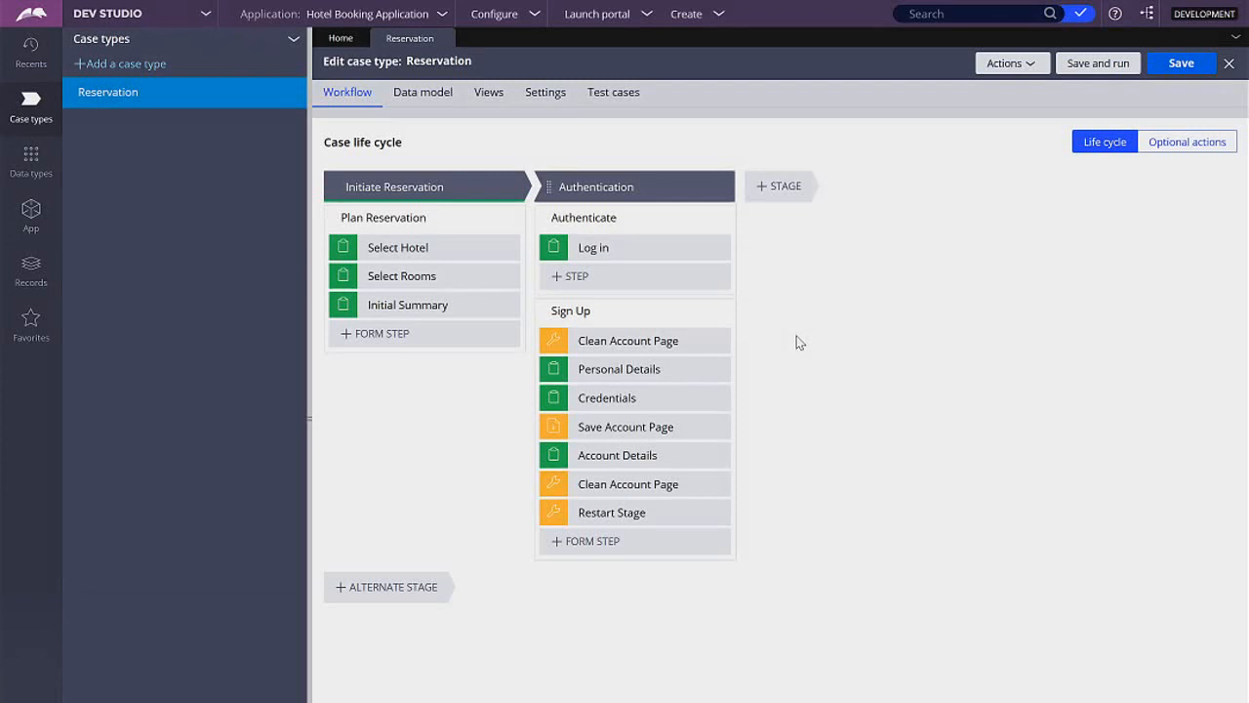
mouse_move(703, 265)
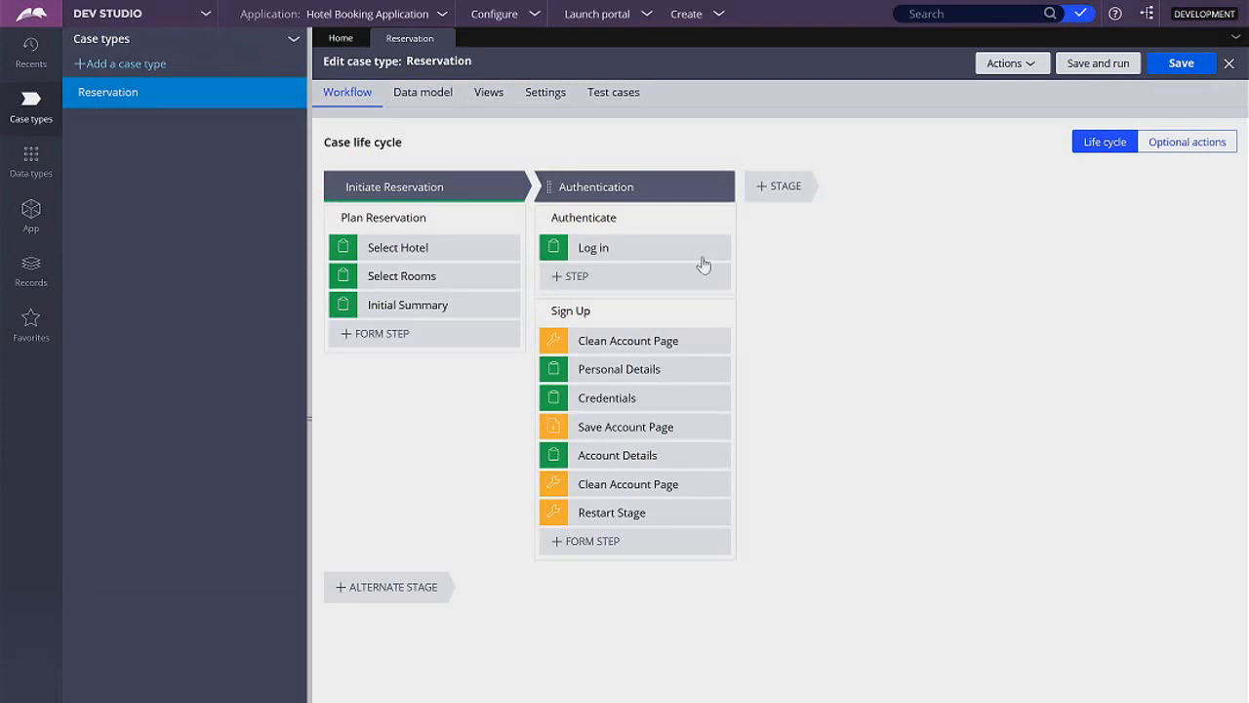
- Set Plan Reservation's start condition from Never to Always, then save the case type and run a new case
left_click(383, 217)
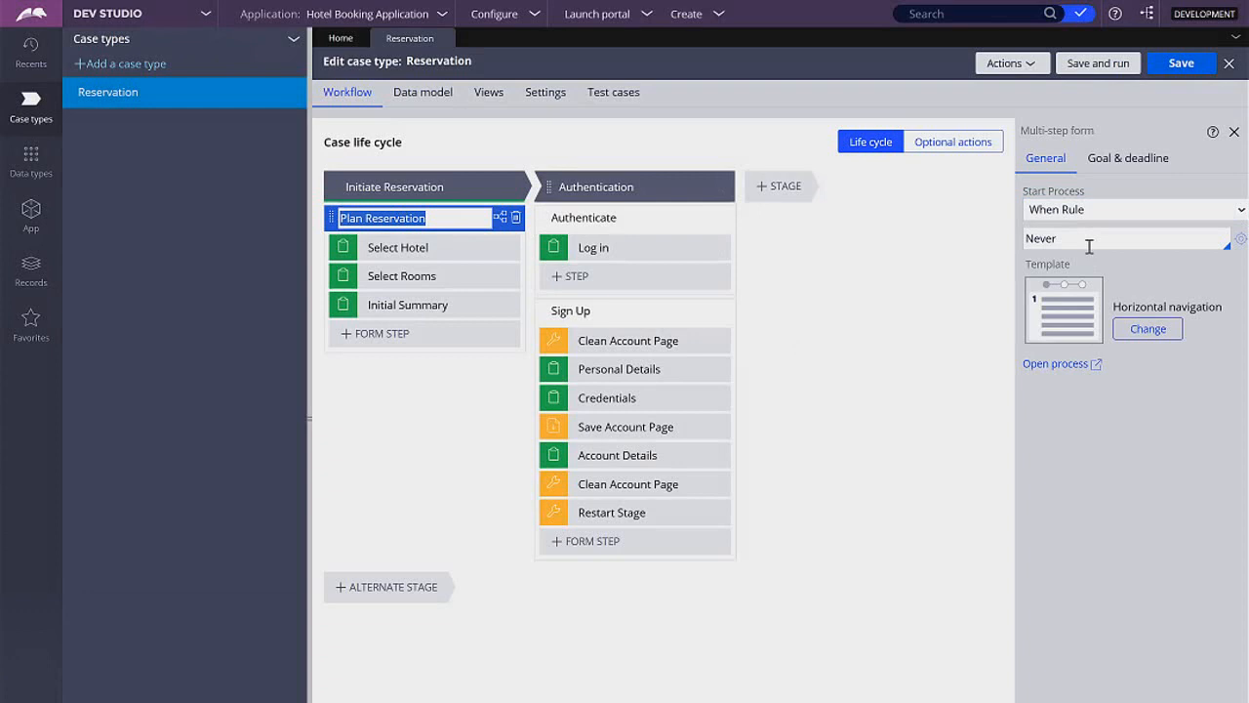
left_click(1074, 238)
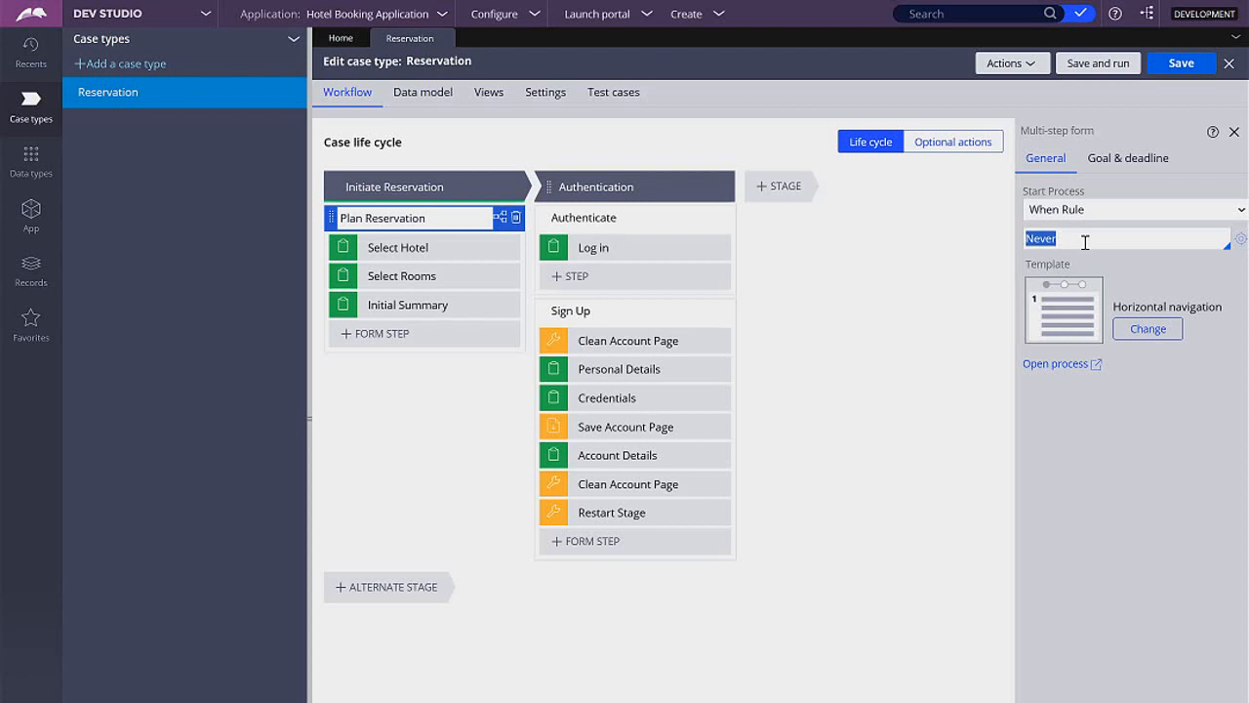
type("Alw")
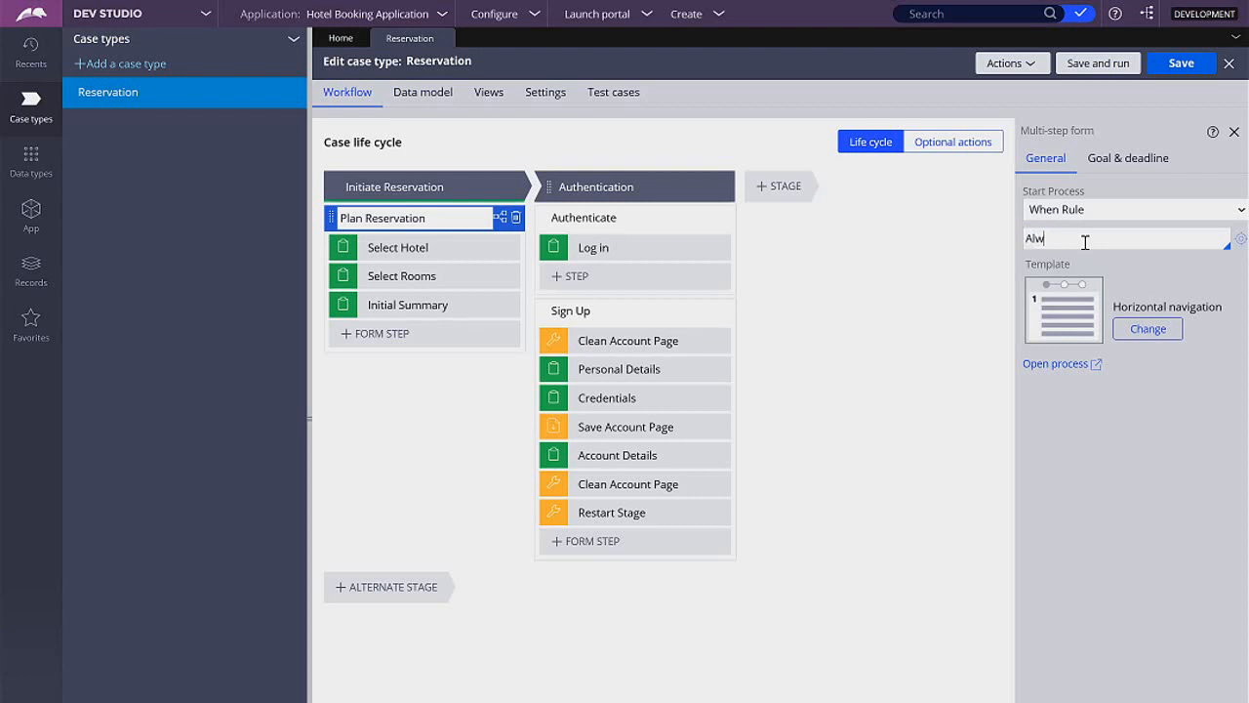
type("Always")
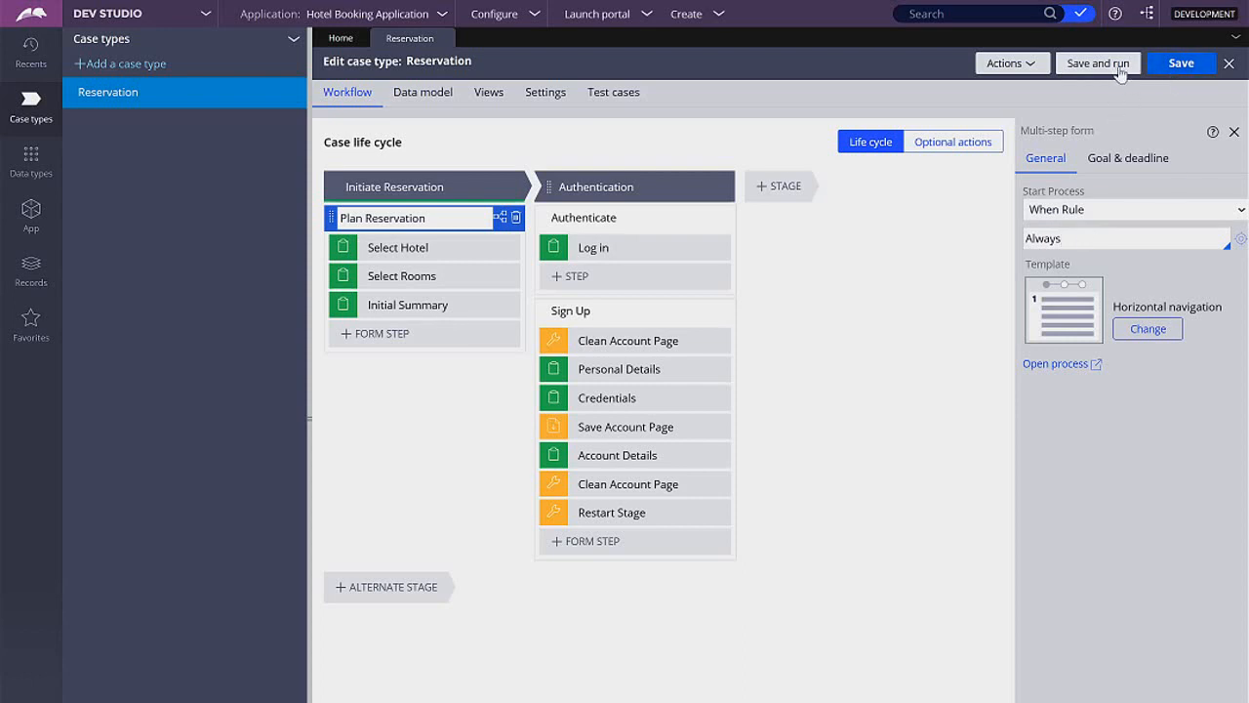
left_click(1097, 63)
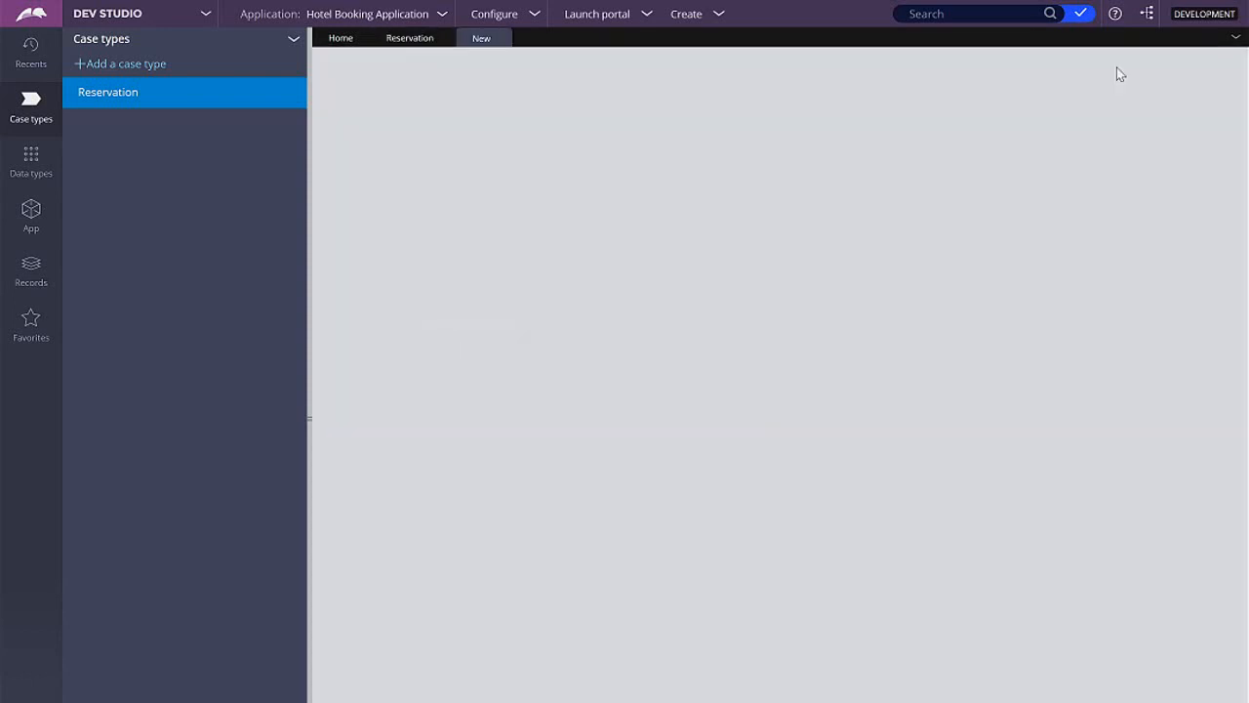
- Continue R-1130 past Select Hotel and add a Single and a Double room totalling £300.00
left_click(480, 37)
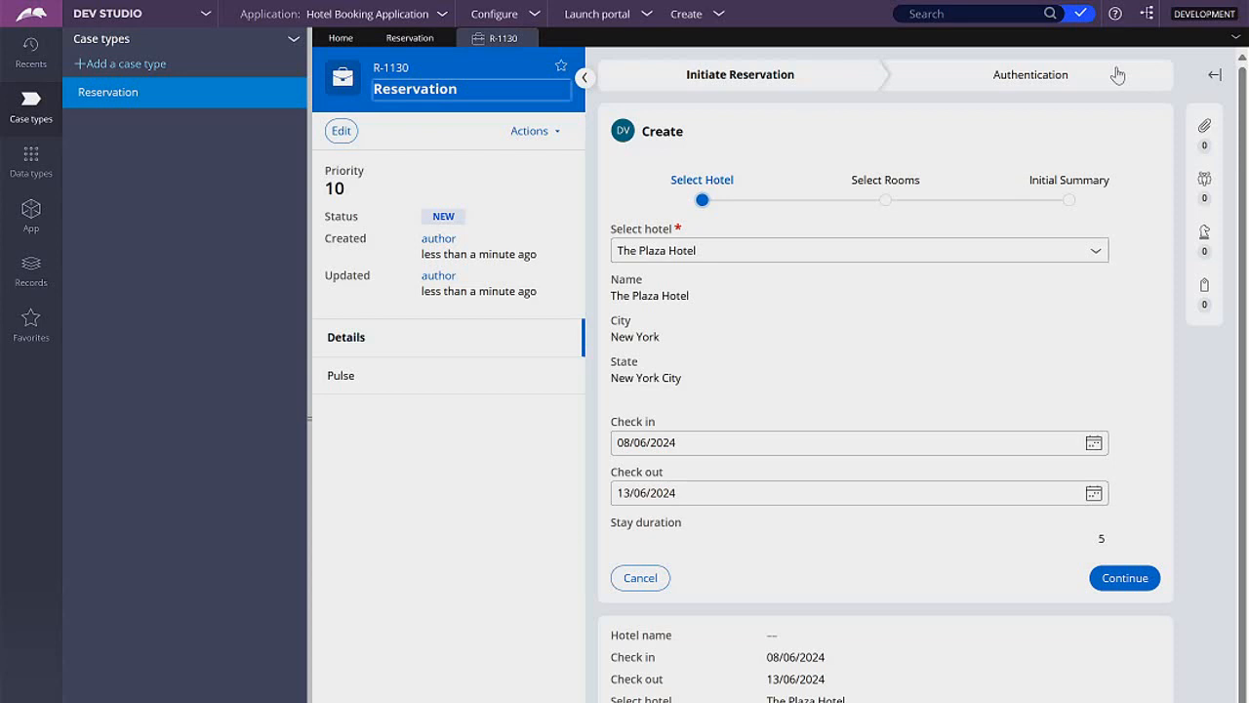
mouse_move(1076, 236)
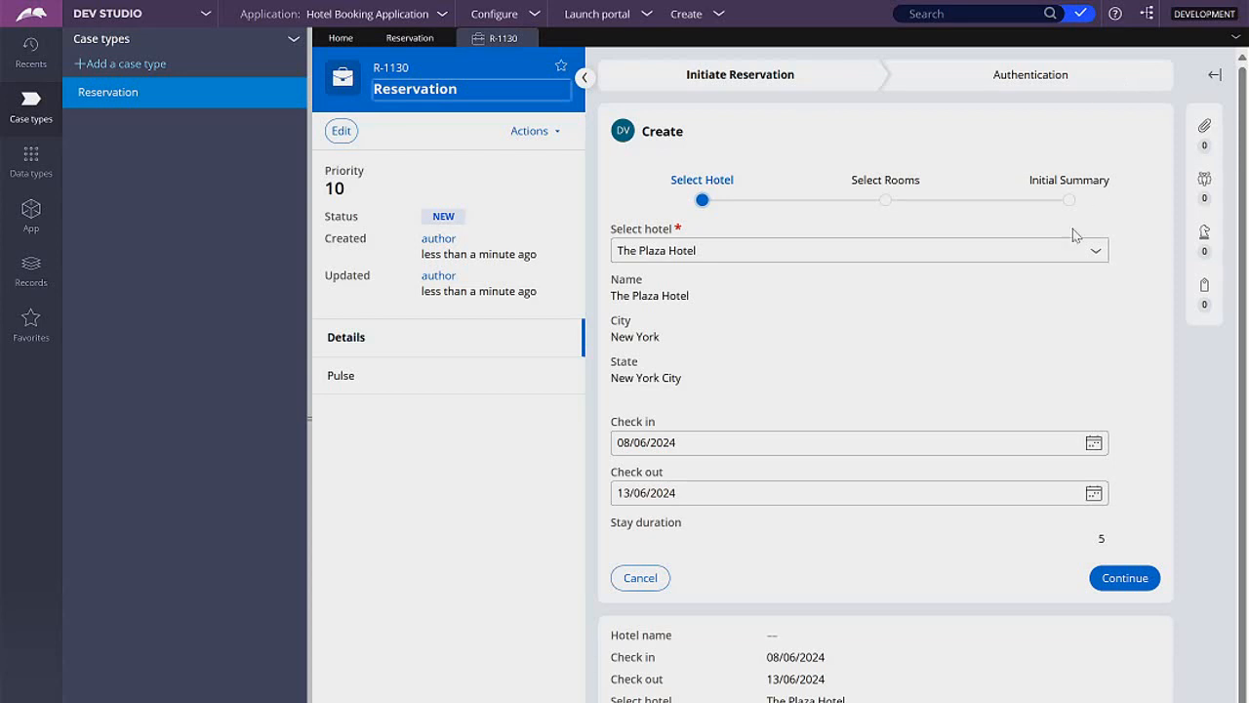
left_click(1124, 578)
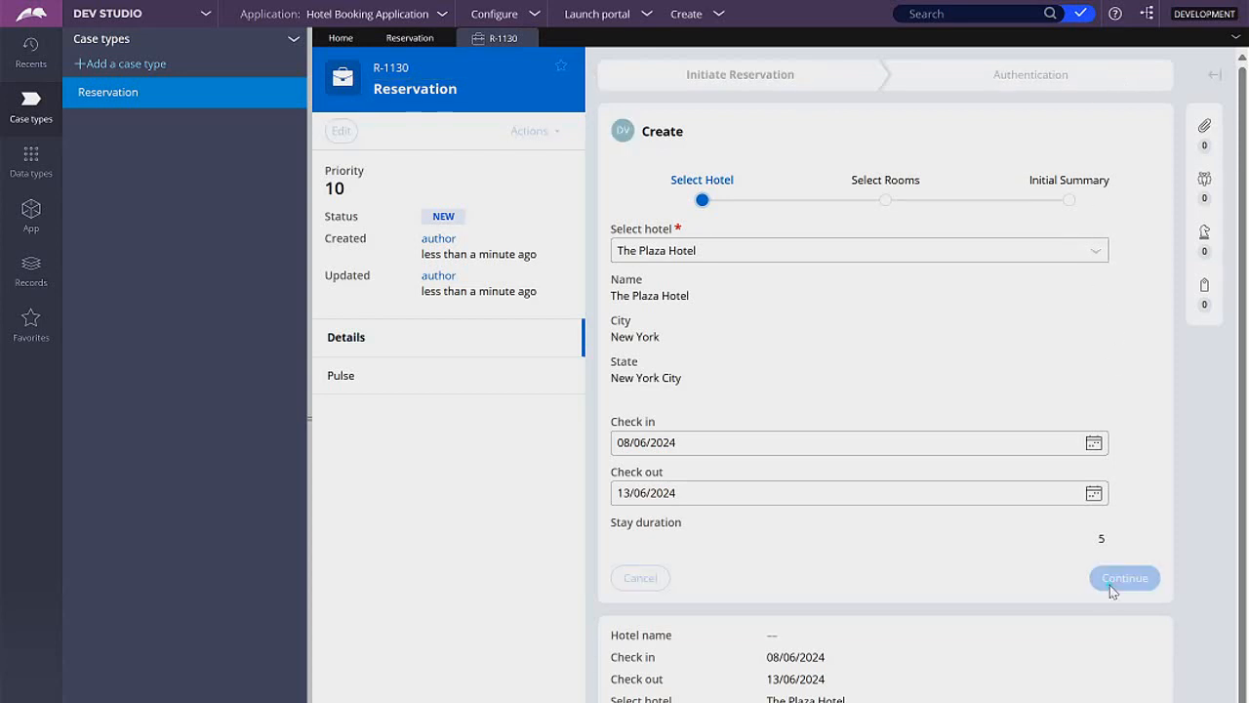
left_click(1124, 578)
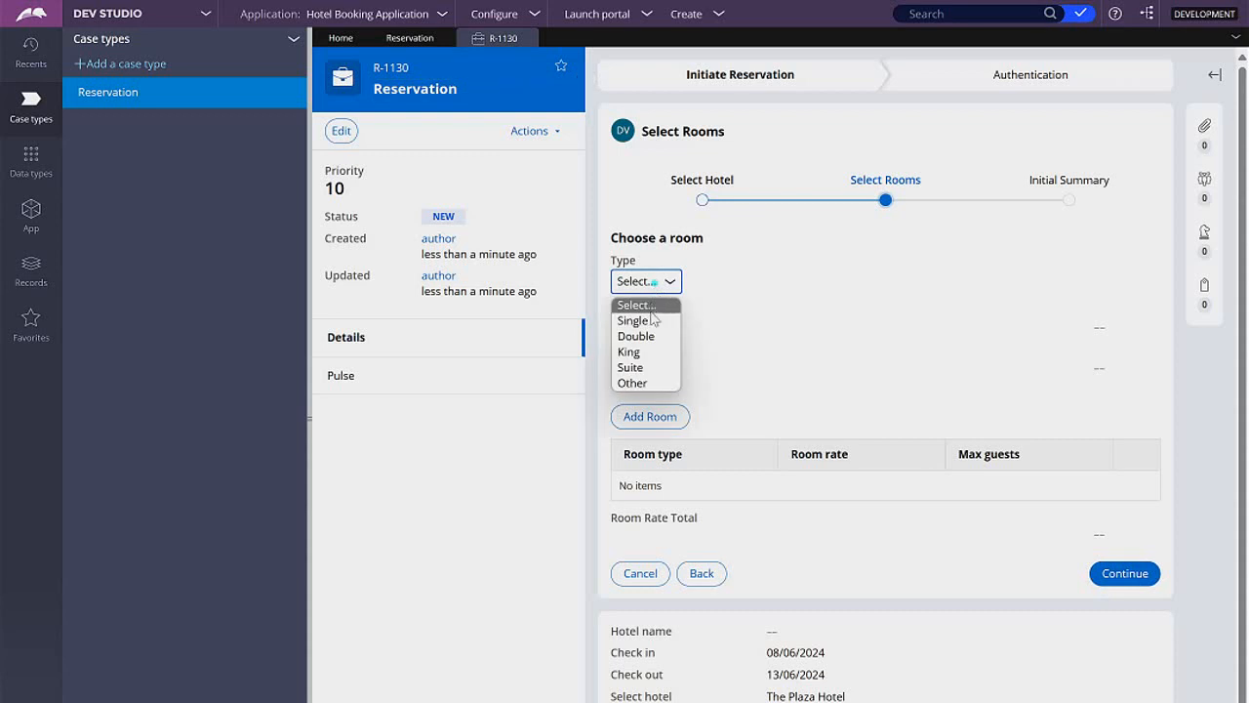
left_click(633, 320)
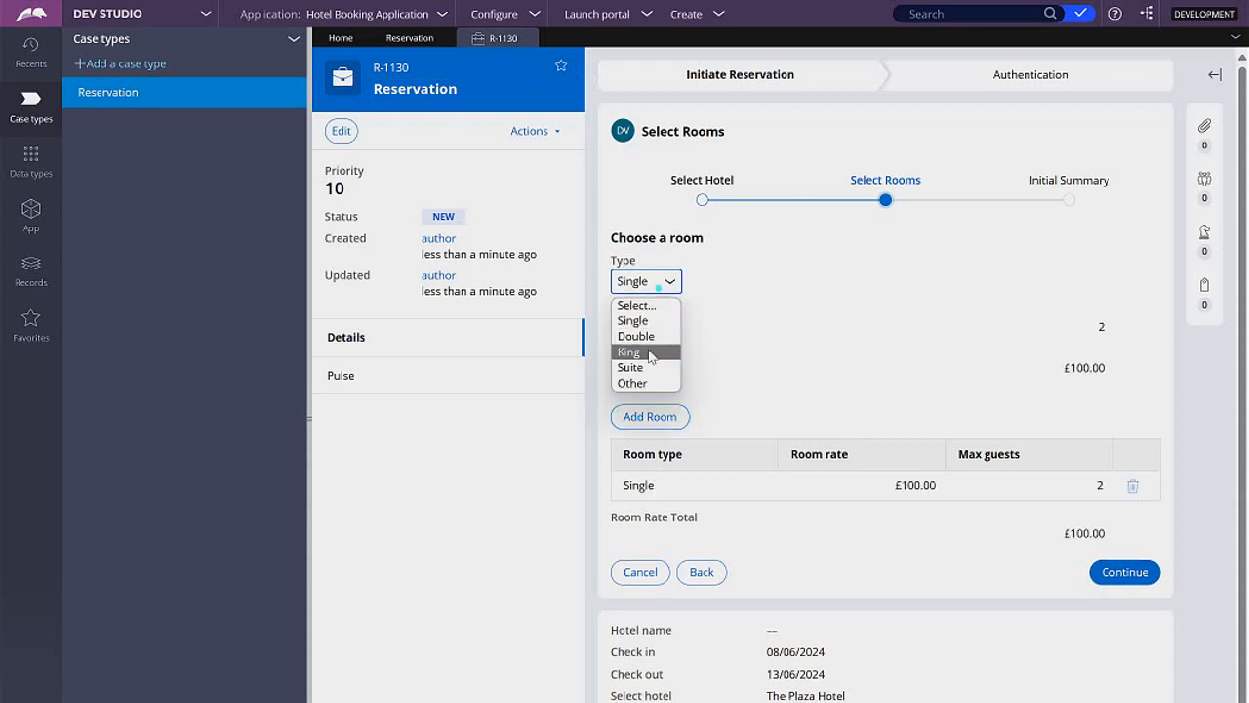
left_click(637, 335)
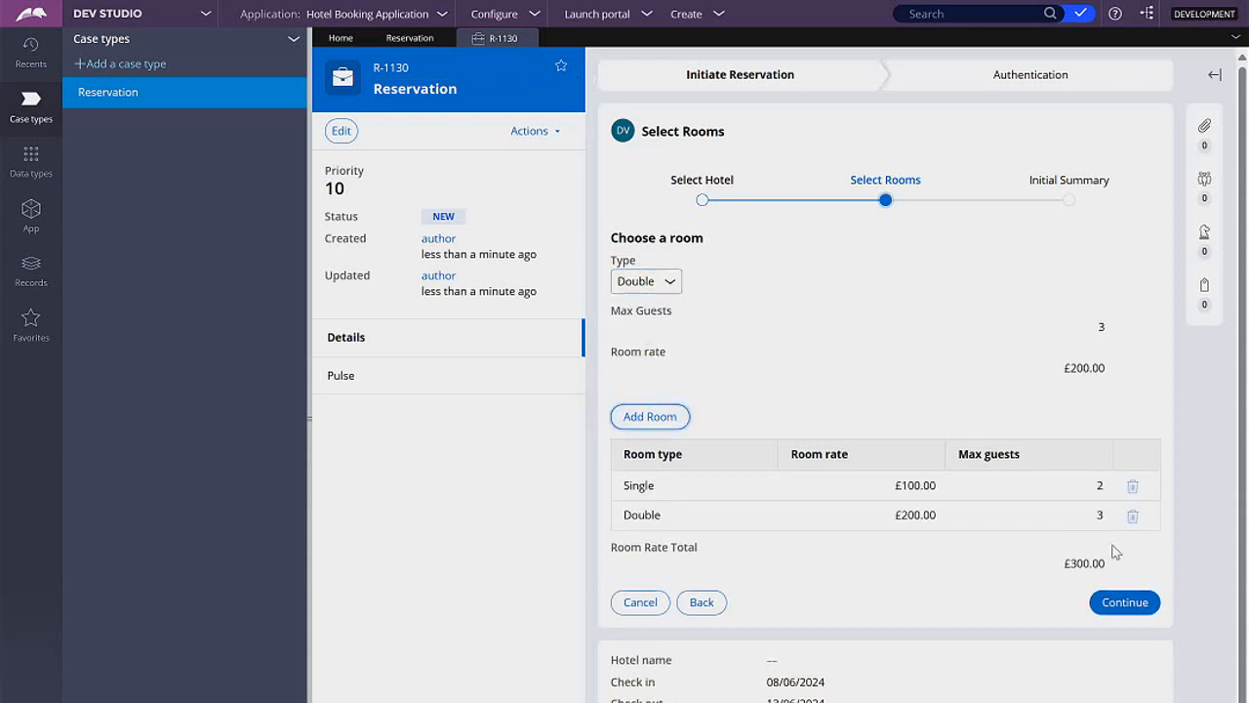
mouse_move(908, 535)
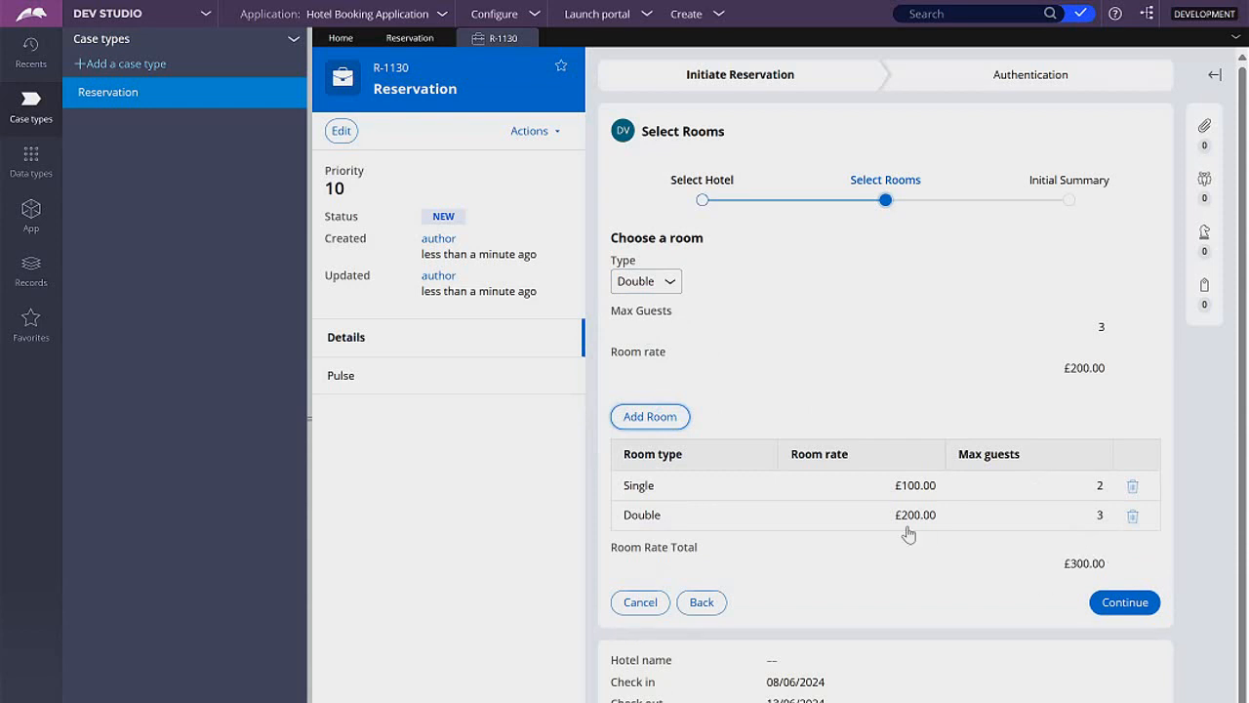
mouse_move(779, 558)
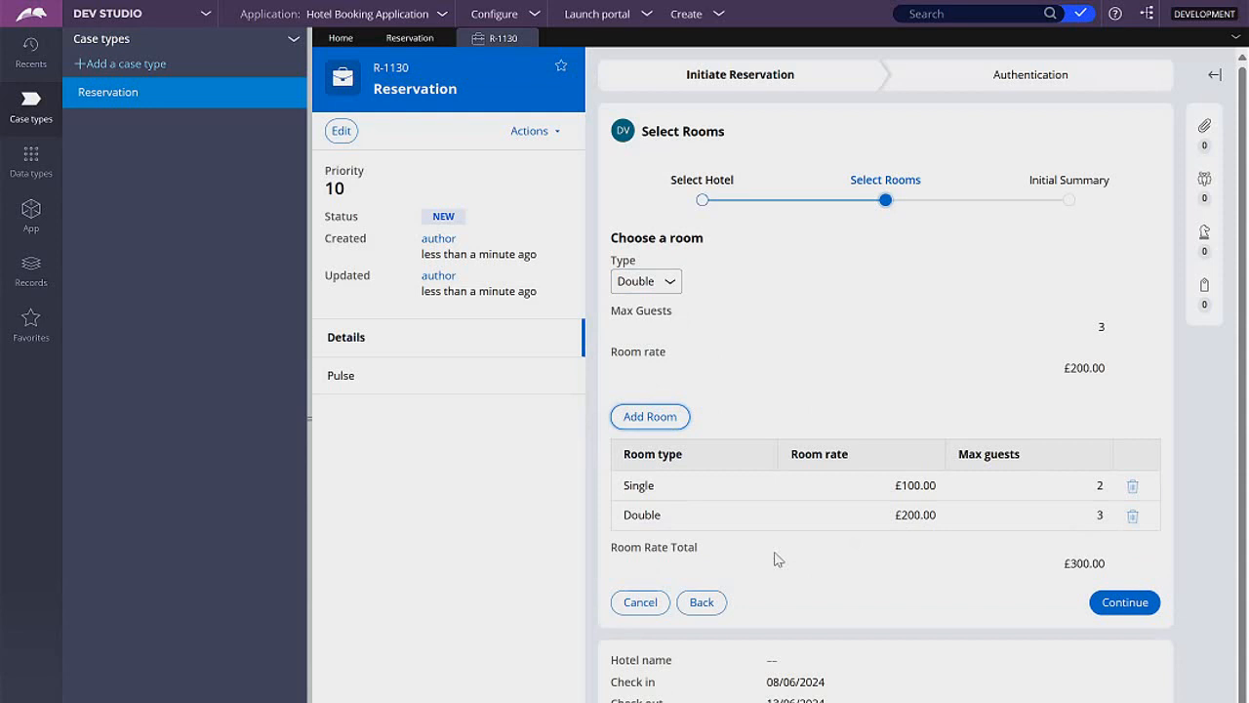
mouse_move(871, 574)
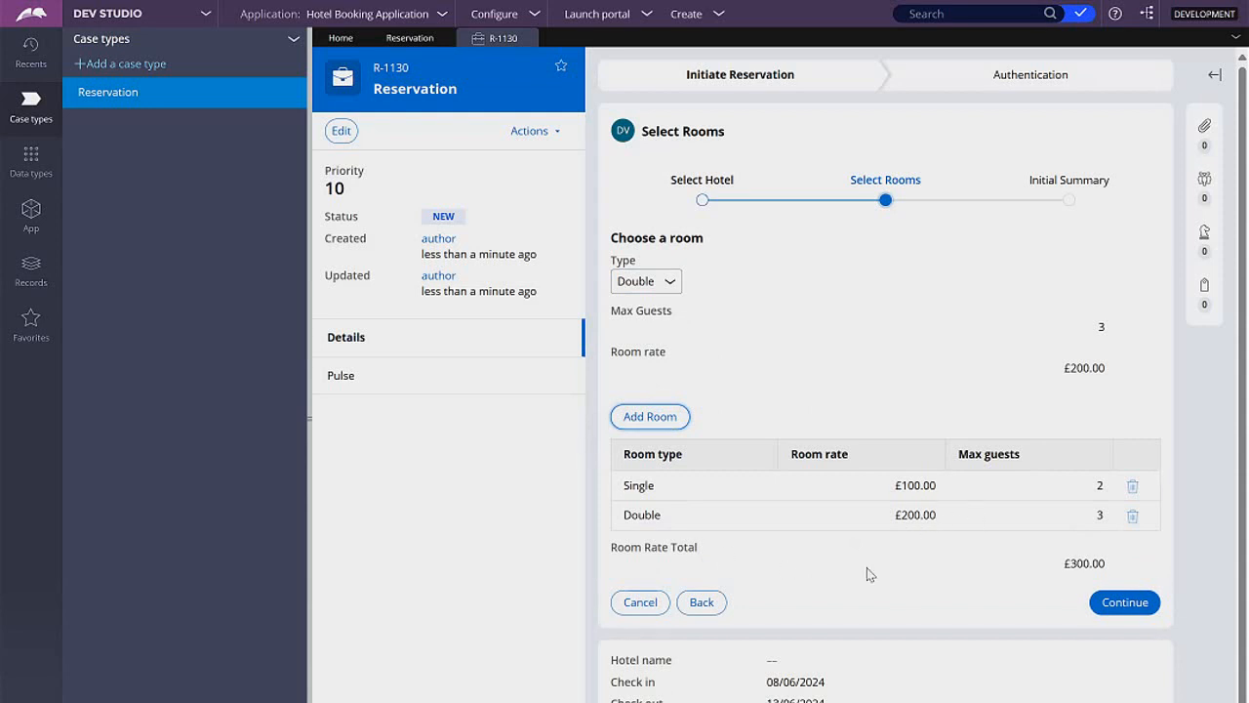
mouse_move(929, 508)
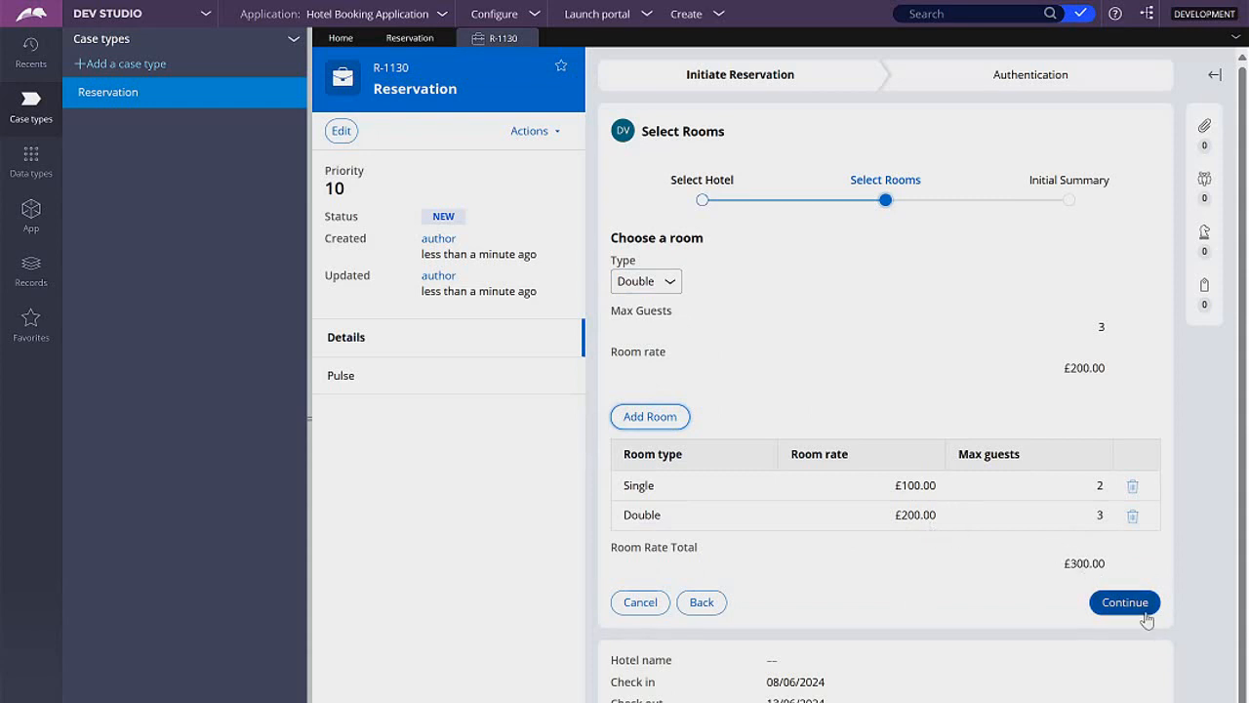
- Check the Room Rate Total on Select Rooms and continue to Initial Summary showing Total £1,000.00
left_click(1124, 601)
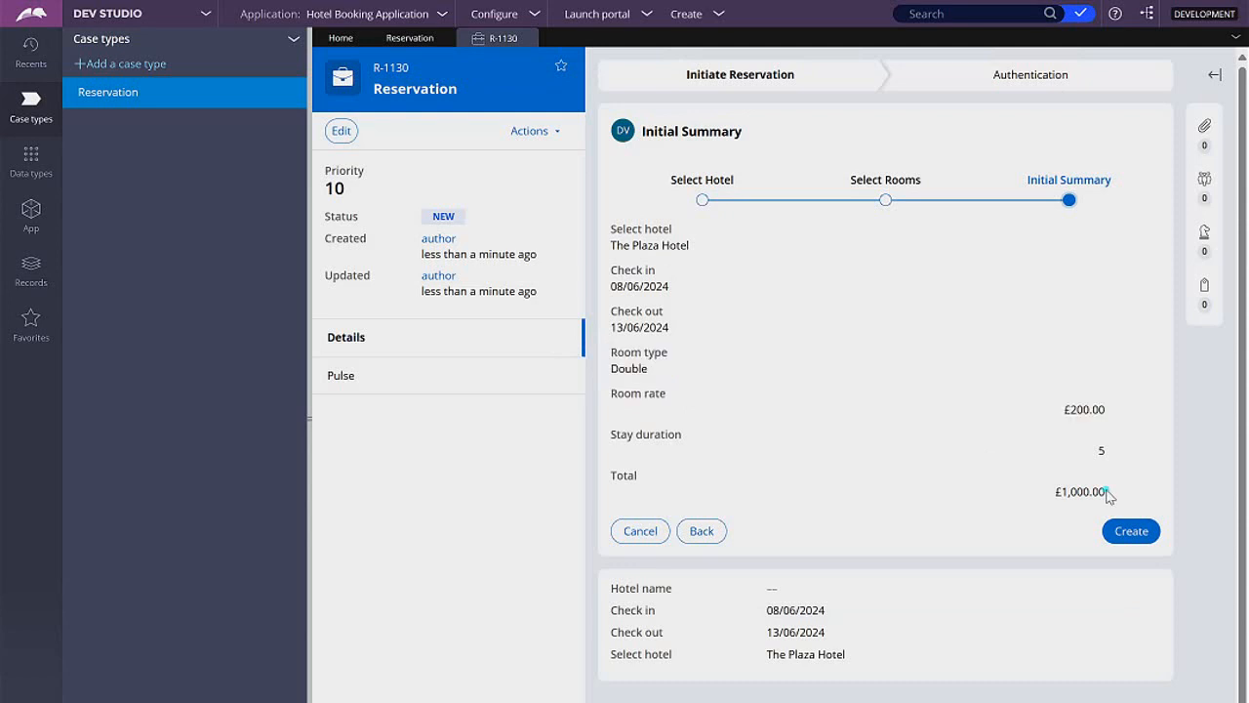
left_click(1130, 531)
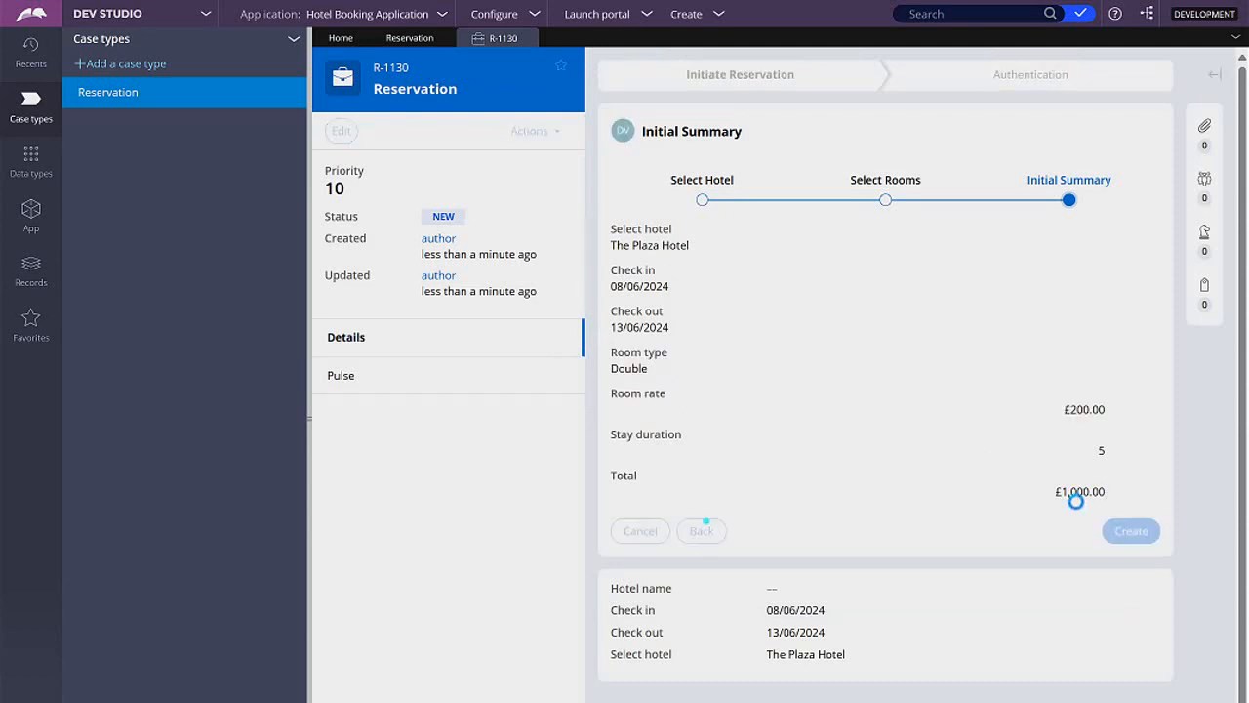
left_click(703, 531)
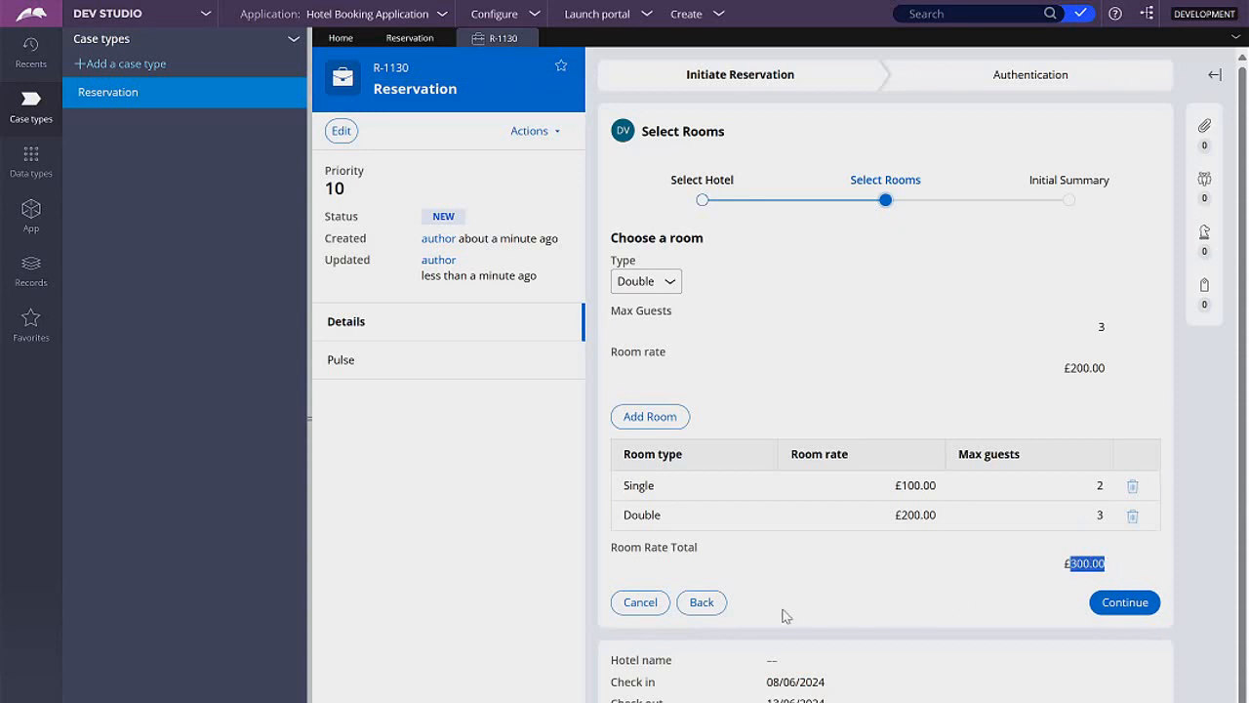
left_click(1124, 602)
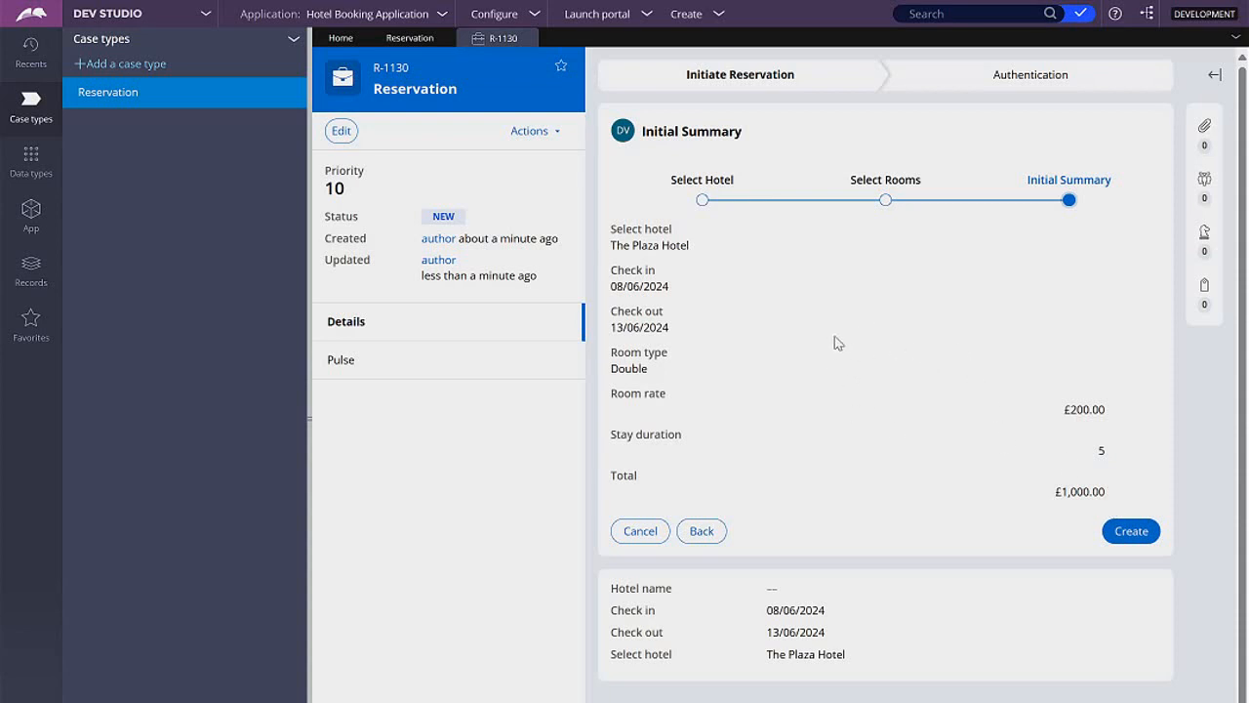
mouse_move(843, 439)
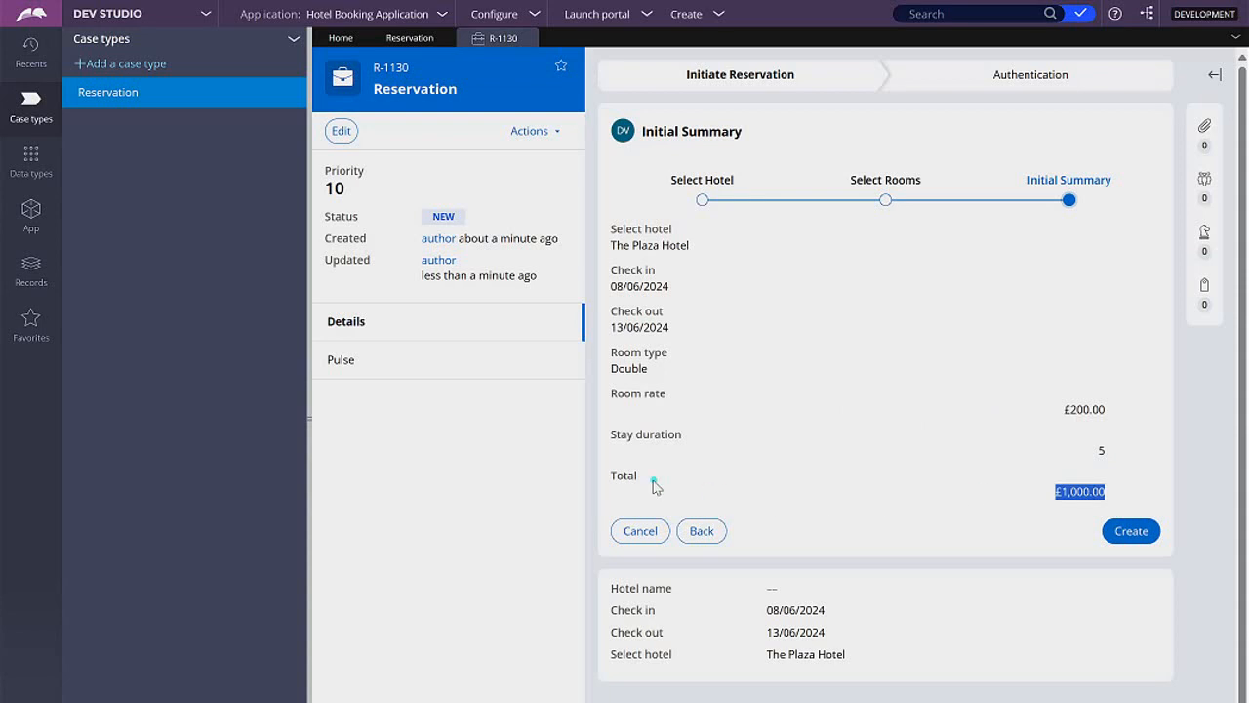
left_click(656, 484)
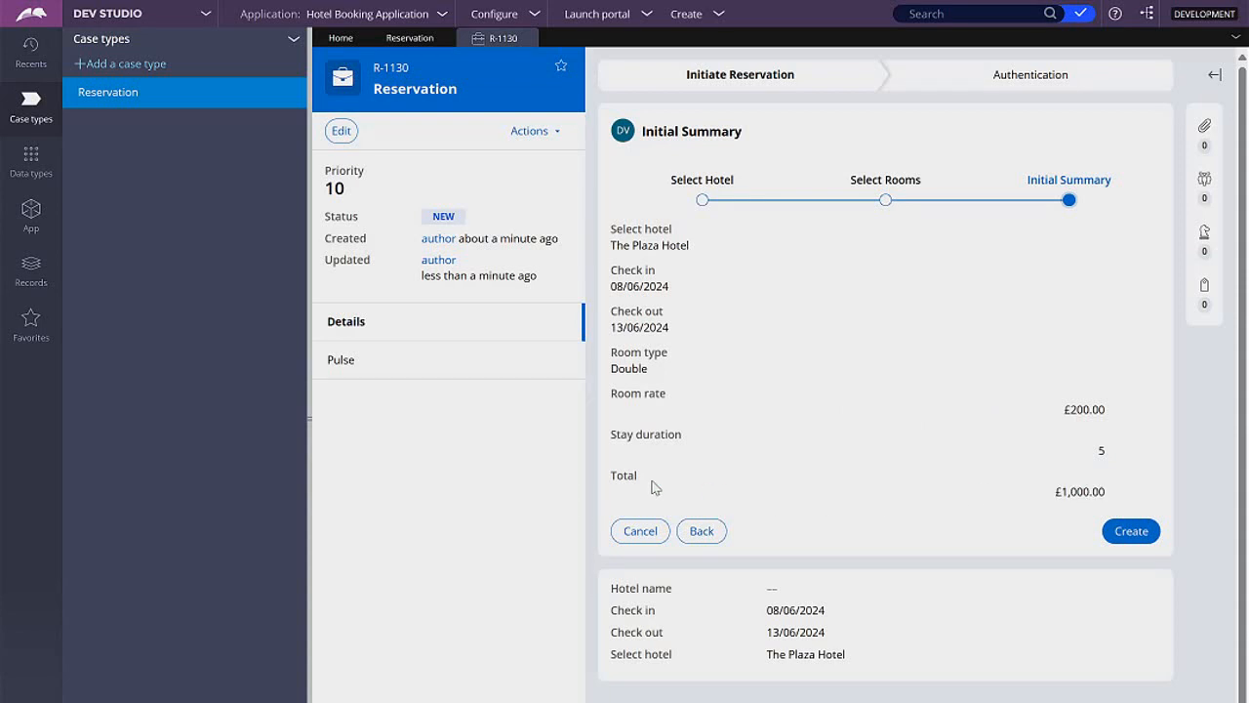
scroll("down", 3)
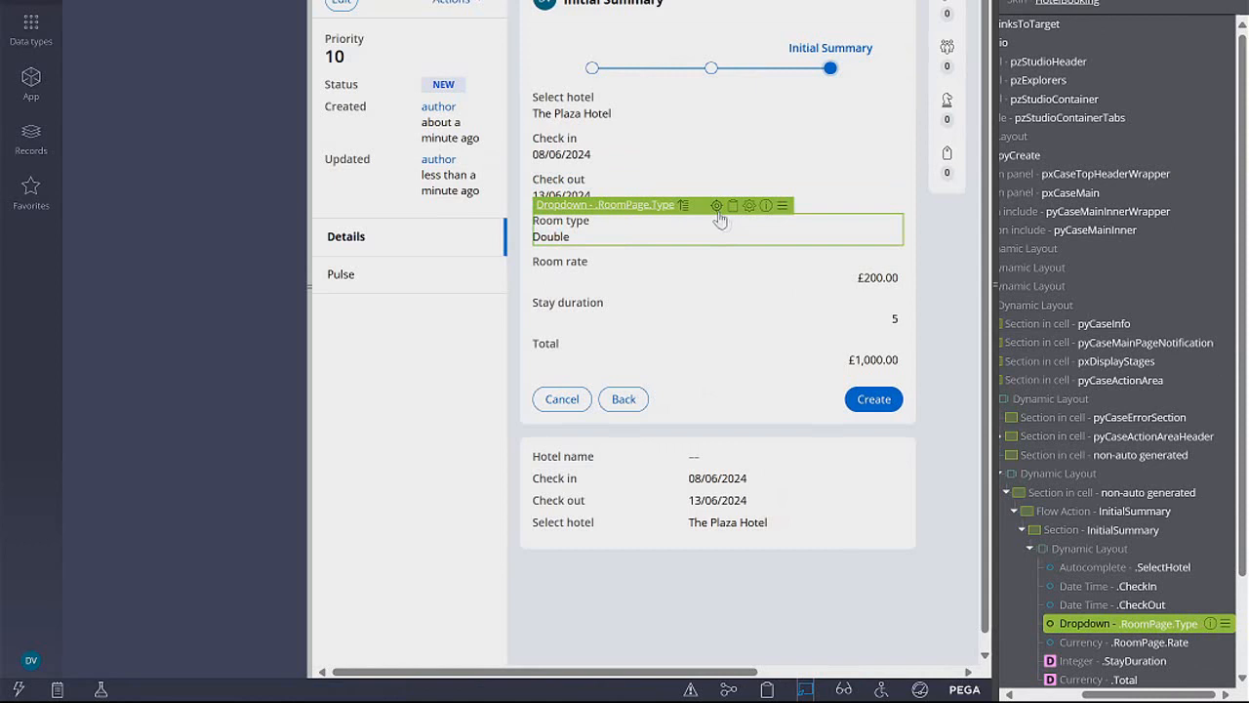
mouse_move(717, 207)
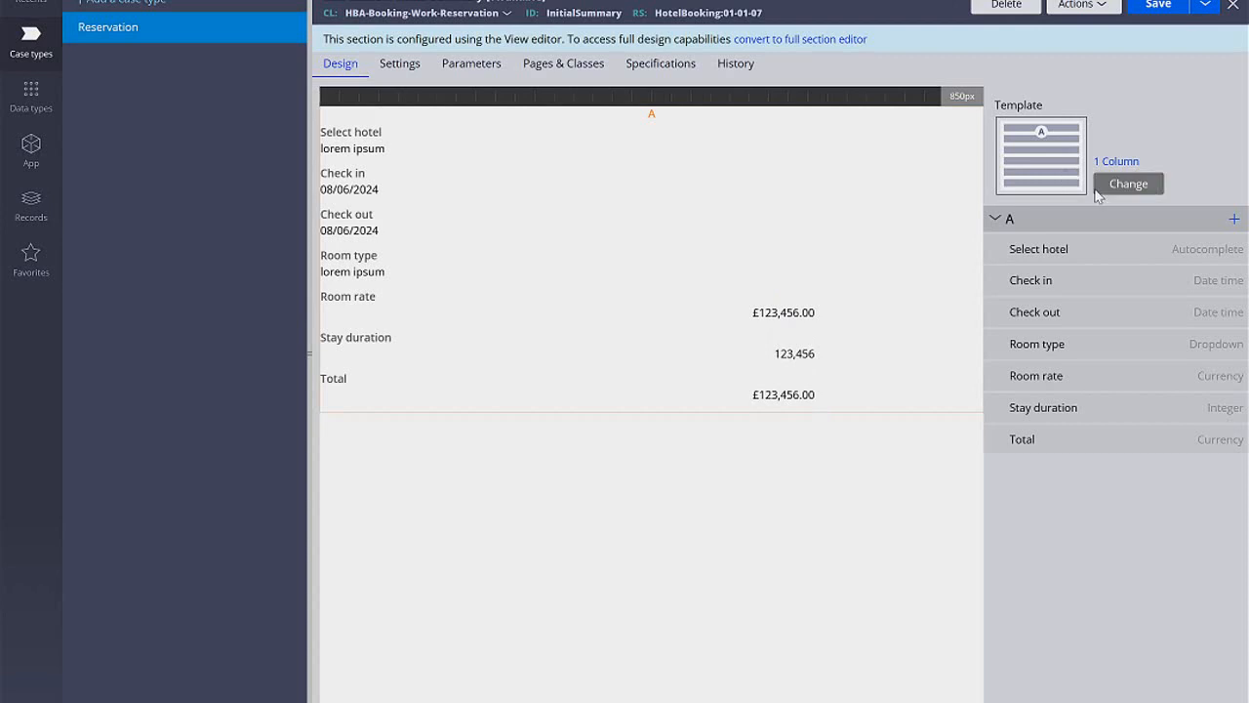
- Add a Data display embedded section to Initial Summary and create it as the new Selected Rooms section
left_click(1234, 219)
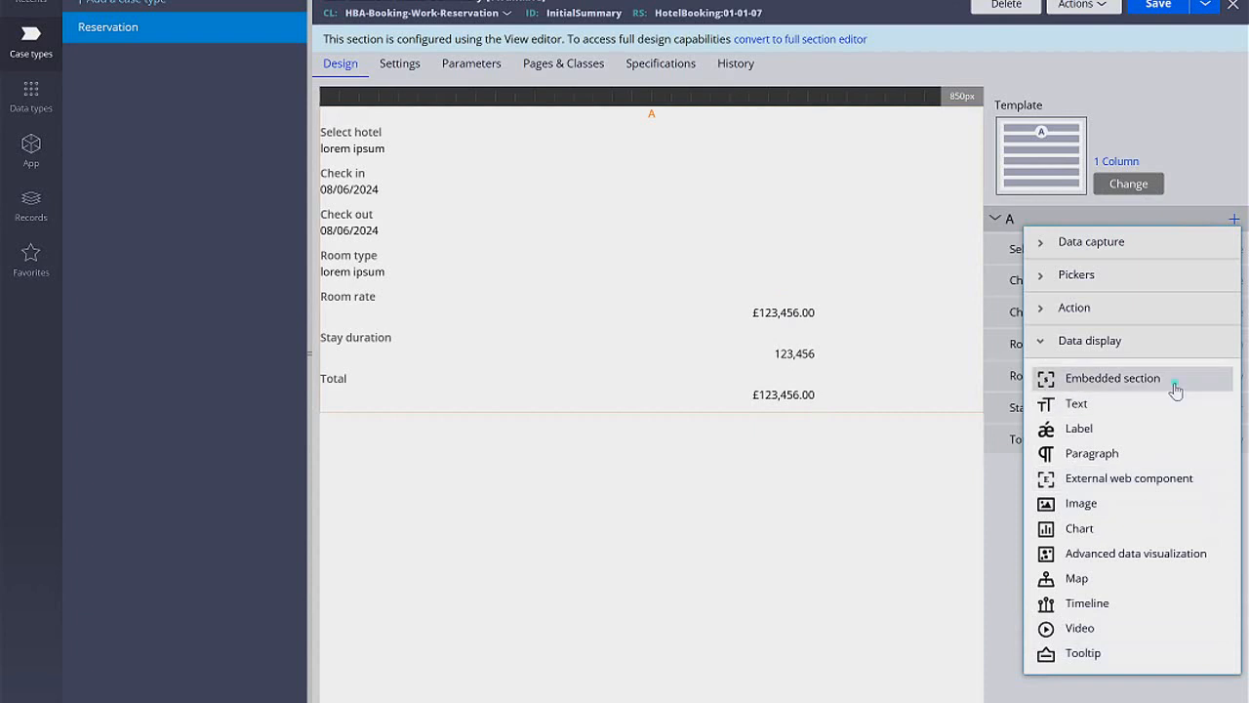
left_click(1113, 379)
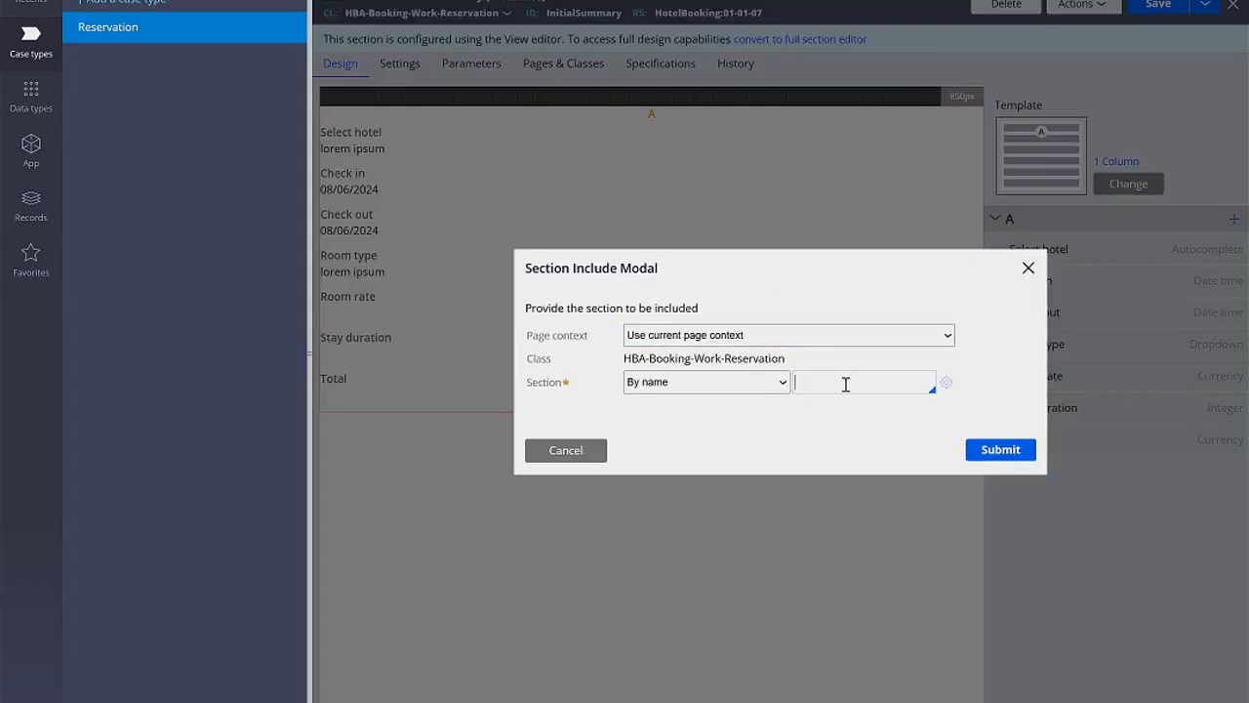
triple_click(703, 359)
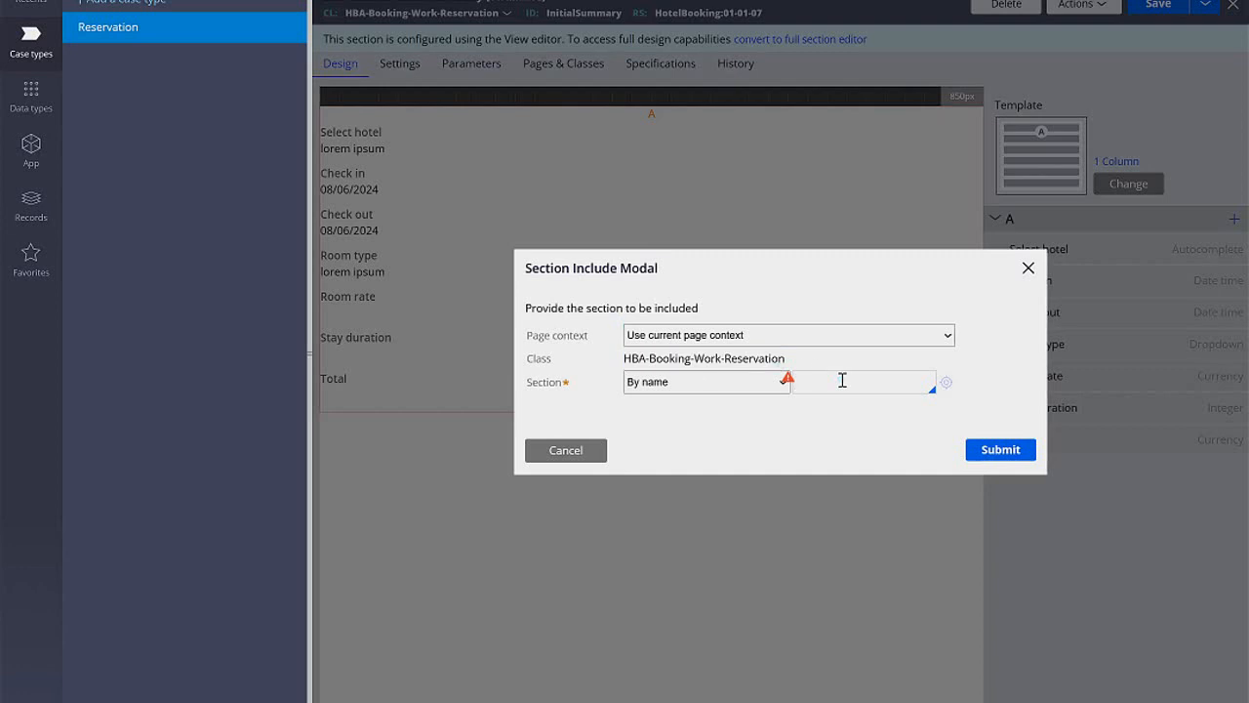
type("Selected")
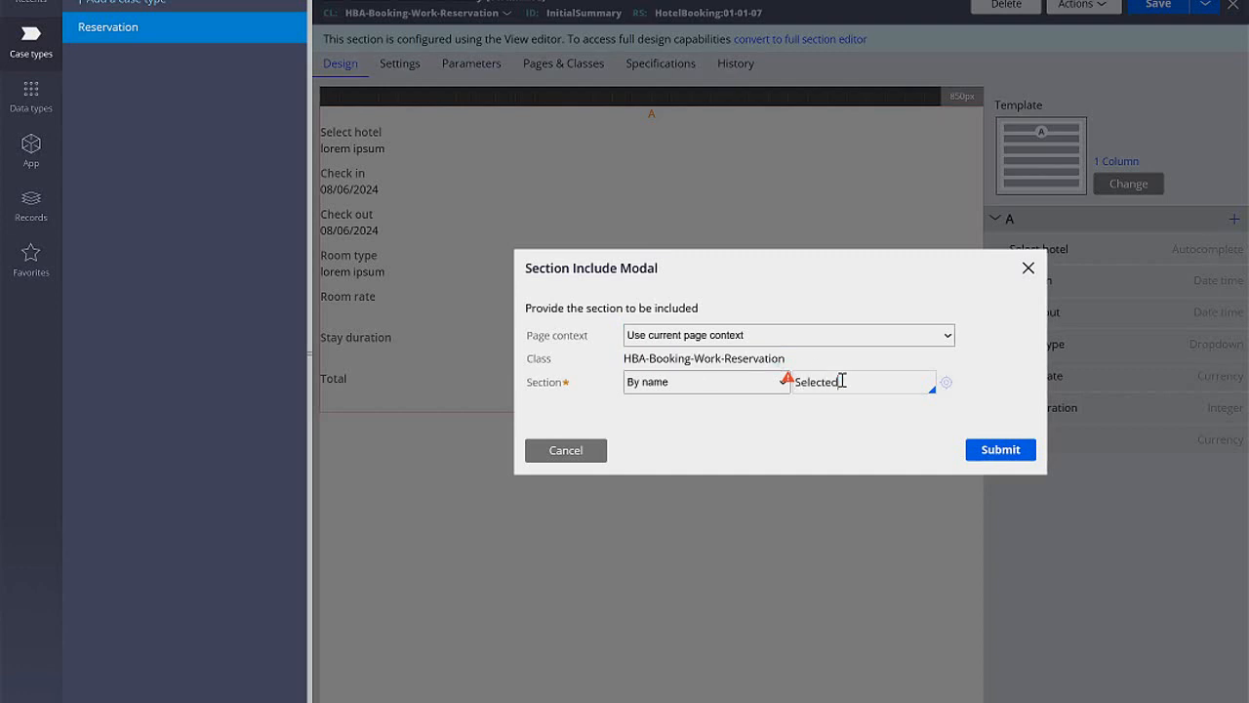
left_click(1000, 449)
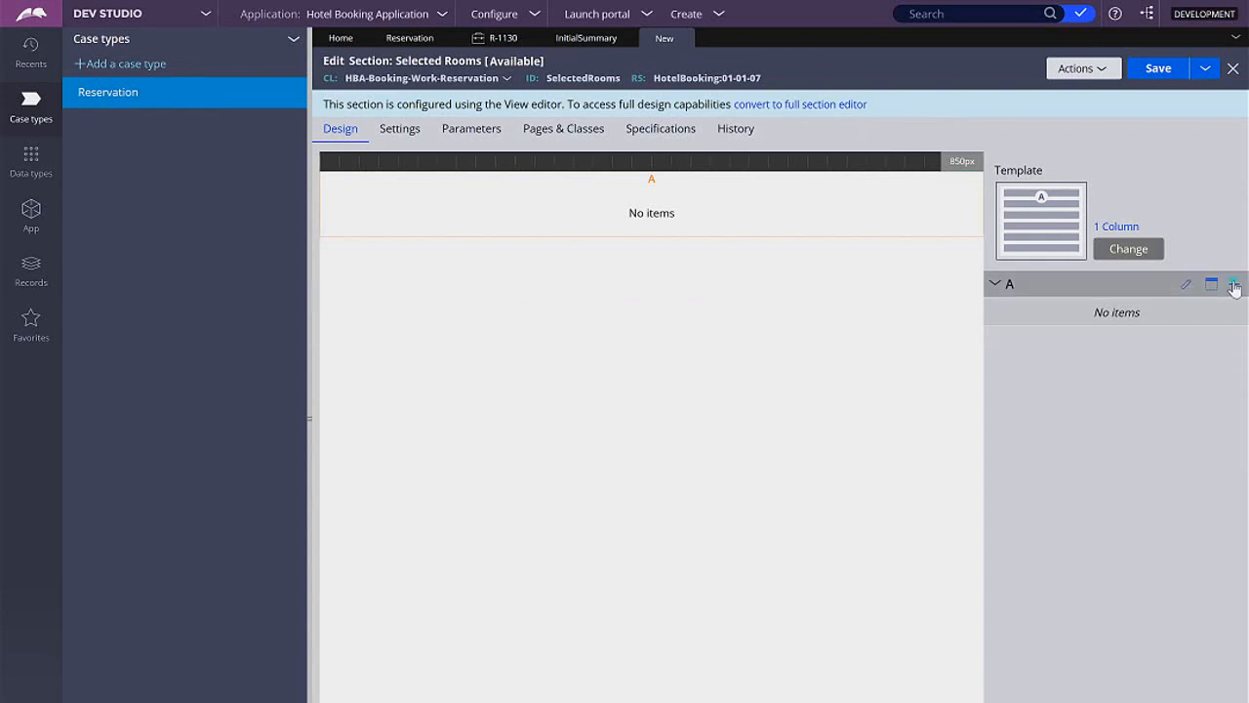
- Convert Selected Rooms to the full section editor and add a table, opening its layout properties
left_click(1233, 285)
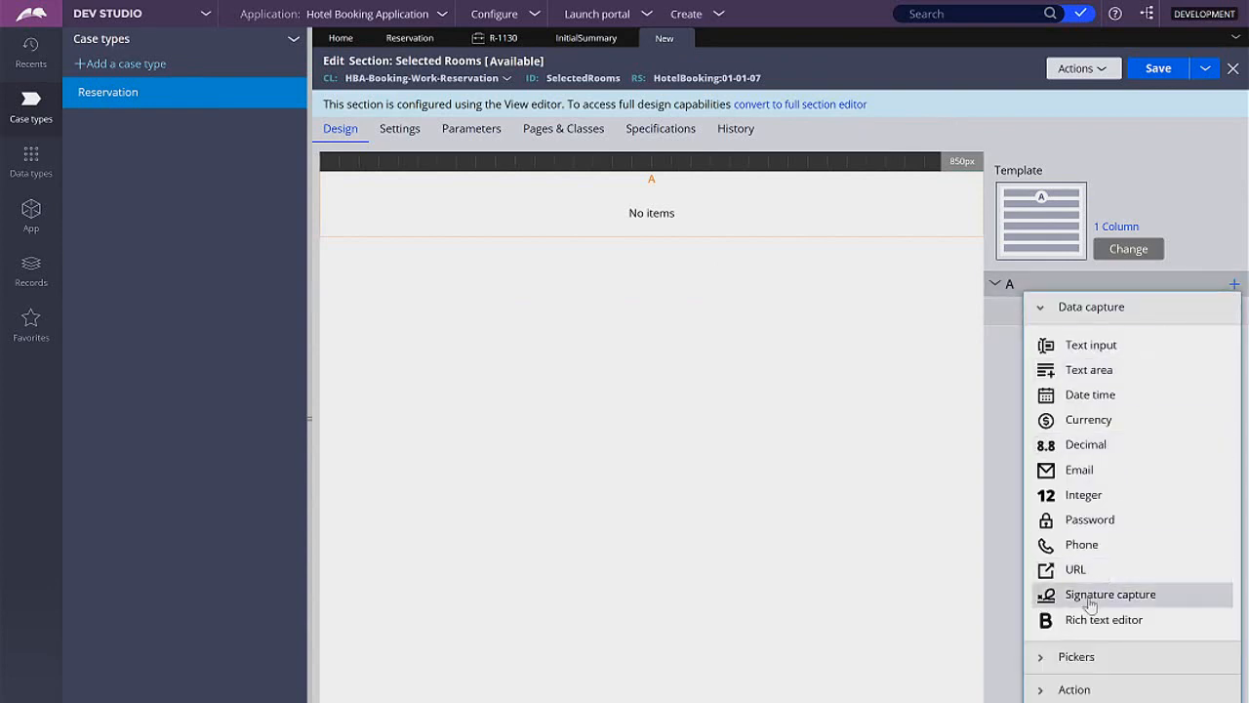
left_click(1091, 307)
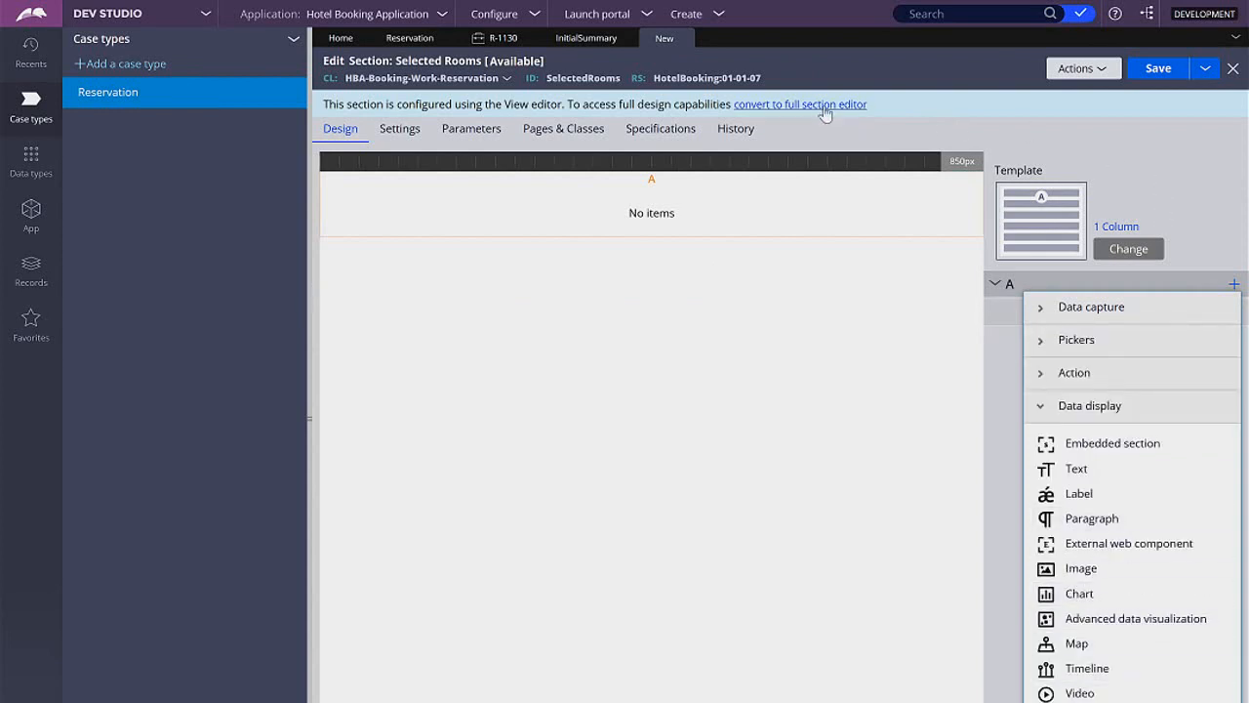
left_click(800, 105)
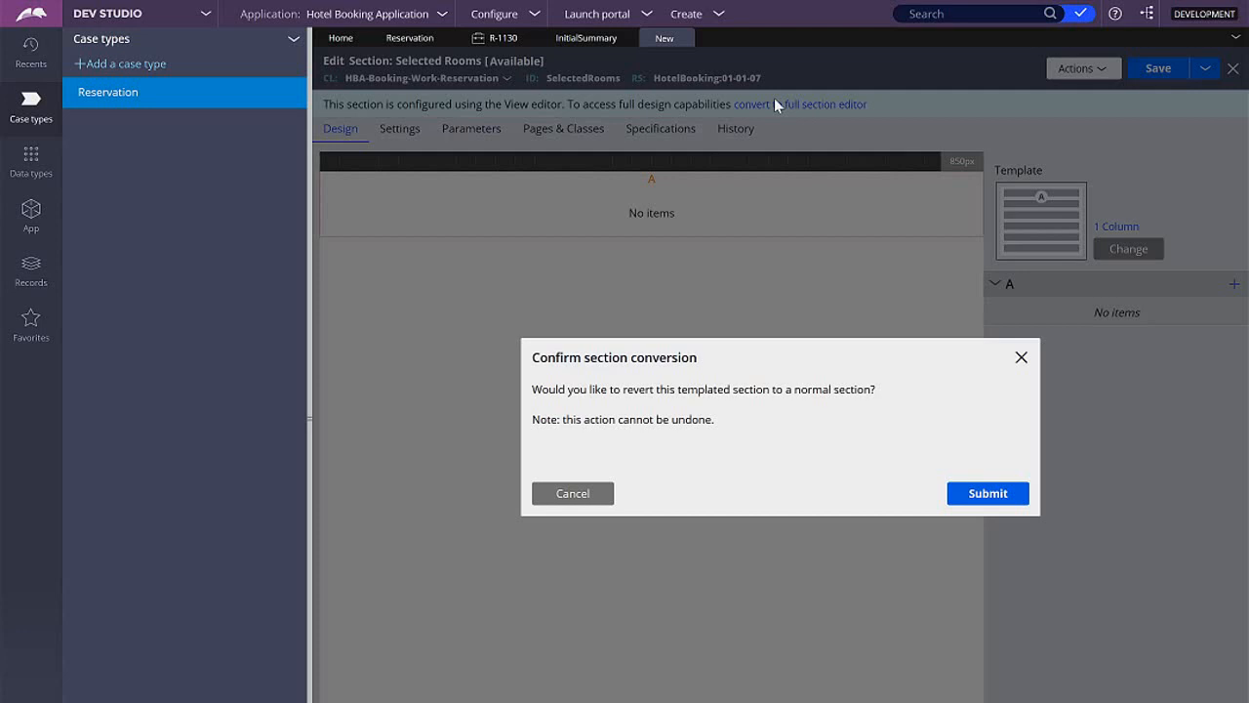
left_click(987, 492)
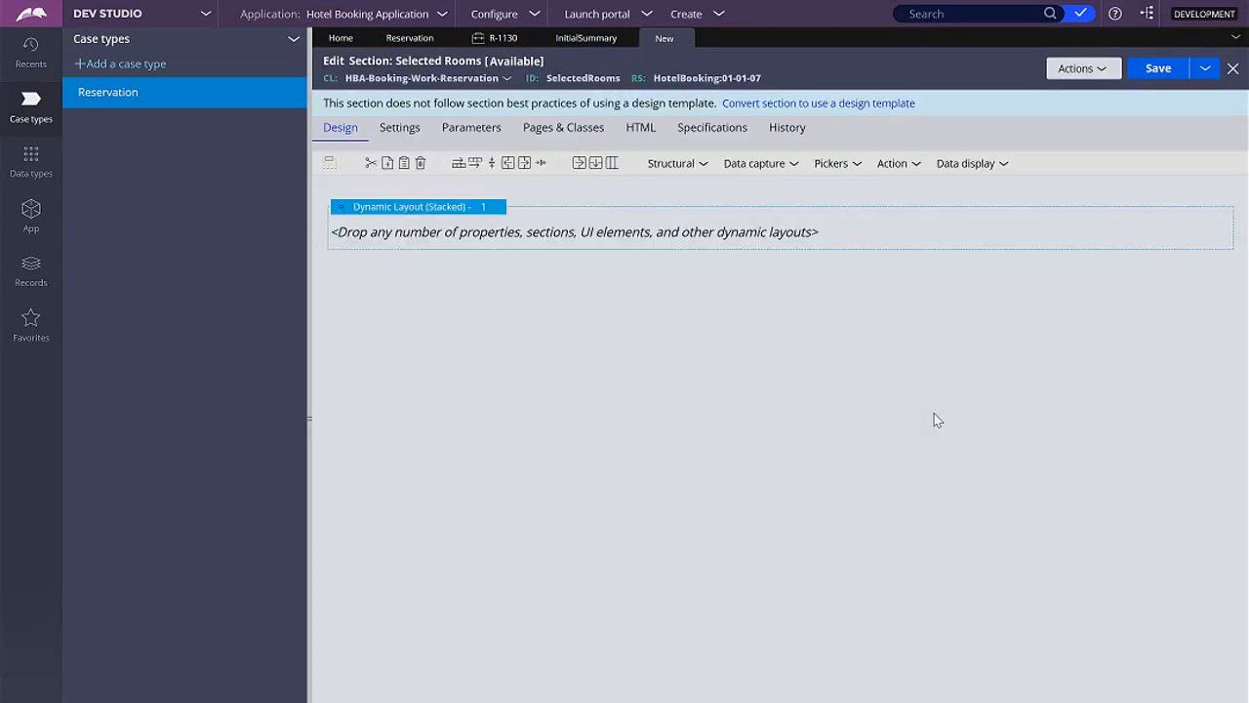
mouse_move(706, 164)
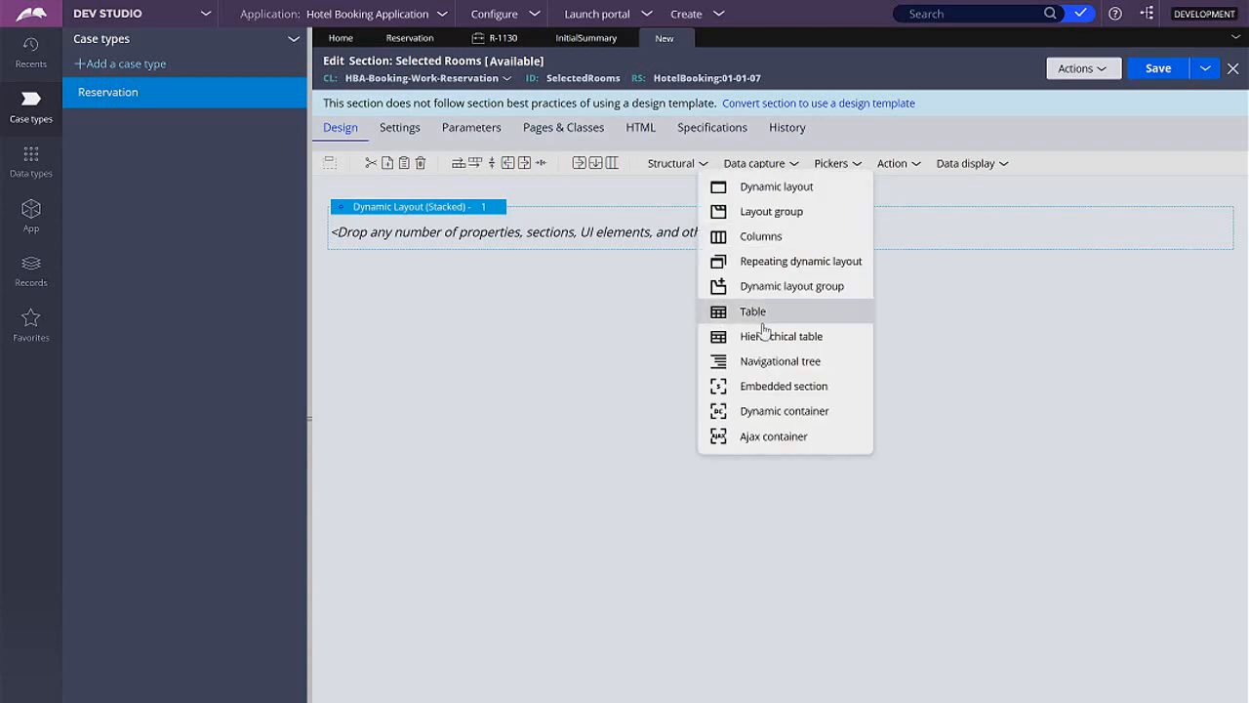
mouse_move(763, 320)
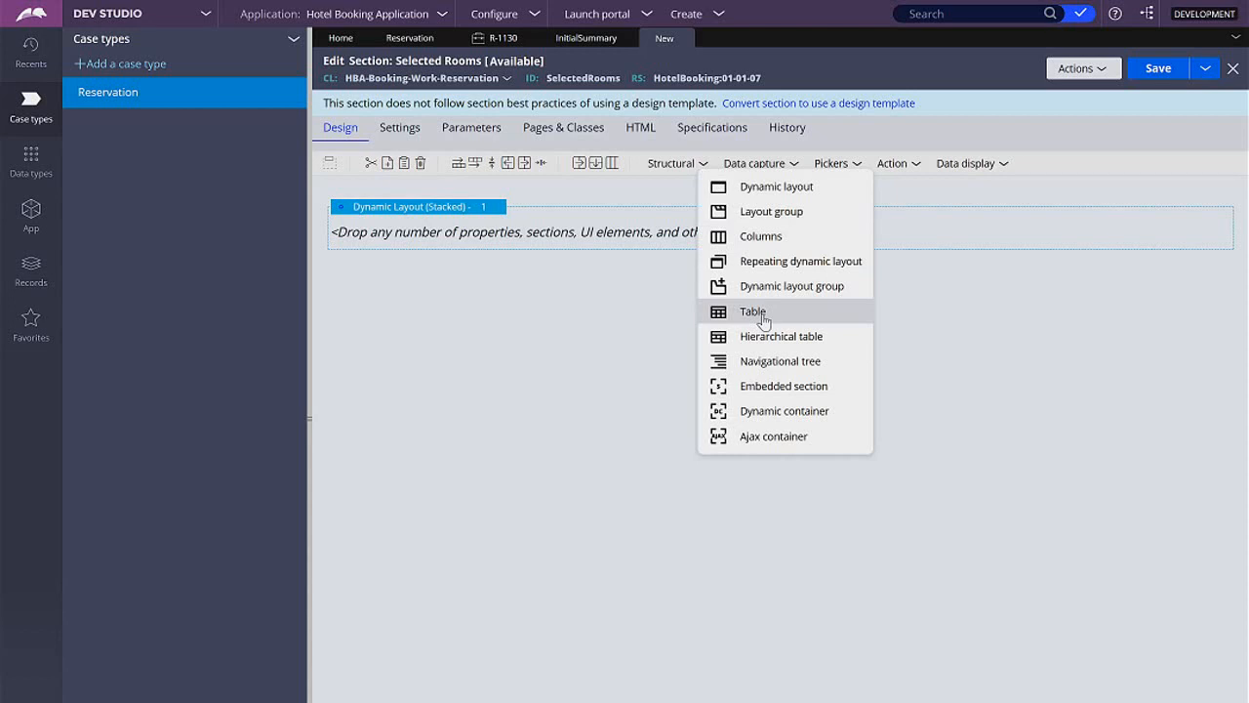
mouse_move(759, 316)
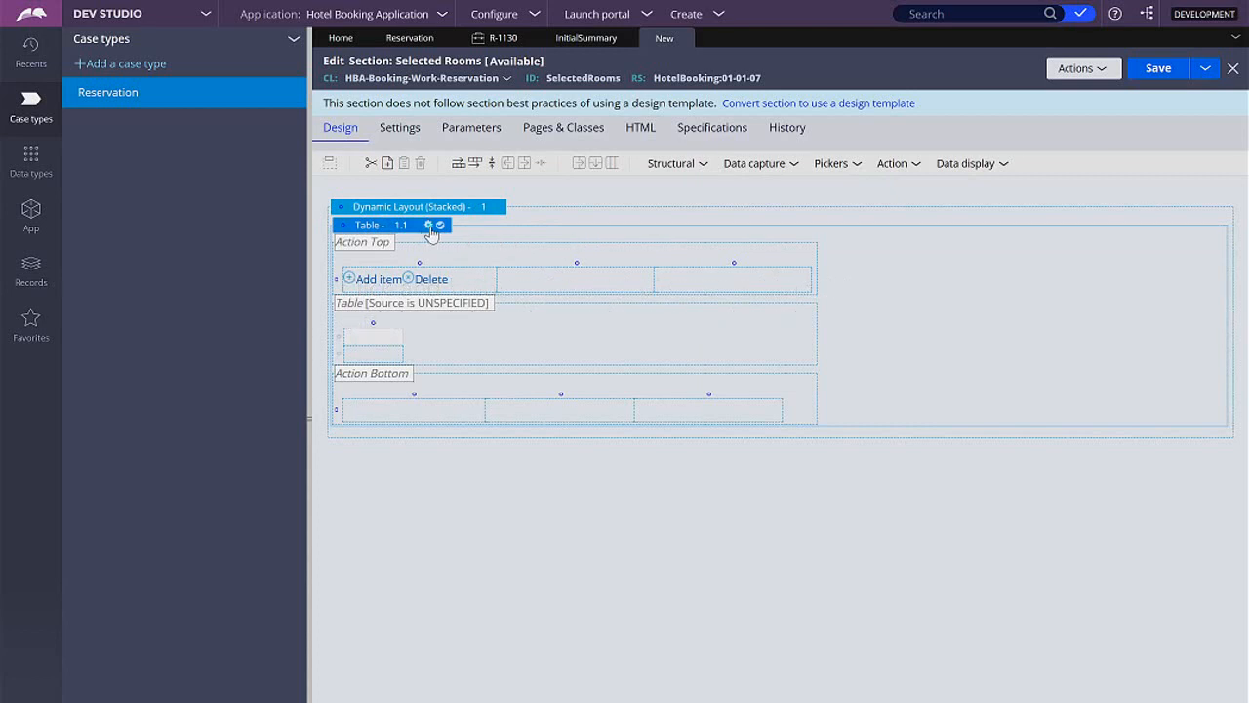
mouse_move(441, 226)
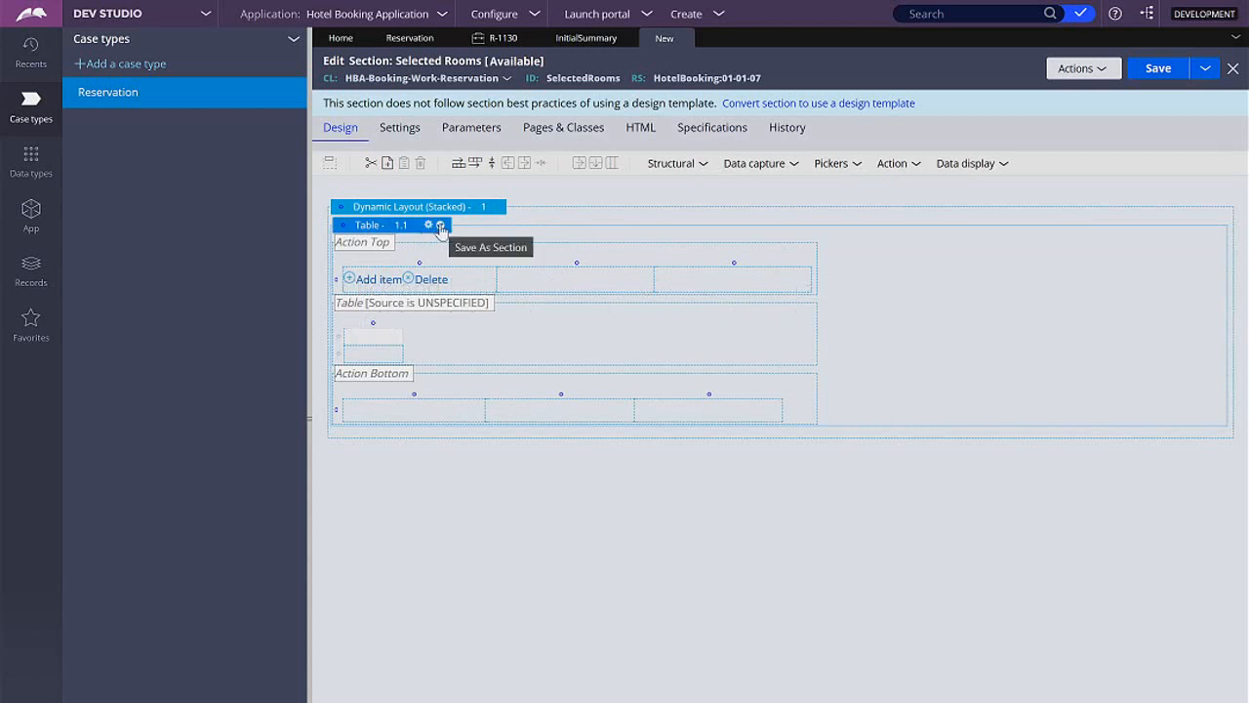
left_click(427, 227)
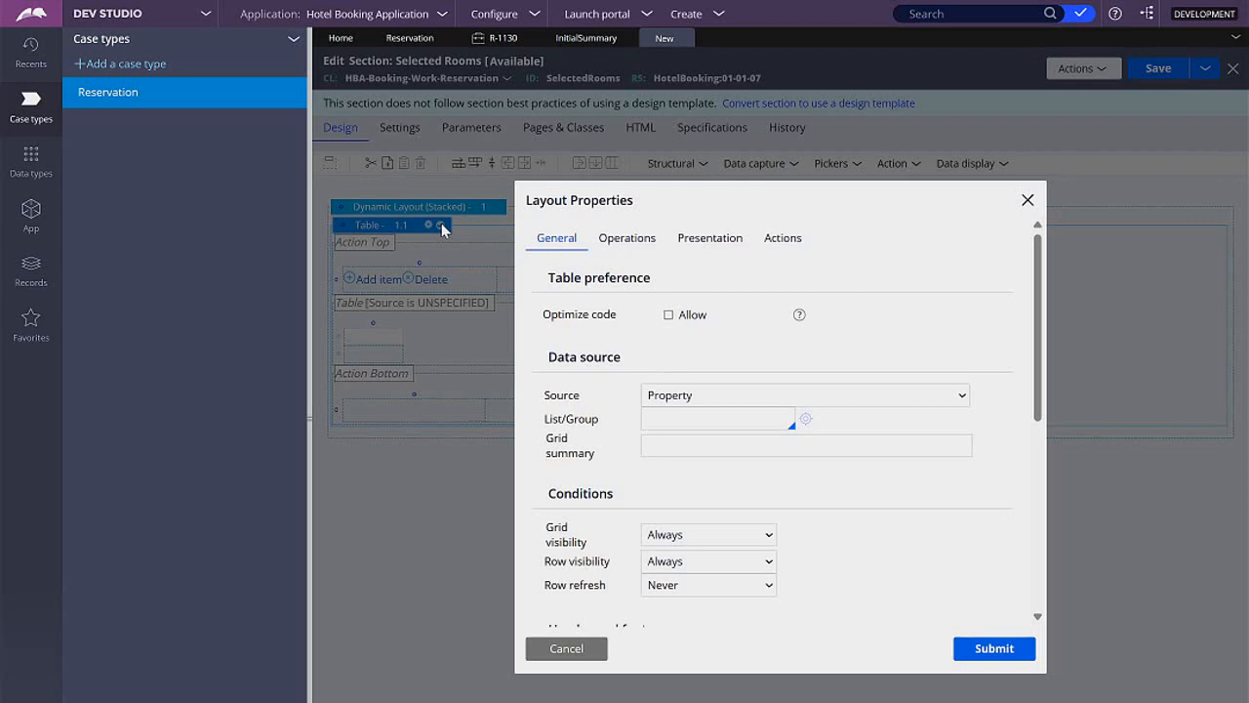
- Source the Selected Rooms table from the .RoomPageList property and submit the layout settings
left_click(718, 418)
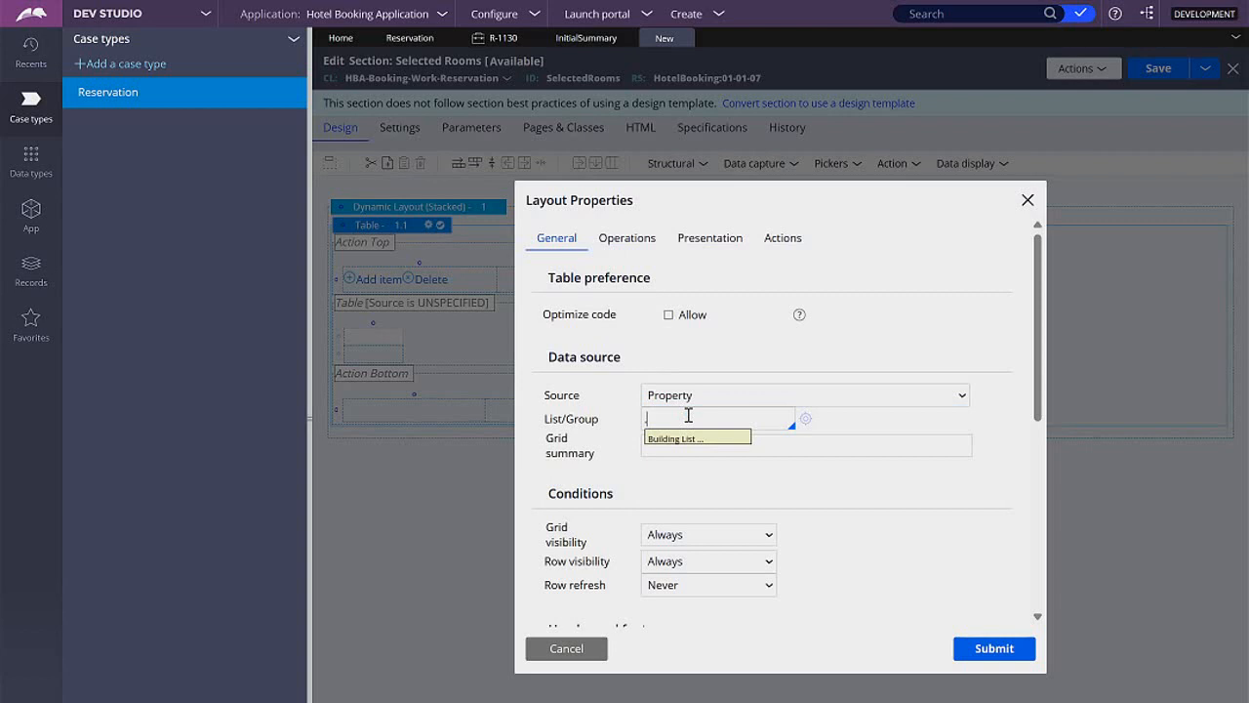
type("RoomPageList")
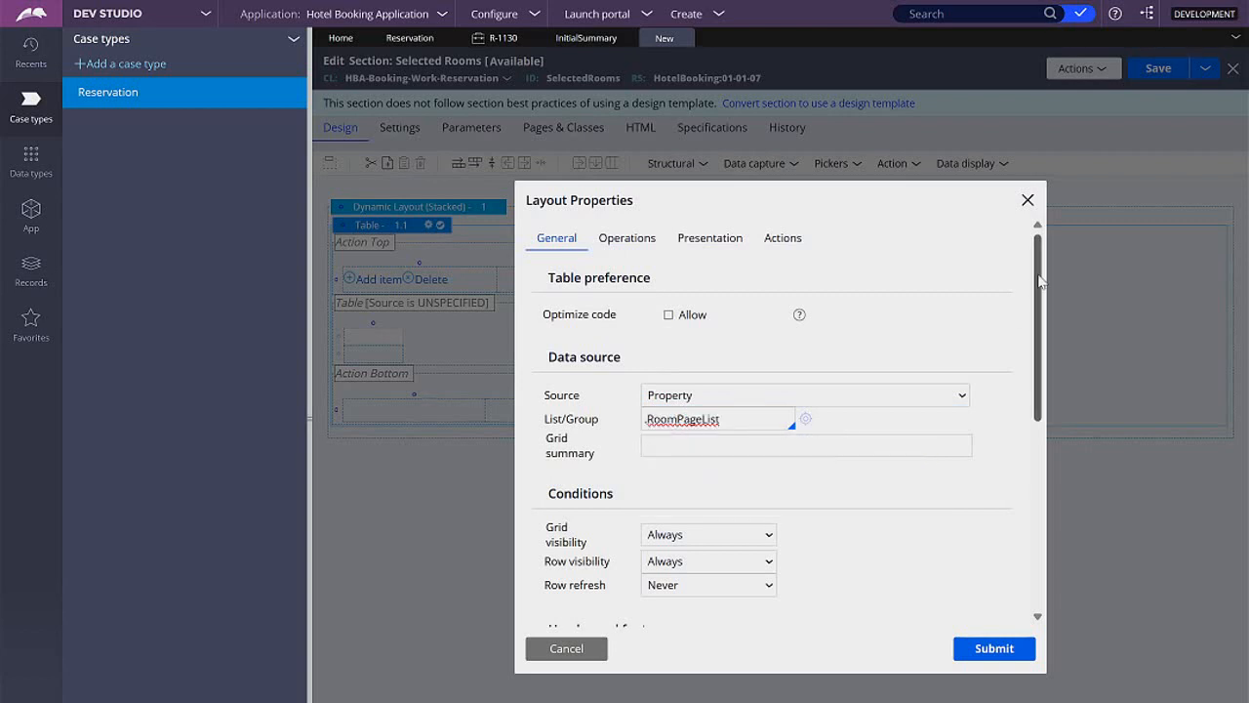
scroll("down", 3)
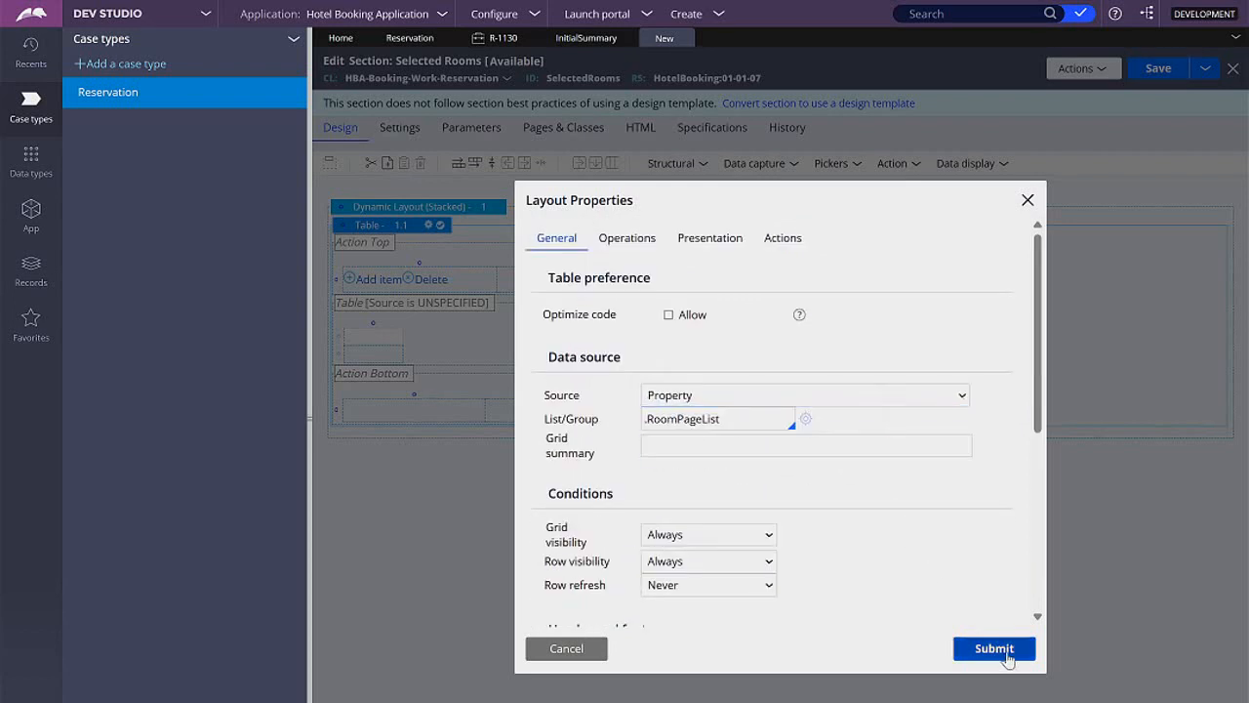
left_click(994, 649)
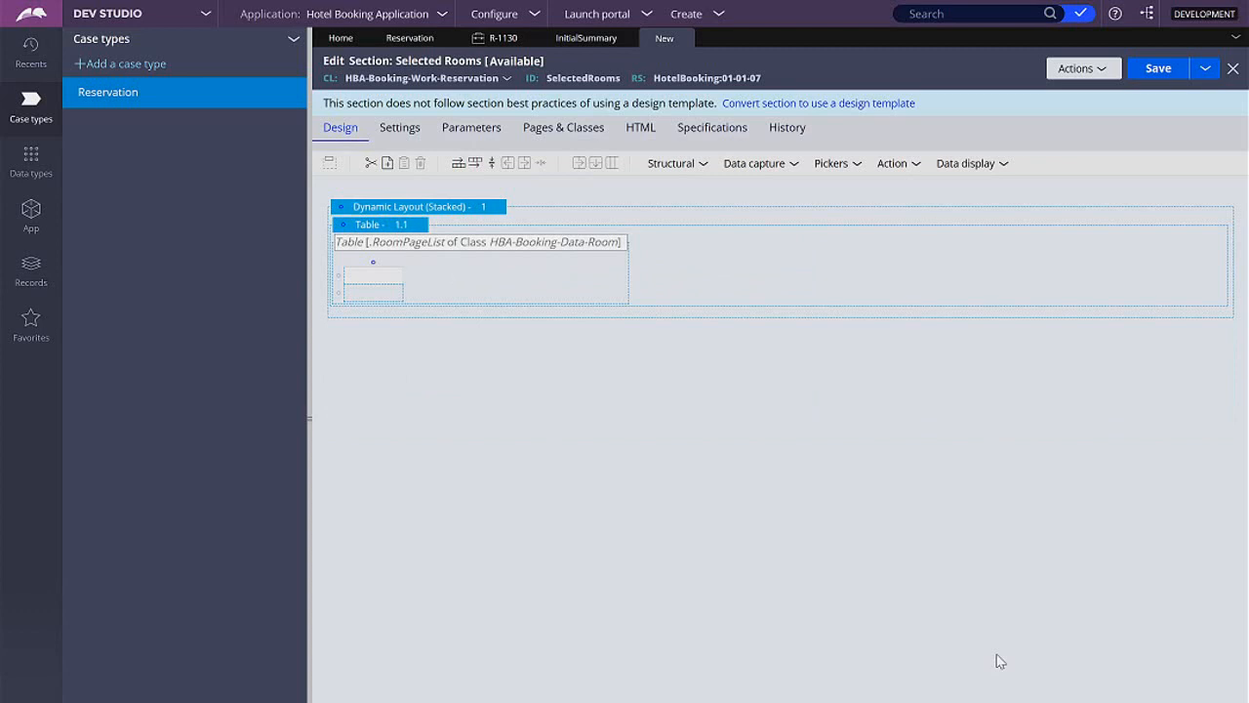
mouse_move(422, 243)
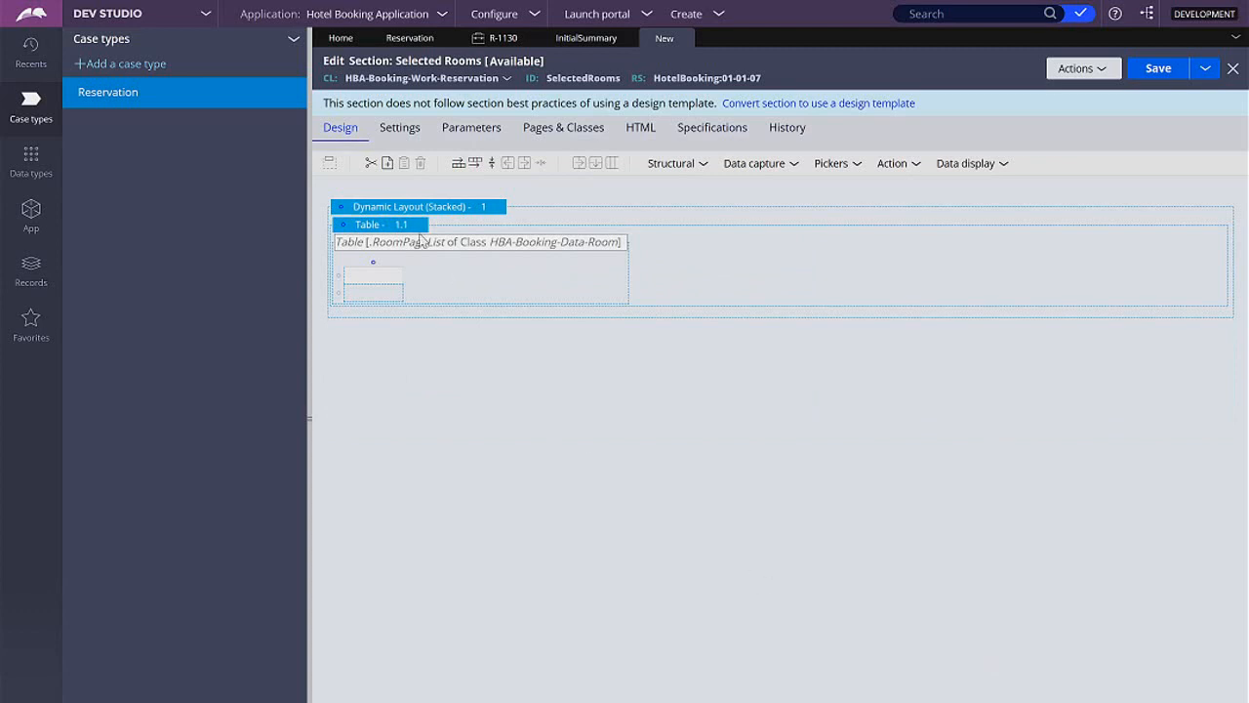
left_click(373, 278)
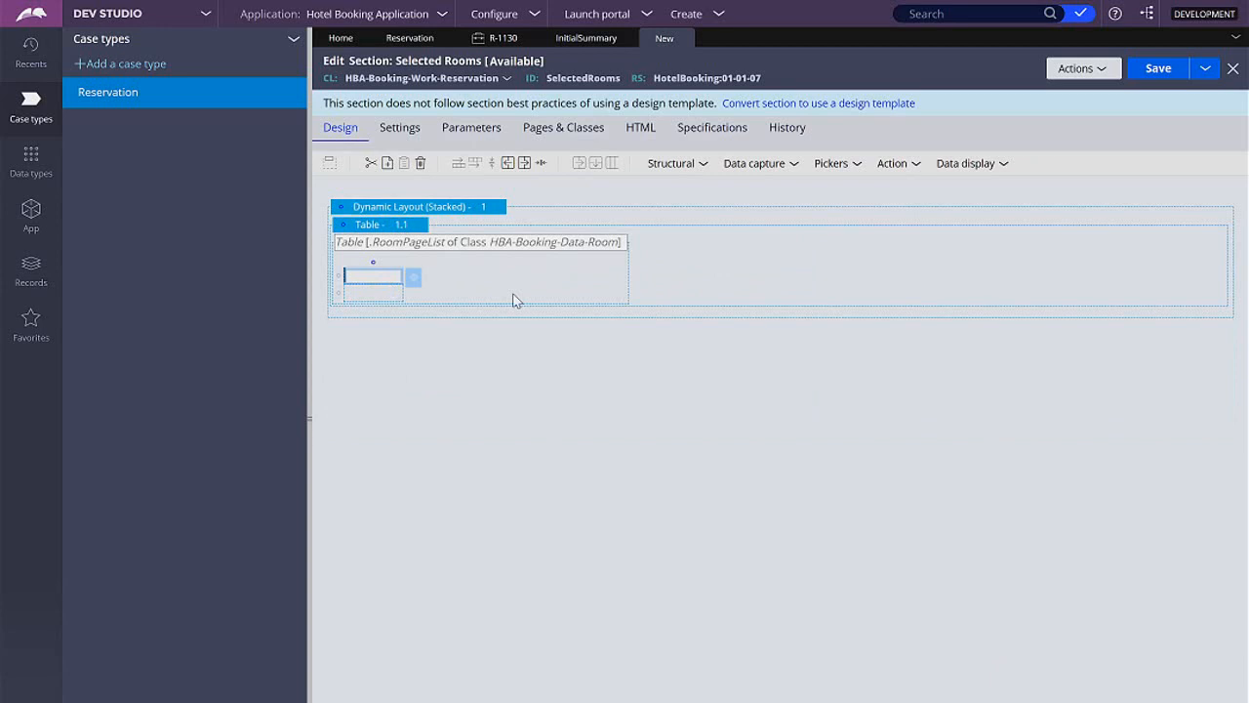
- Head the table's two columns Type and Rate per night
type("Type")
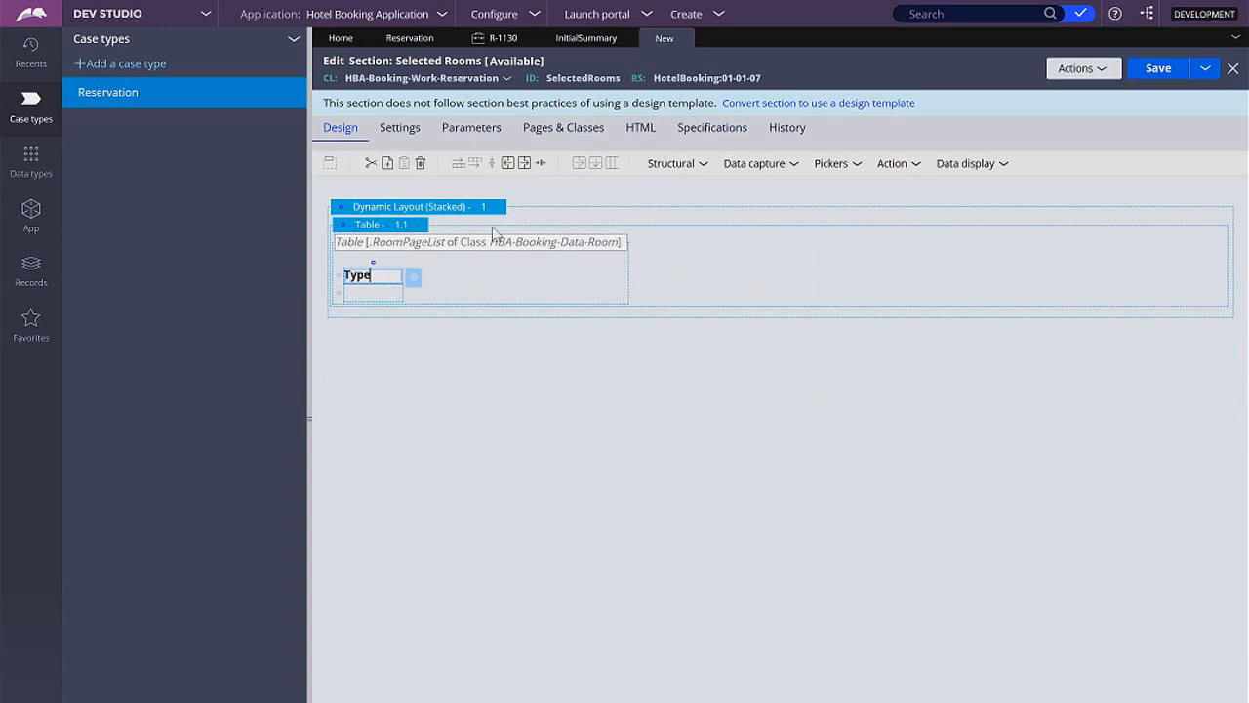
mouse_move(524, 162)
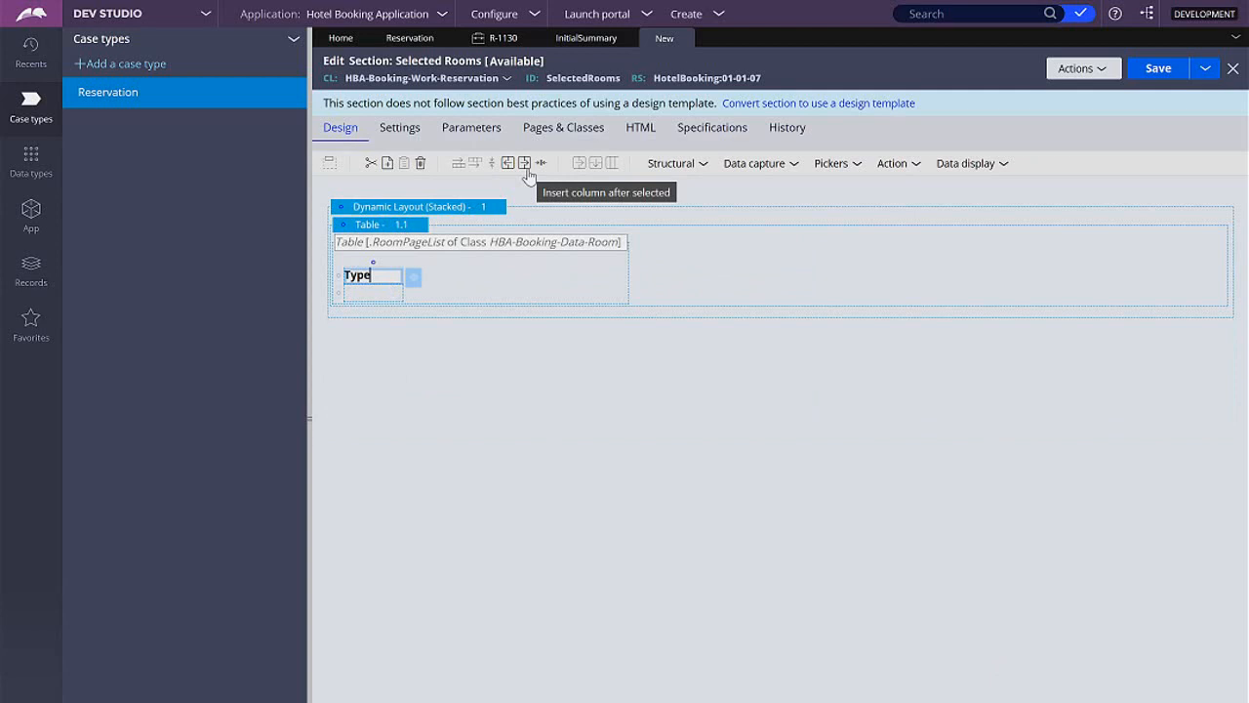
left_click(524, 162)
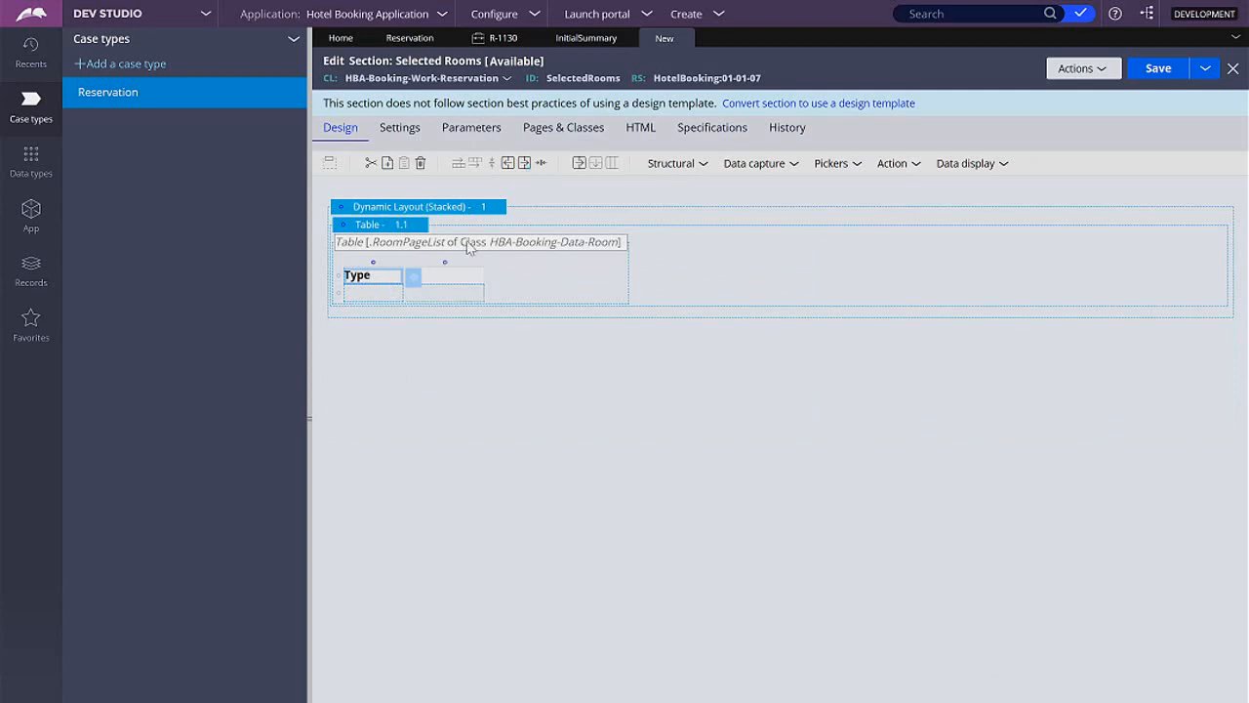
type("R")
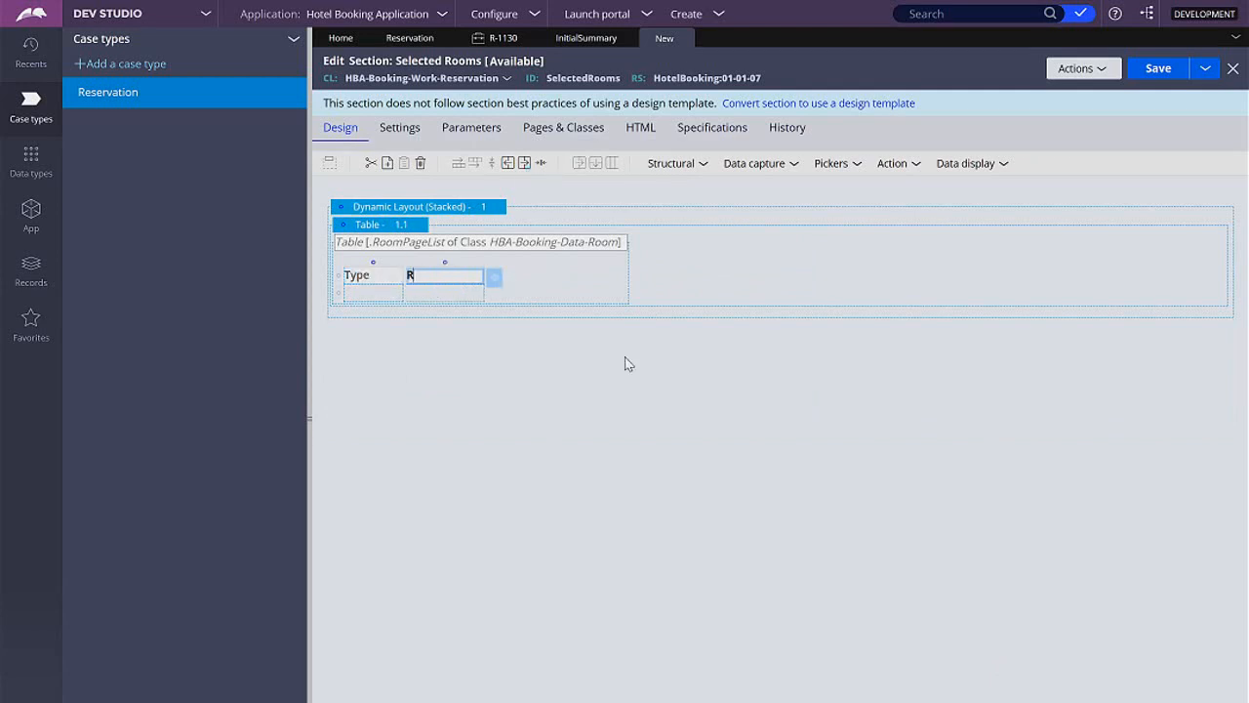
type("Rate per night")
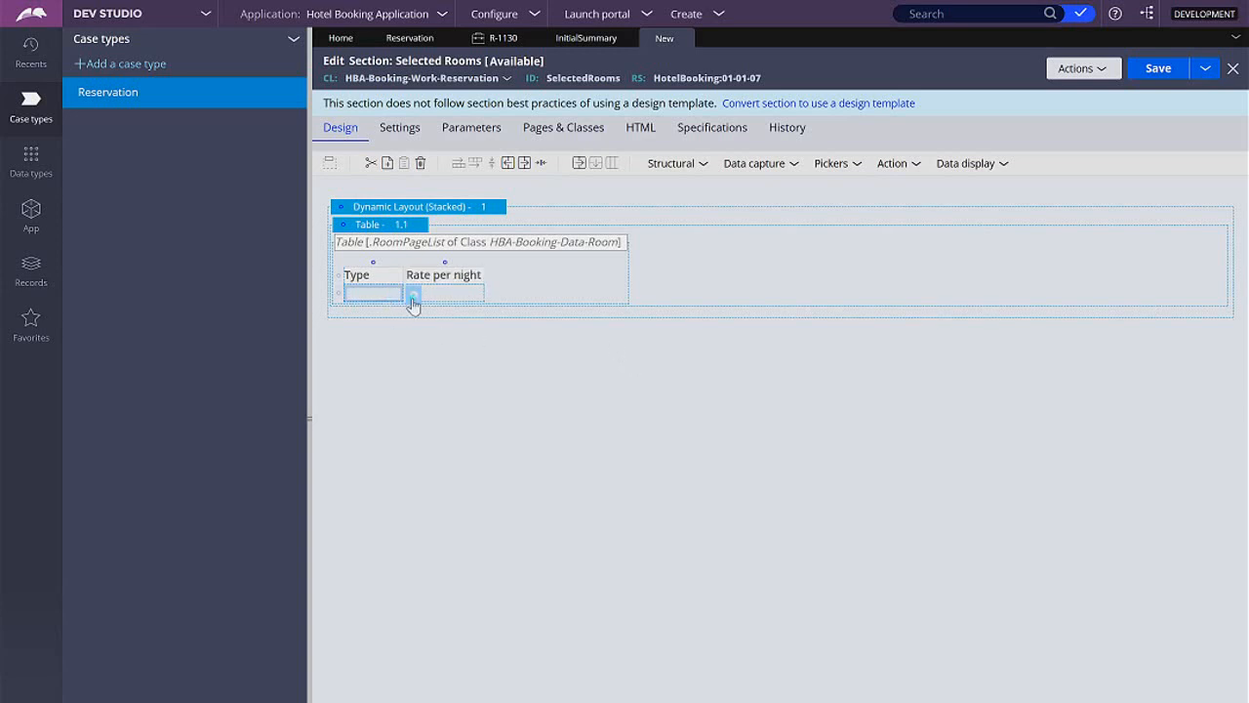
left_click(412, 293)
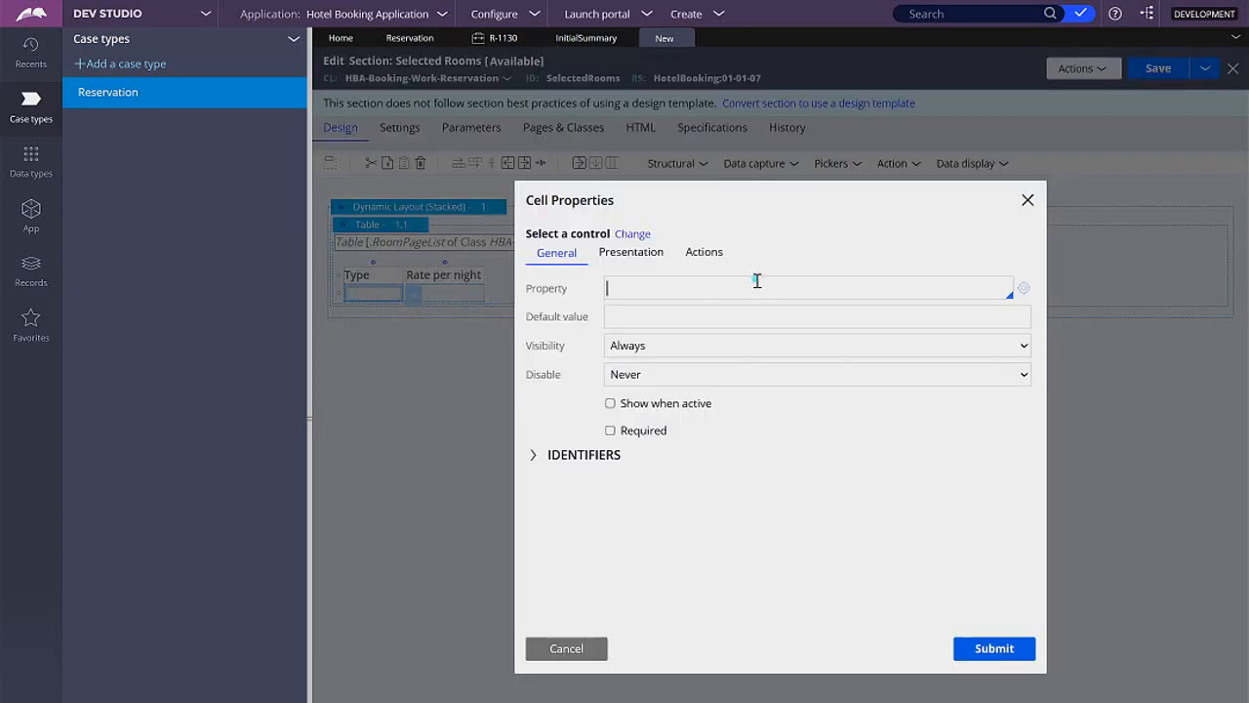
- Bind the table cells to room properties, with the Rate per night cell set to .Rate
left_click(811, 287)
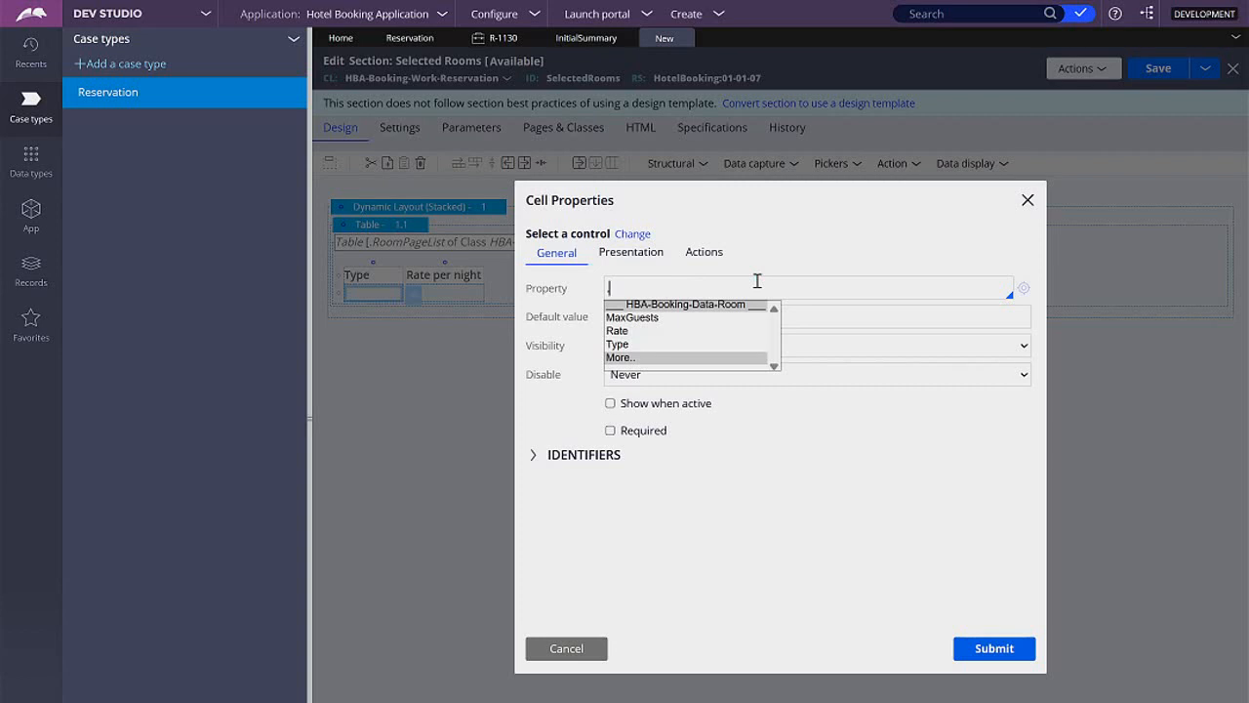
left_click(617, 343)
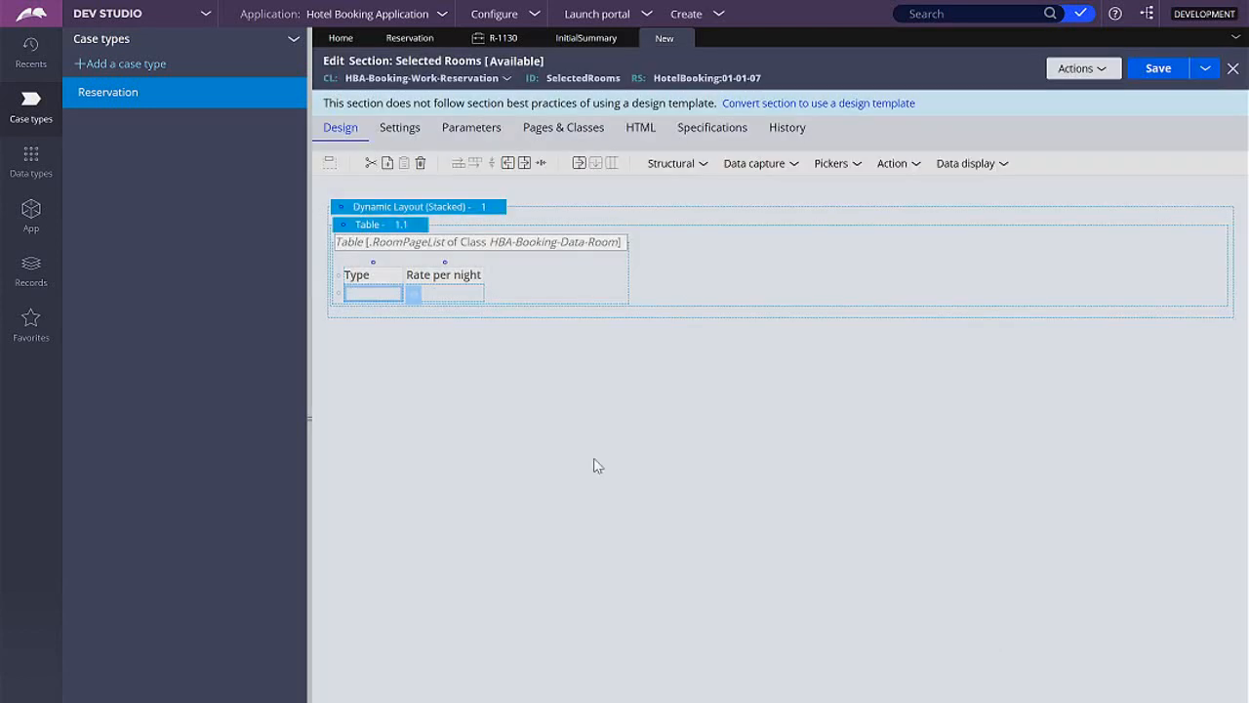
left_click(375, 296)
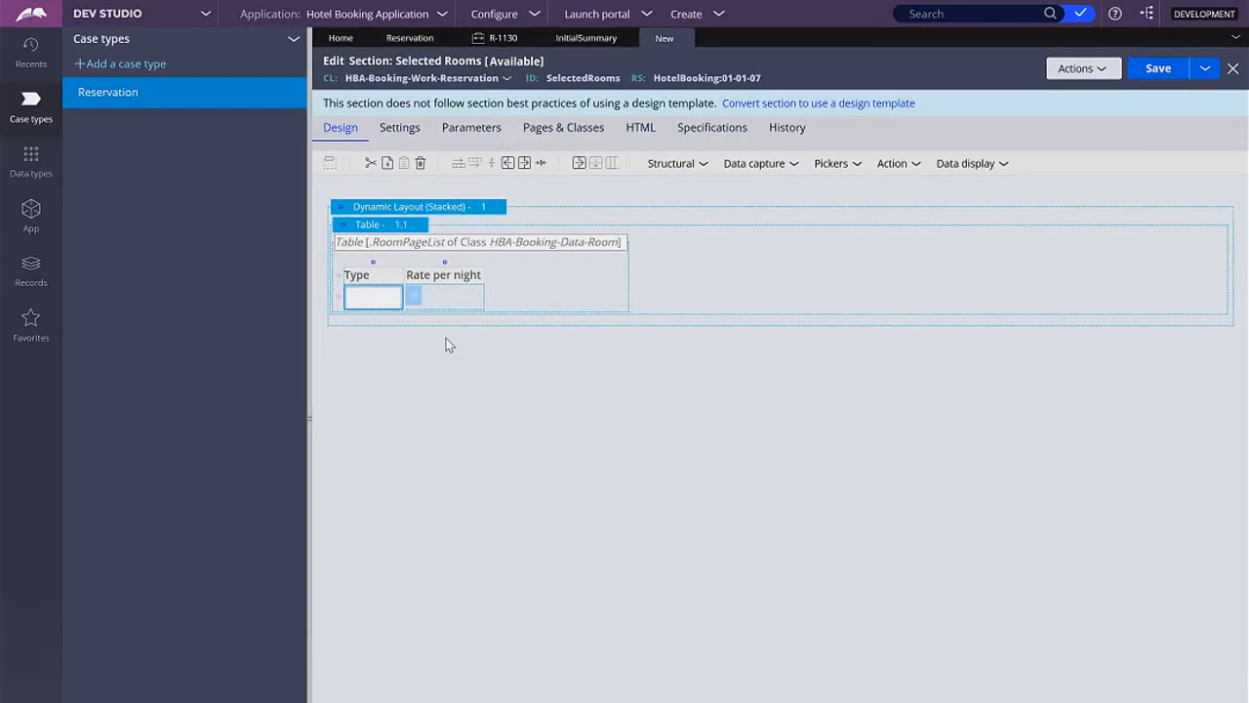
left_click(445, 297)
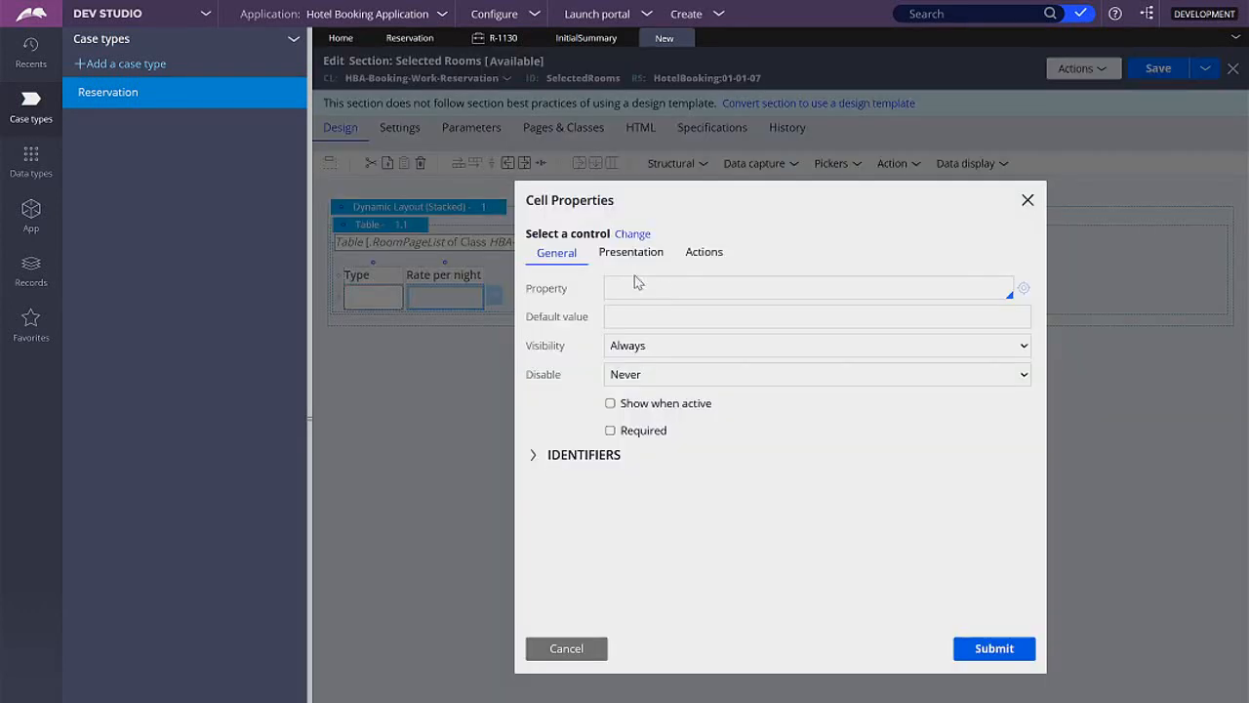
type(".rate")
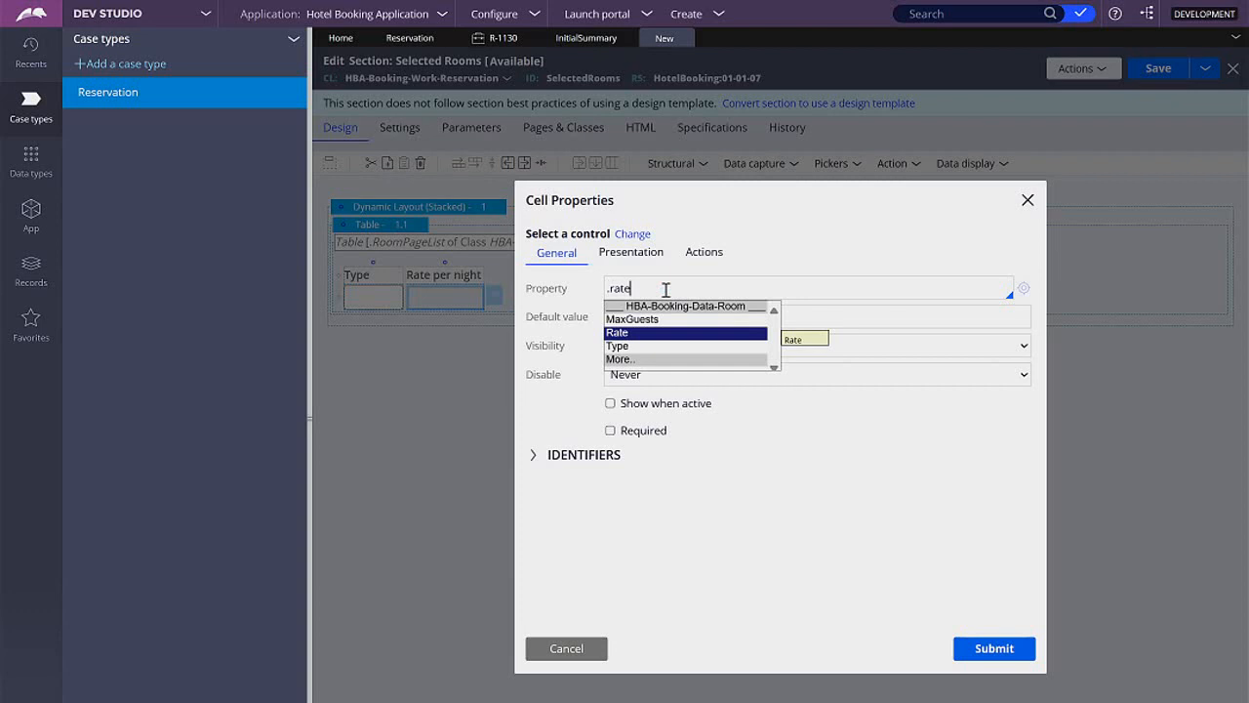
left_click(994, 648)
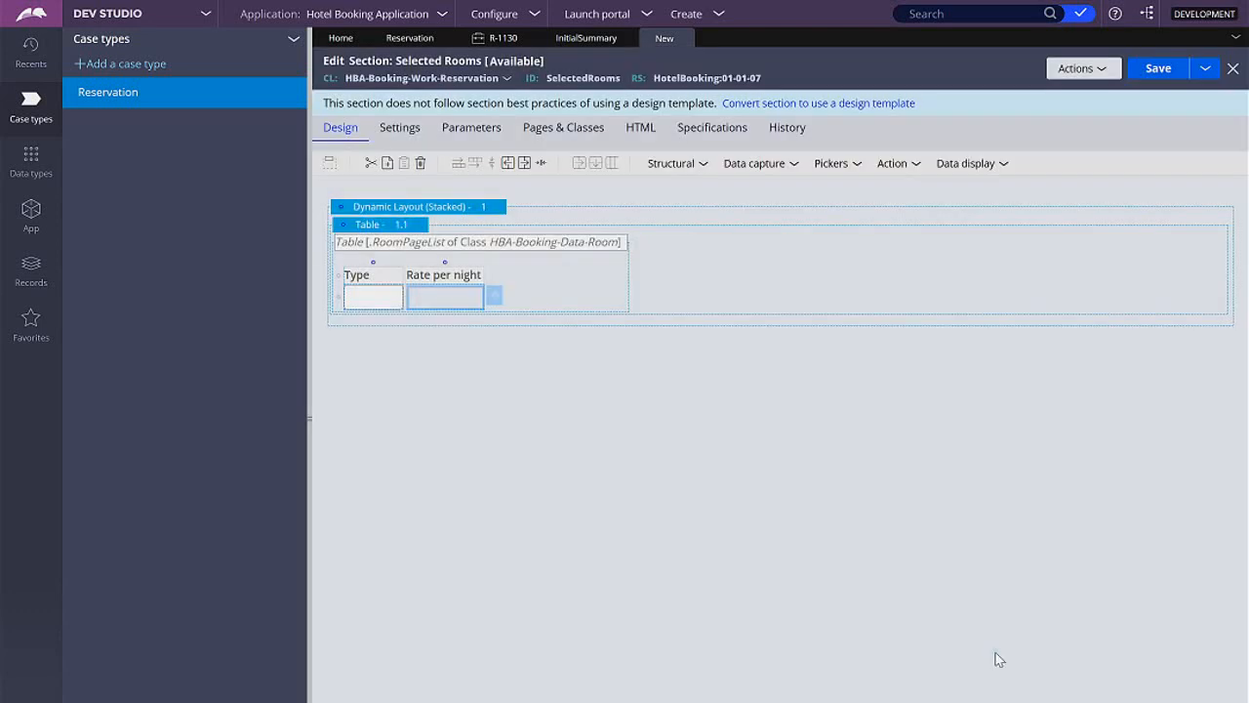
- Save the section and embed SelectedRooms as a section include in the Initial Summary
left_click(1158, 66)
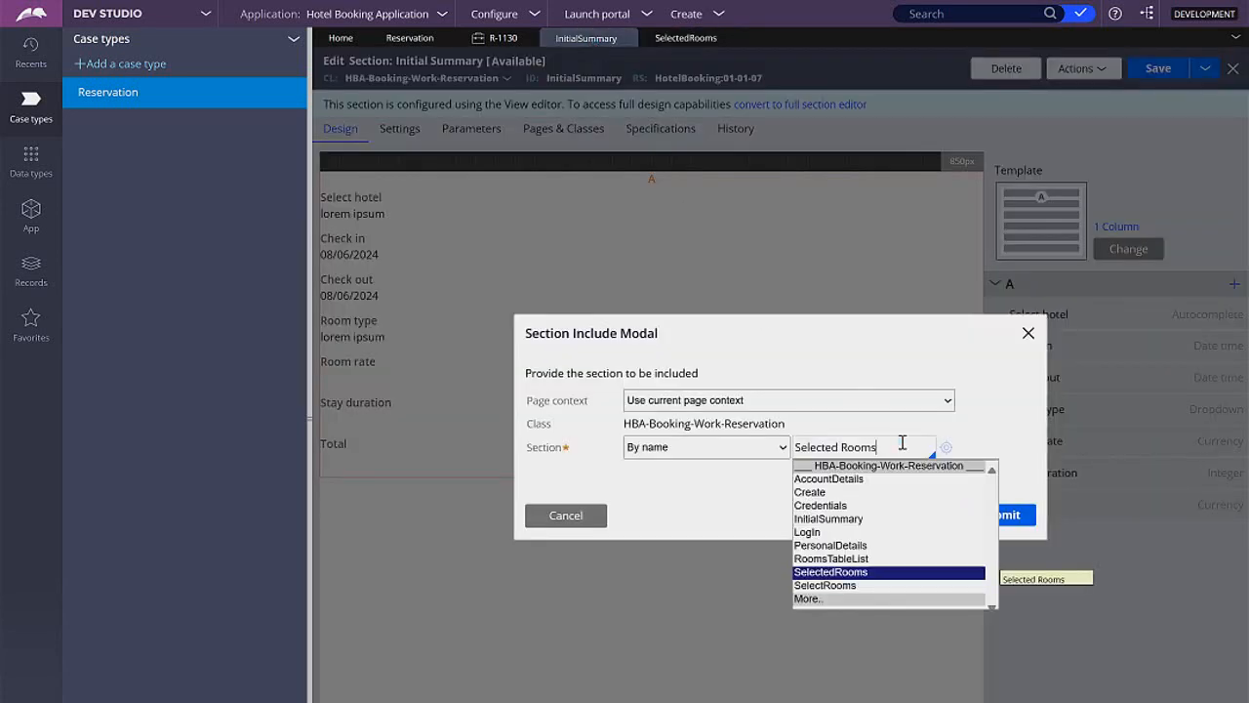
left_click(832, 570)
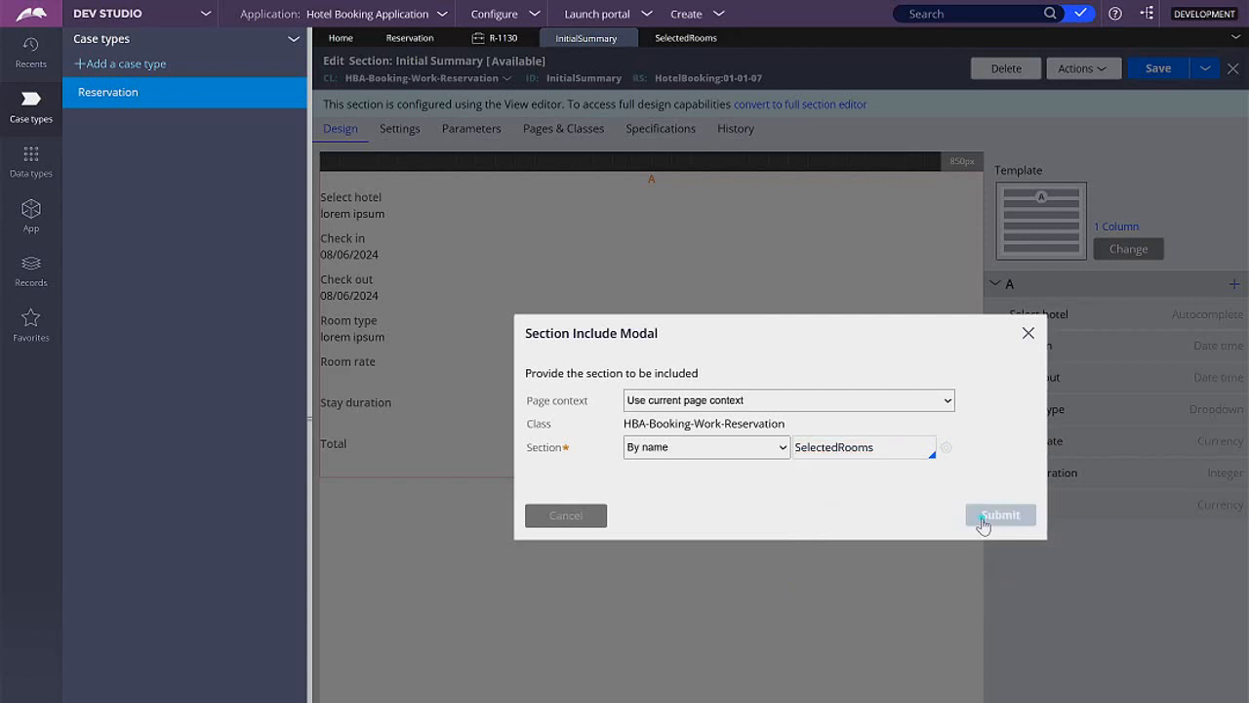
left_click(999, 515)
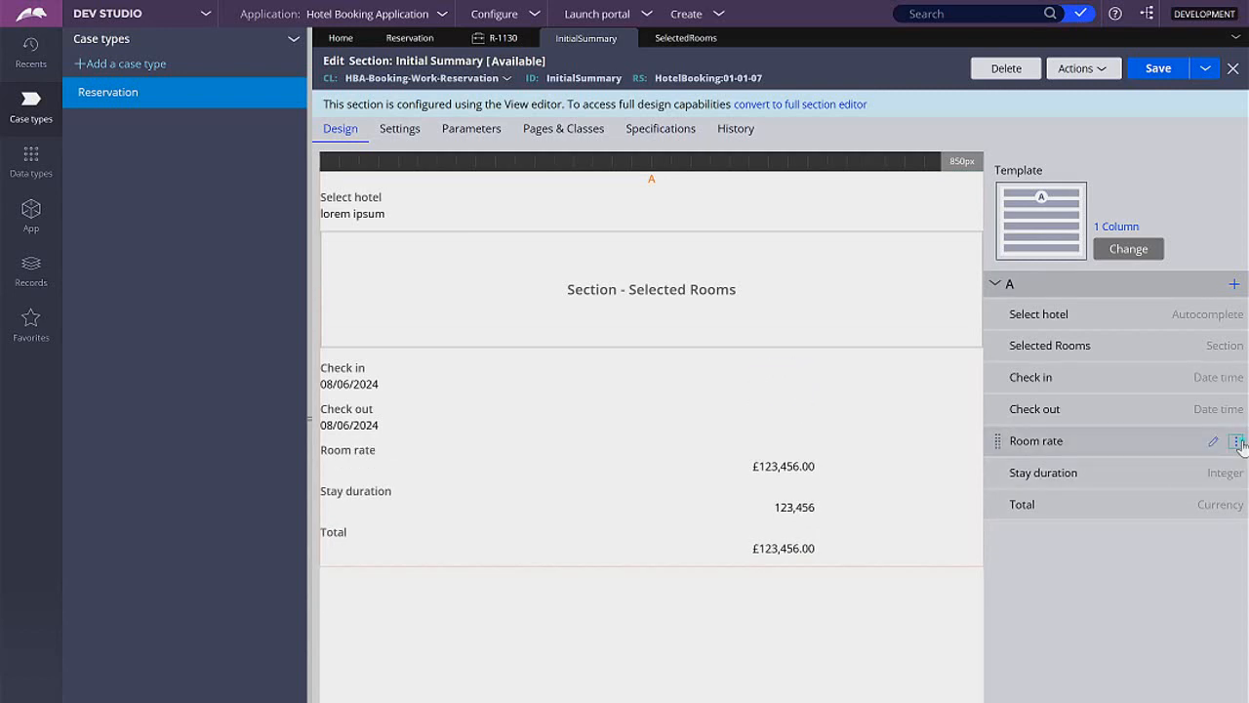
- Delete the Room rate field and give the embedded section the label caption 'Selected Rooms'
left_click(1238, 441)
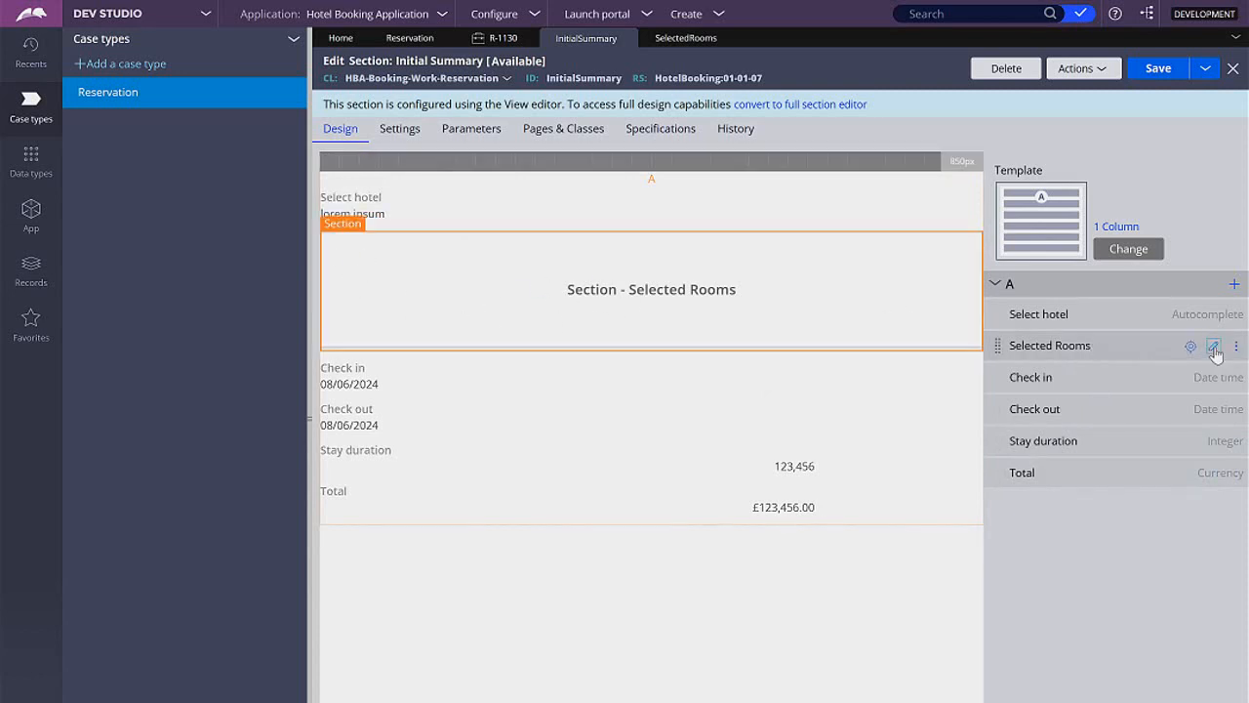
left_click(1214, 345)
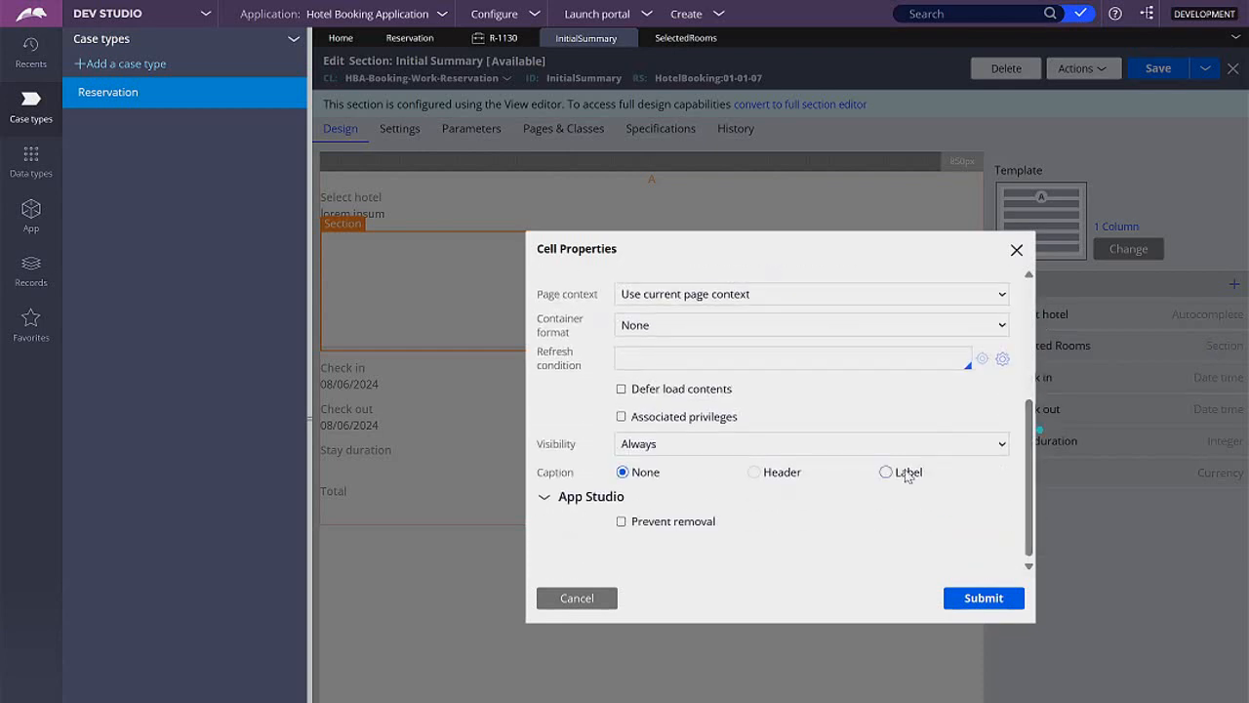
left_click(886, 470)
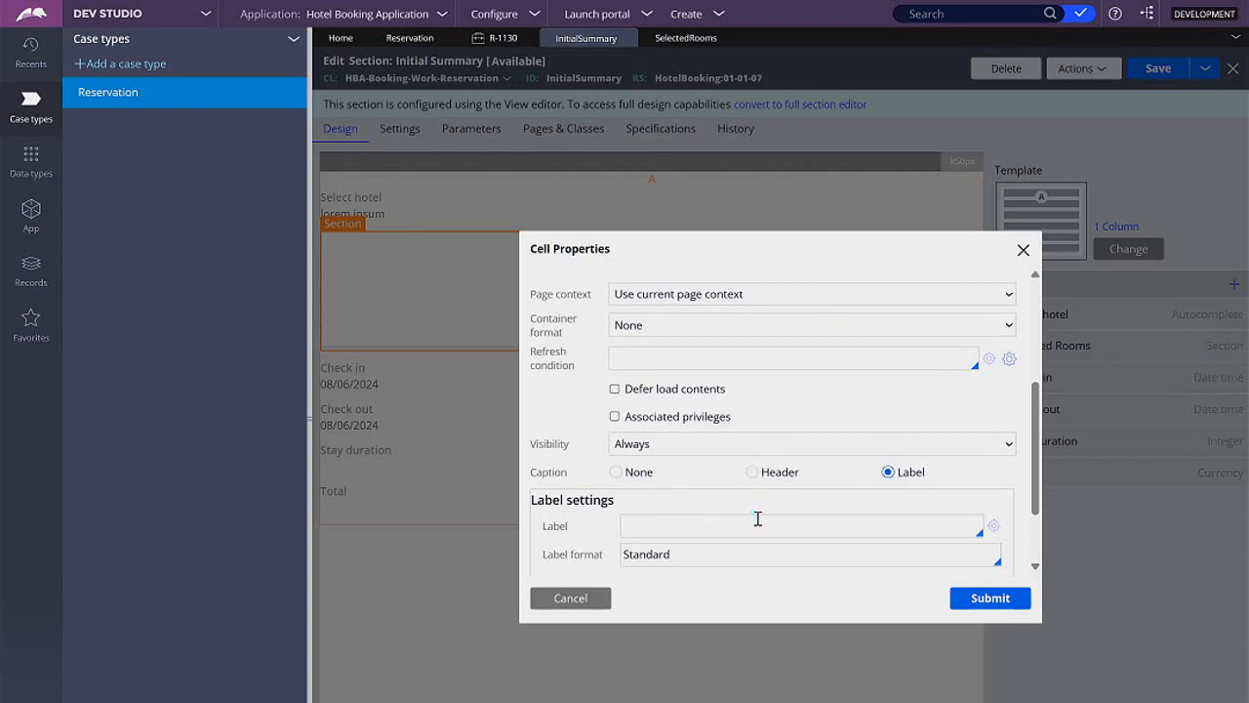
type("Select")
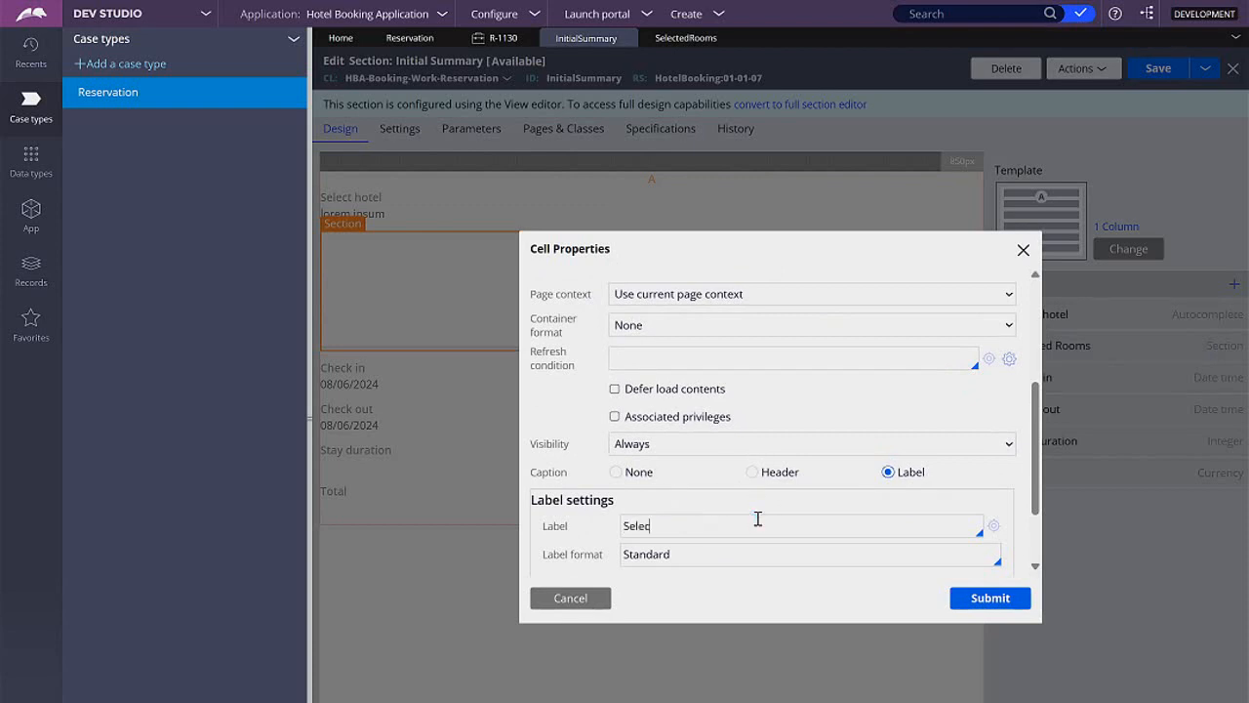
type("Selected Rooms")
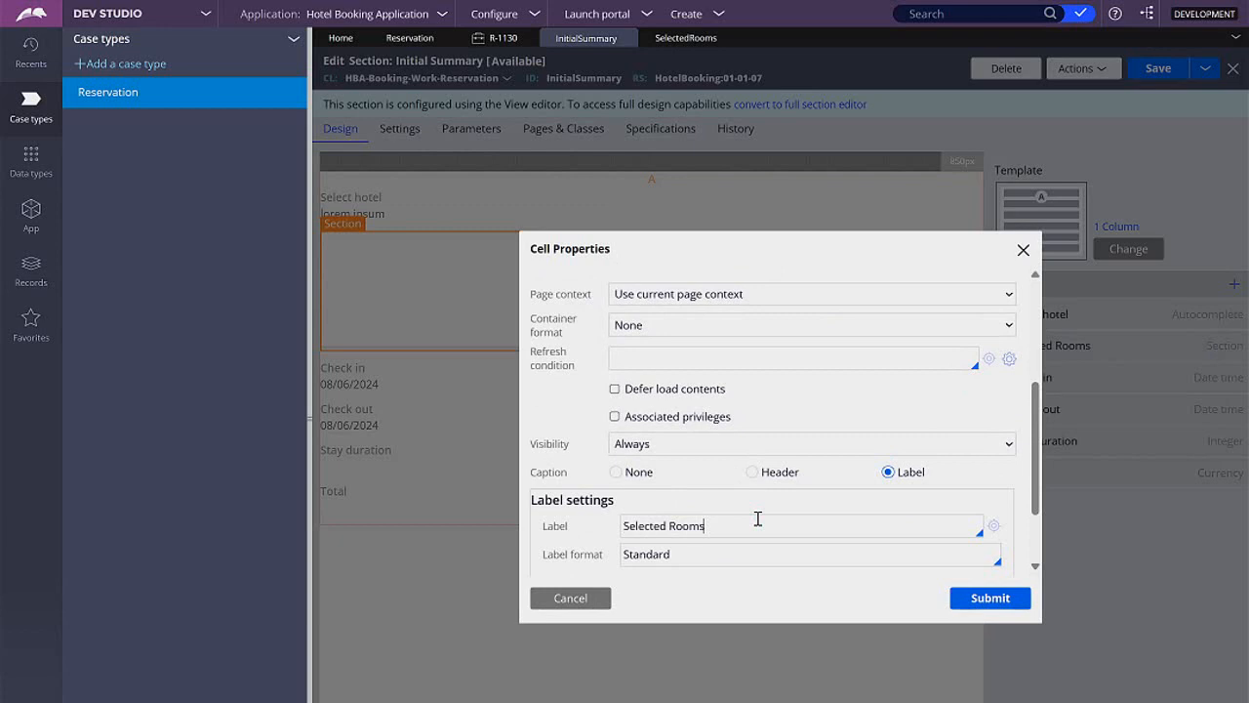
left_click(988, 597)
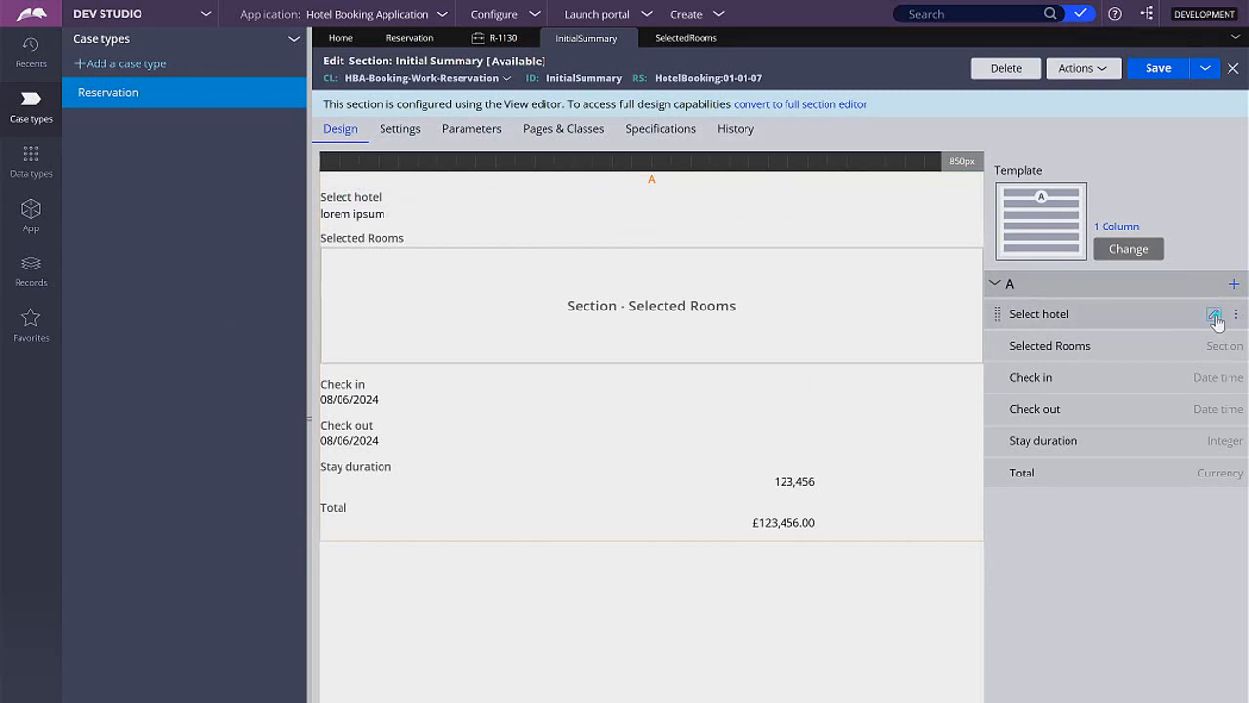
- Relabel the hotel field 'Selected hotel' and the section 'Selected rooms'
left_click(1038, 312)
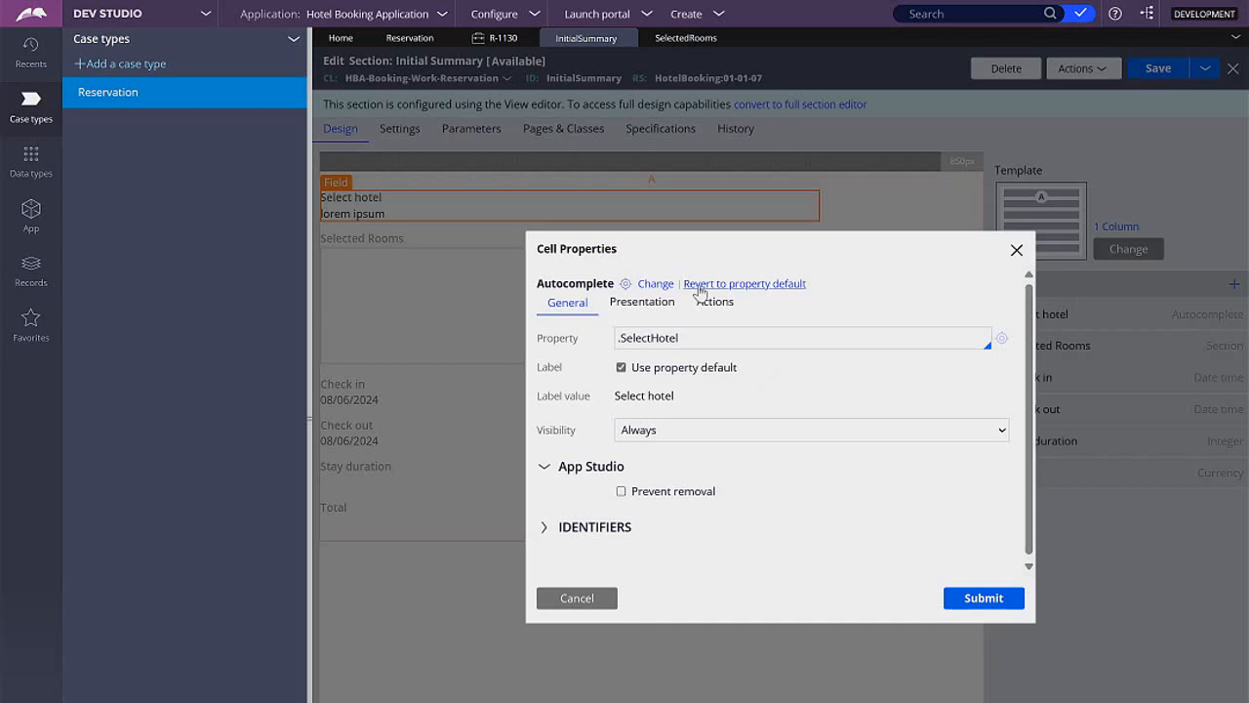
left_click(621, 367)
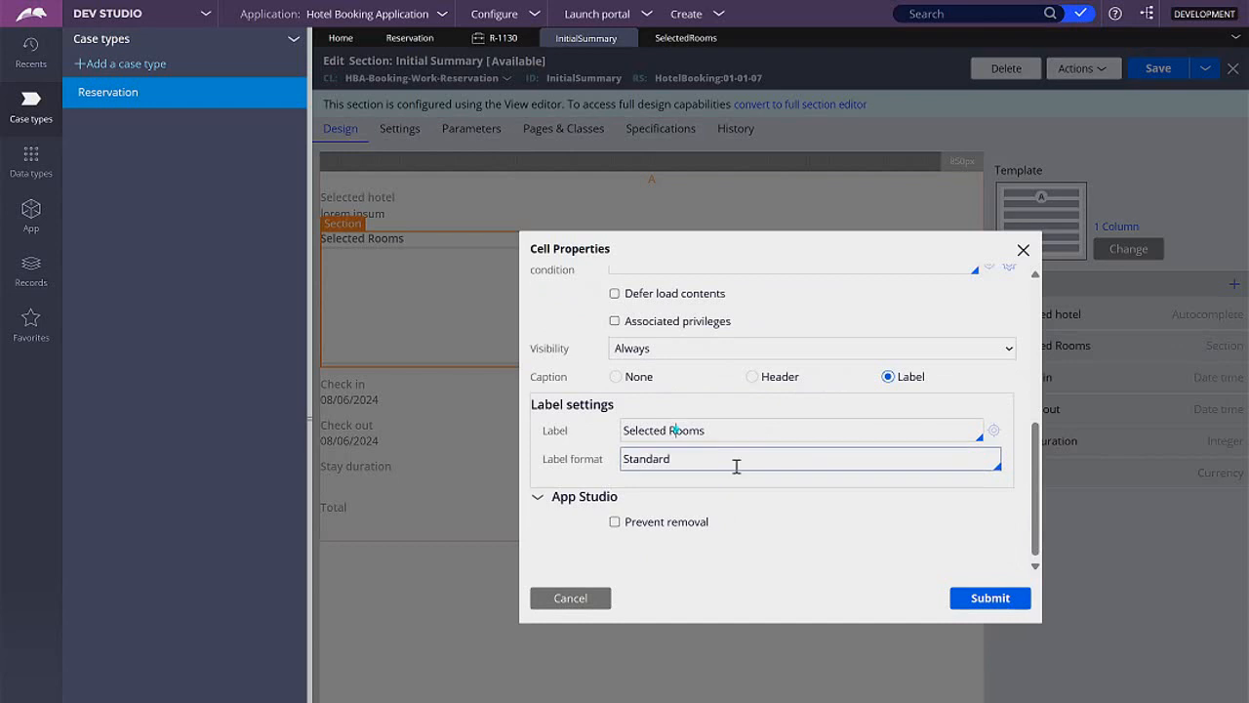
left_click(990, 597)
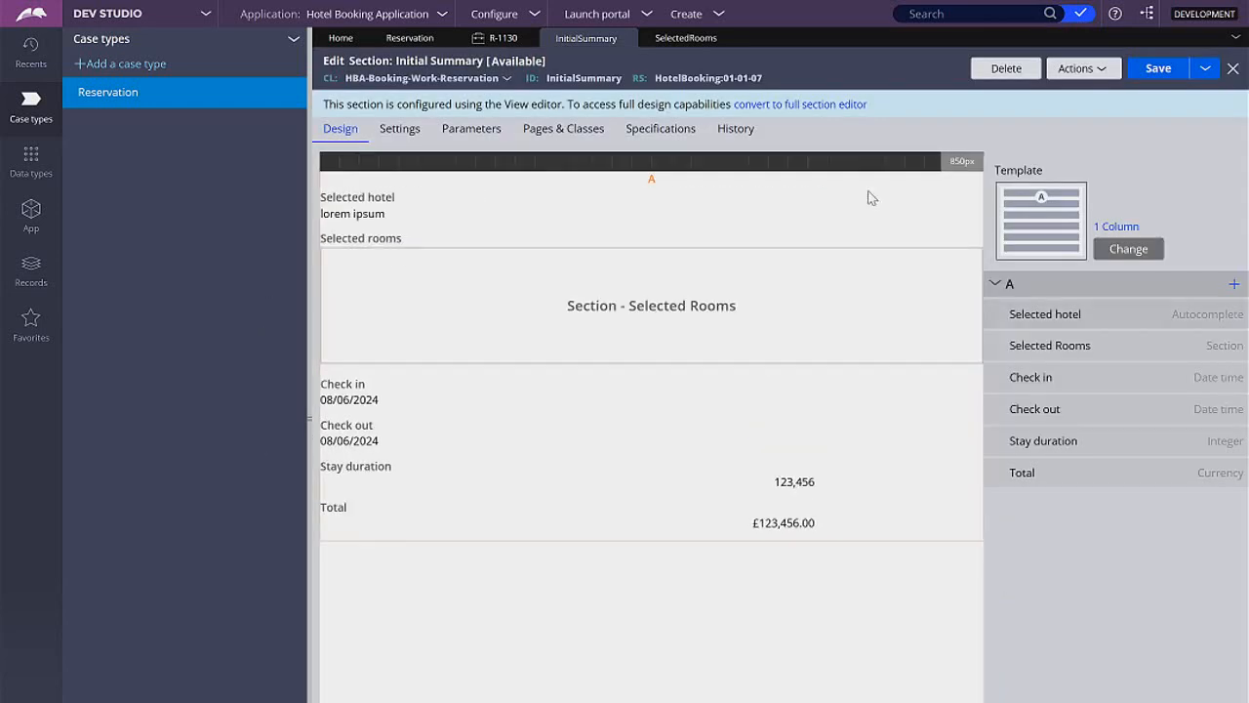
mouse_move(1147, 133)
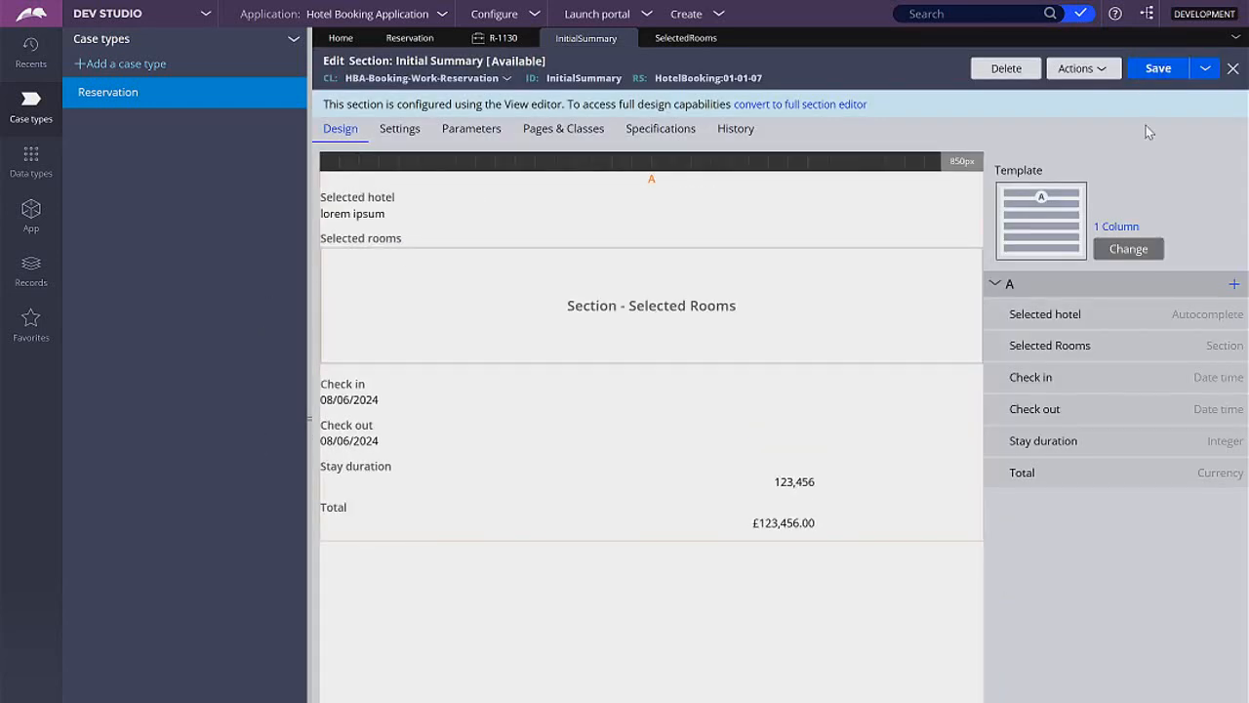
- Refresh case R-1130 so the summary lists Single £100 and Double £200, and inspect the Total
left_click(500, 37)
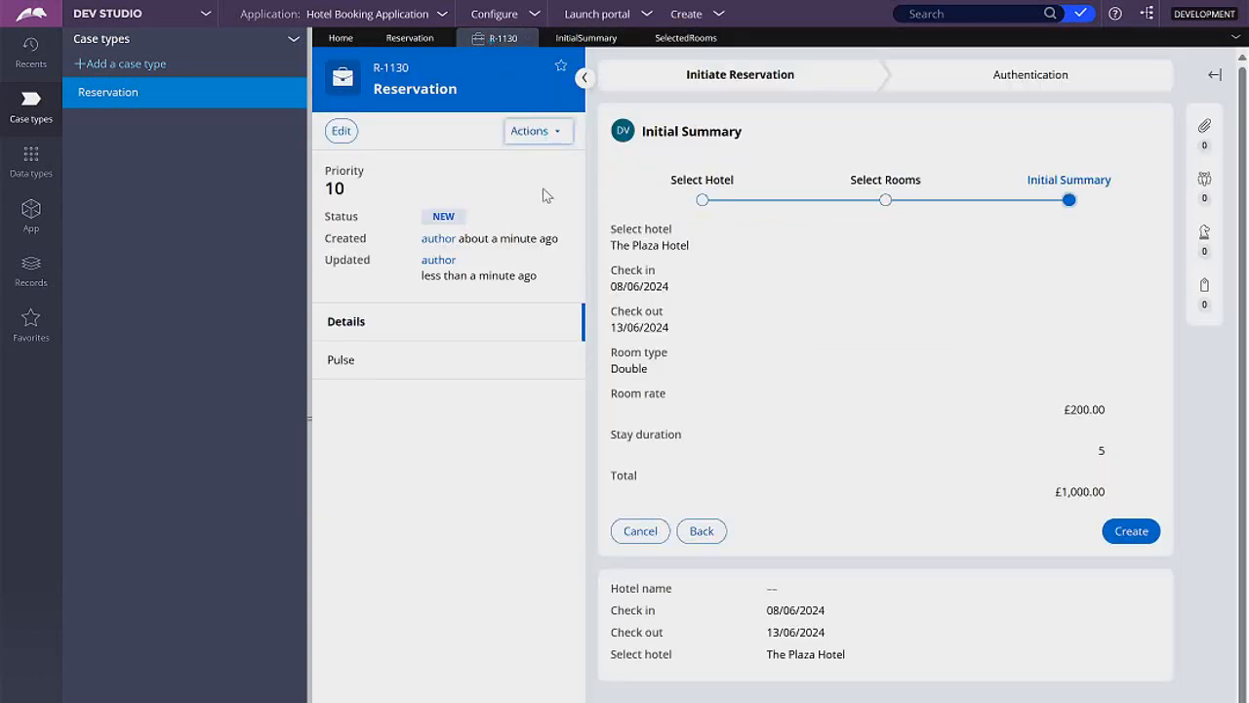
left_click(1130, 531)
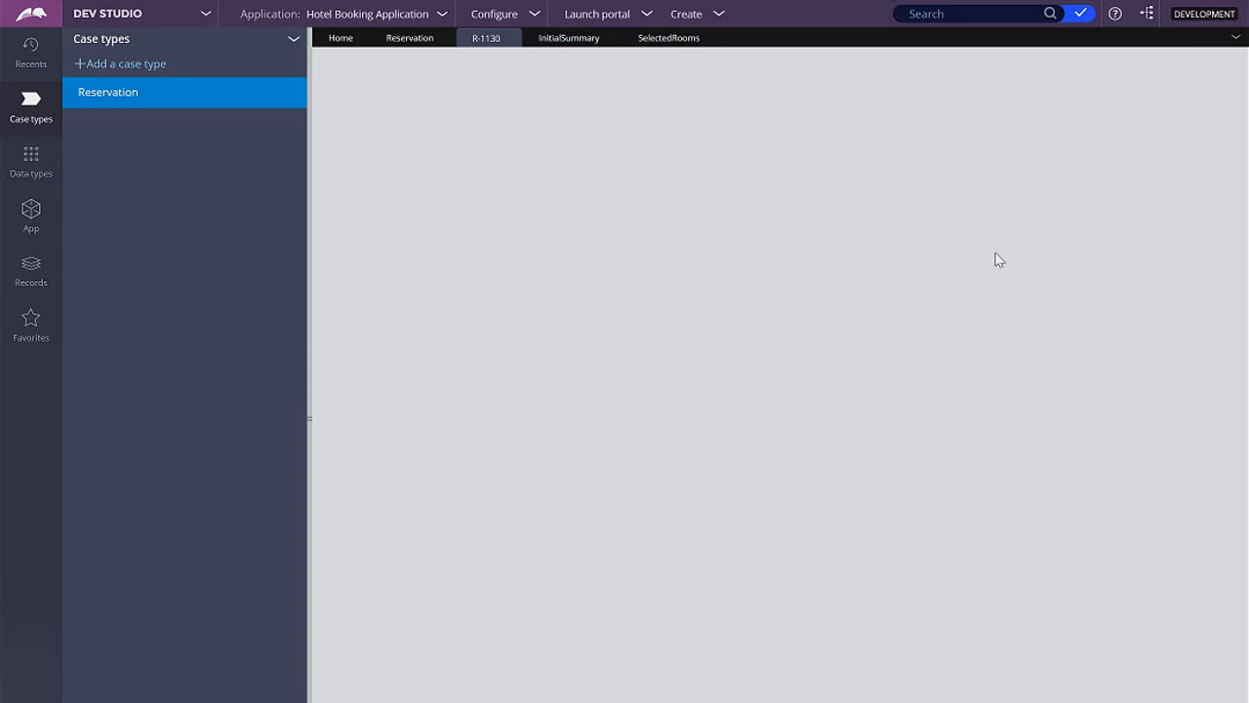
left_click(488, 37)
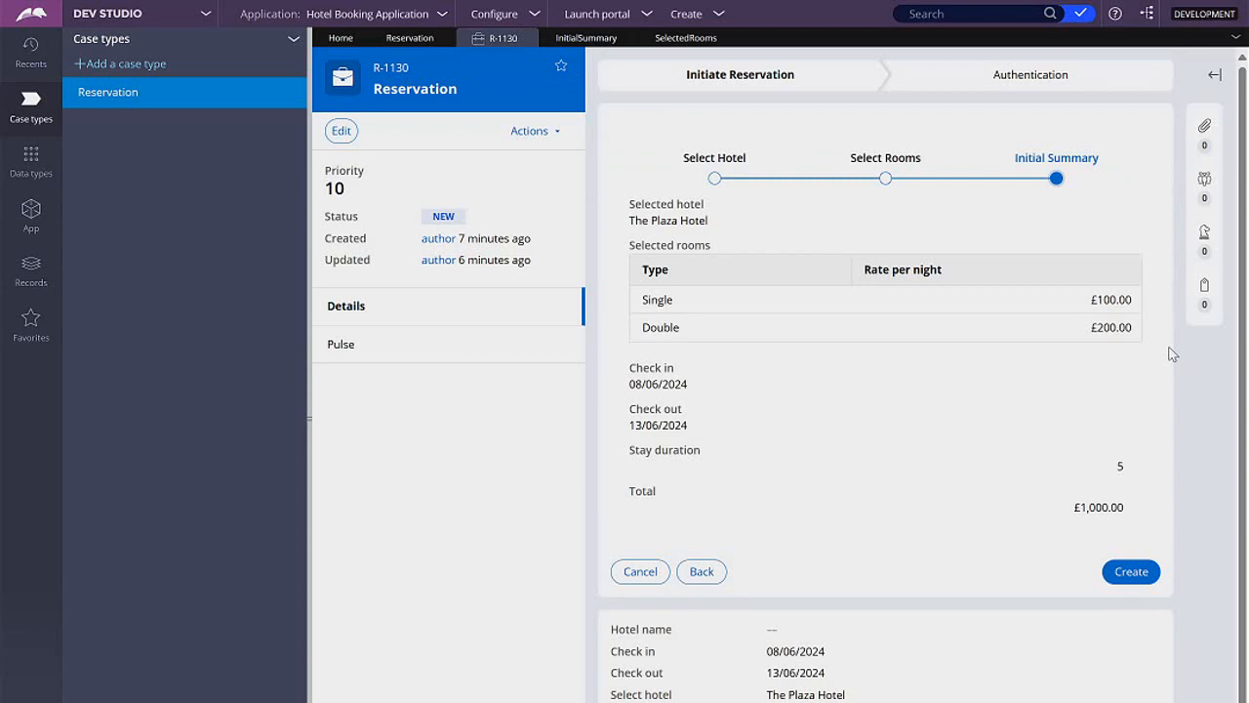
double_click(1097, 508)
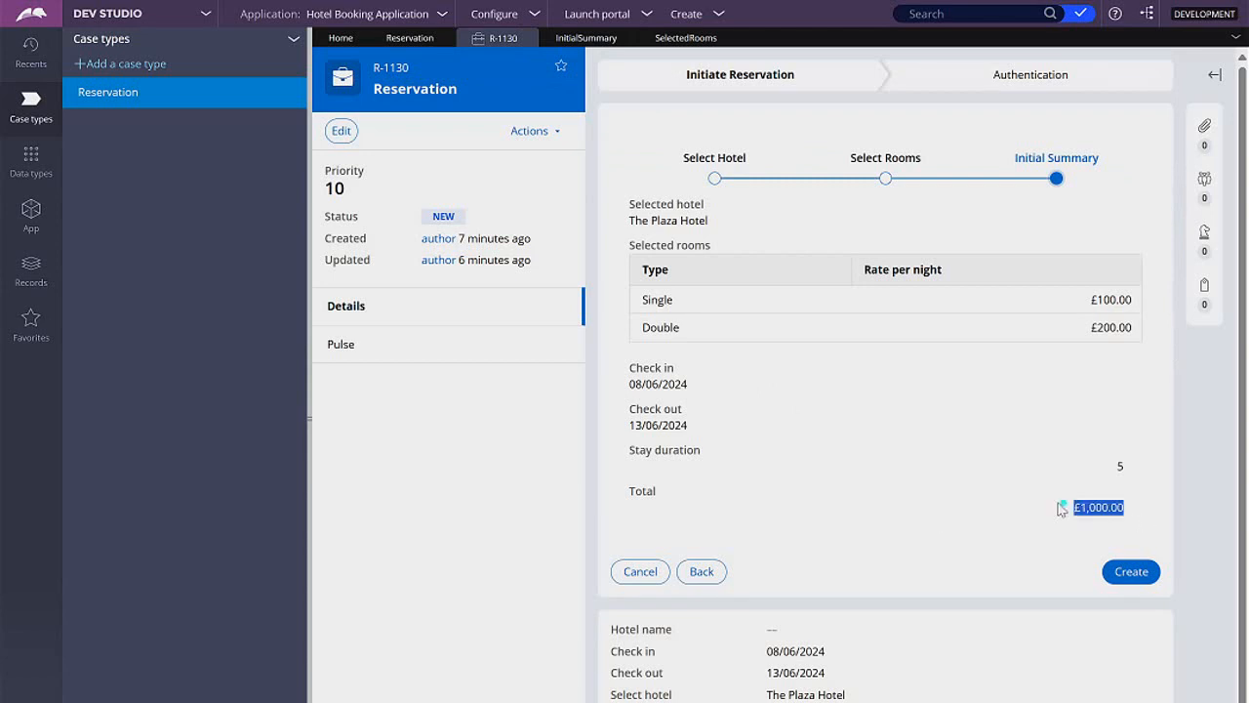
scroll("down", 3)
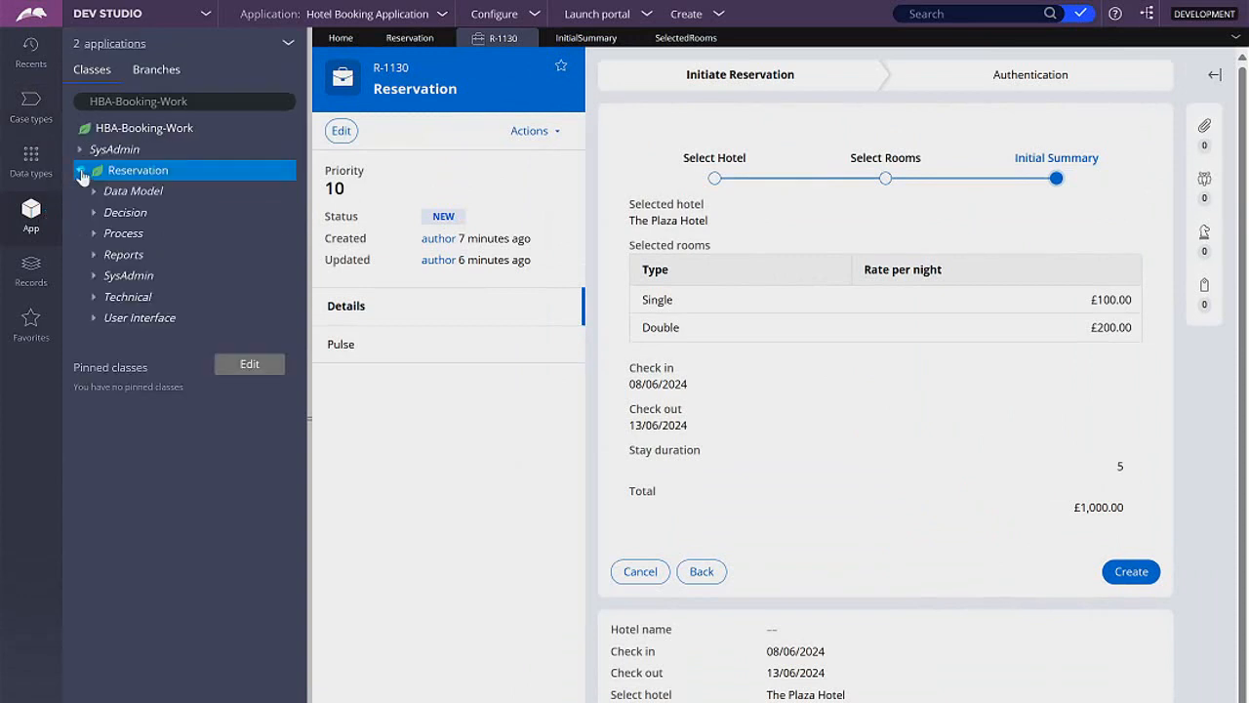
- Expand Reservation > Decision > Declare Expression to list RoomRateTotal, StayDuration and Total
left_click(94, 191)
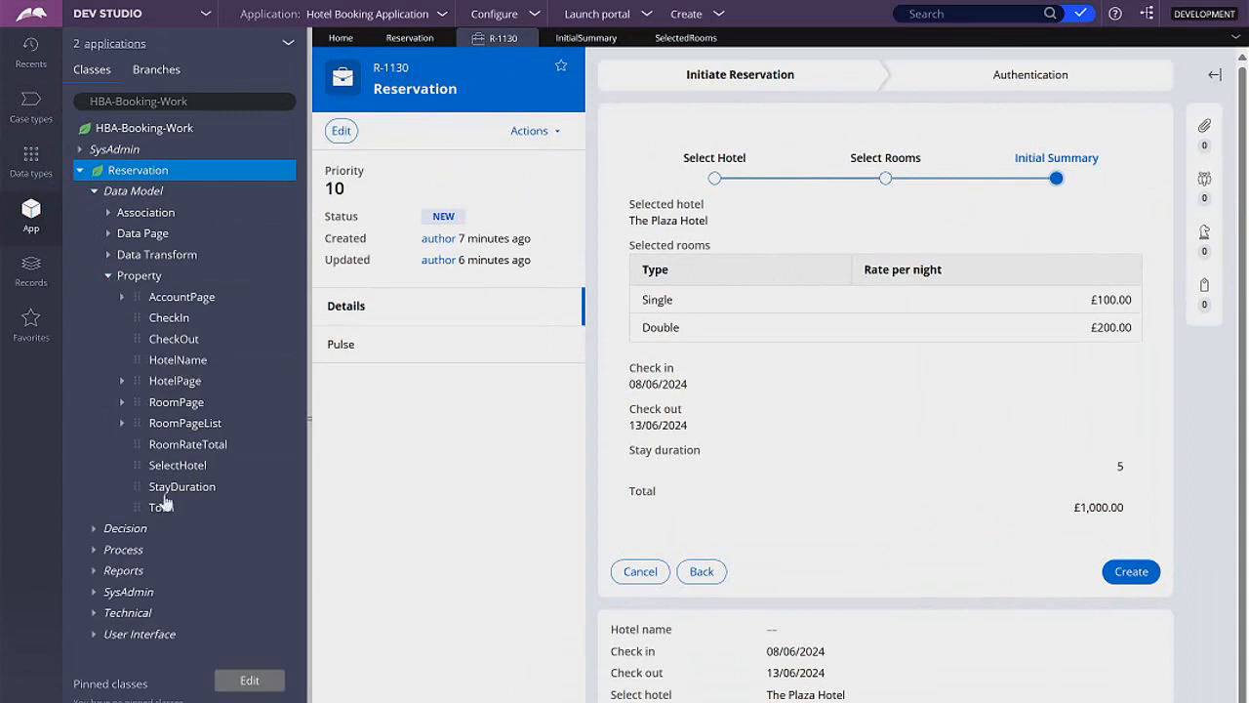
mouse_move(180, 516)
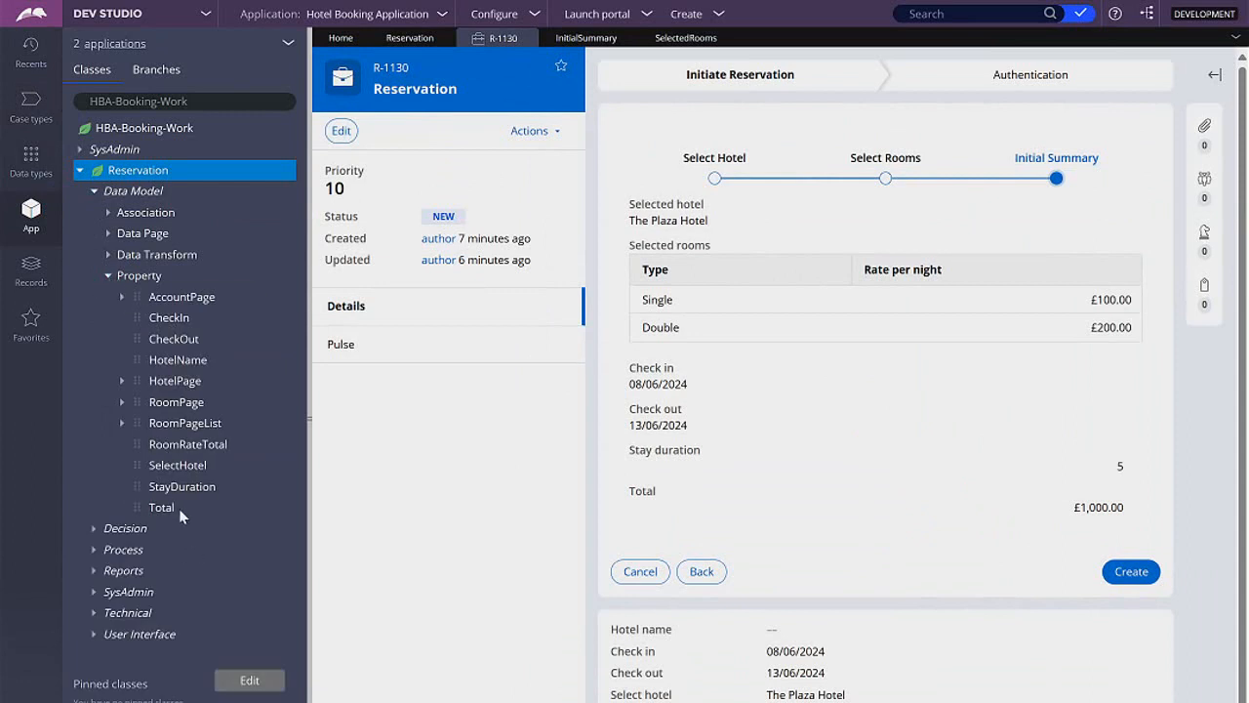
mouse_move(1109, 531)
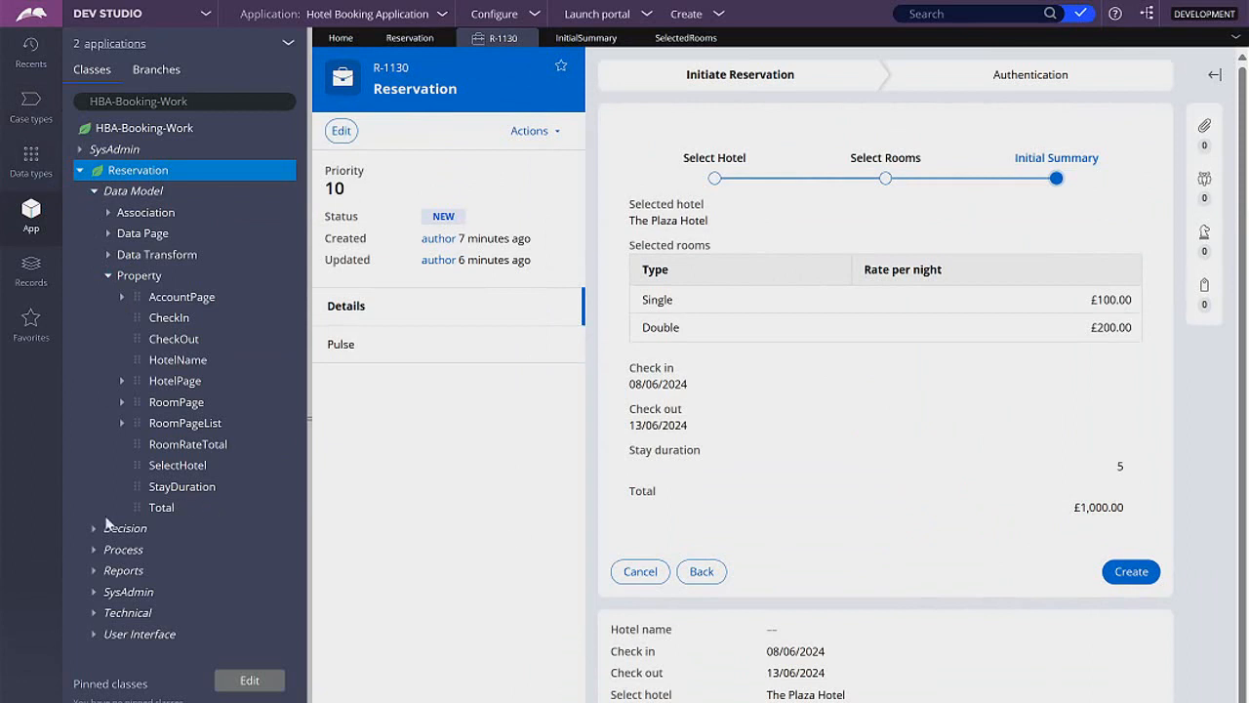
left_click(94, 527)
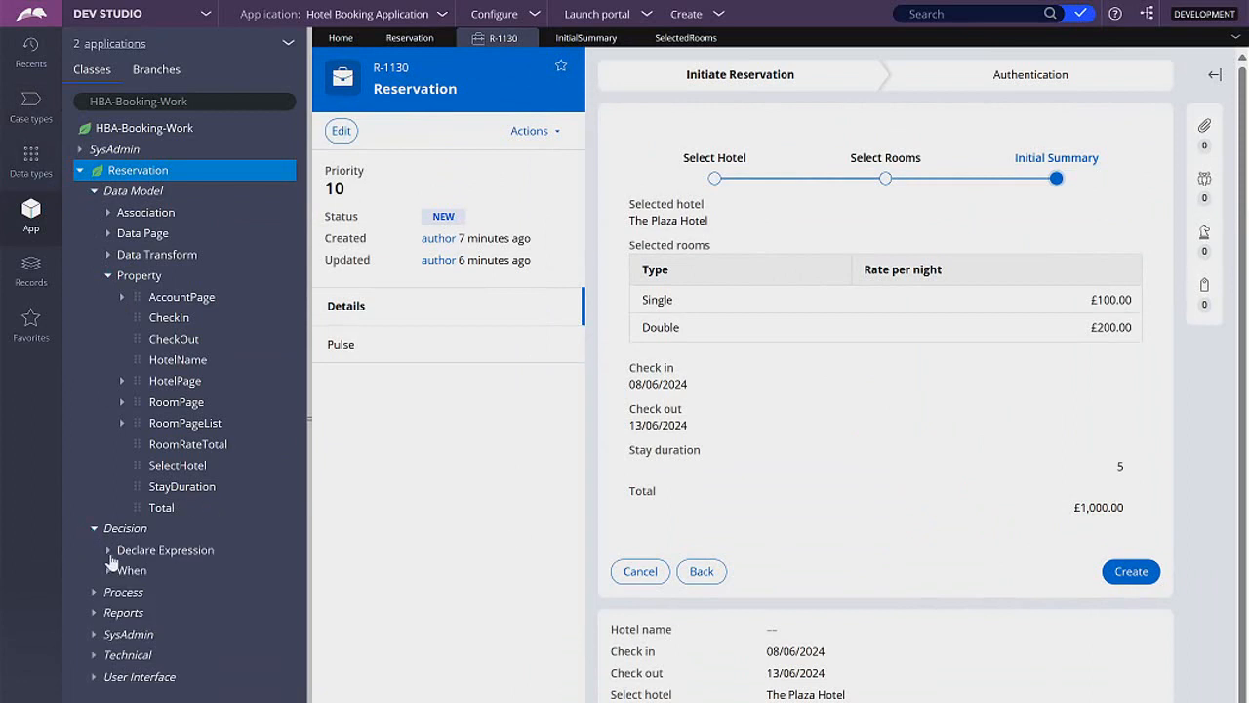
left_click(96, 550)
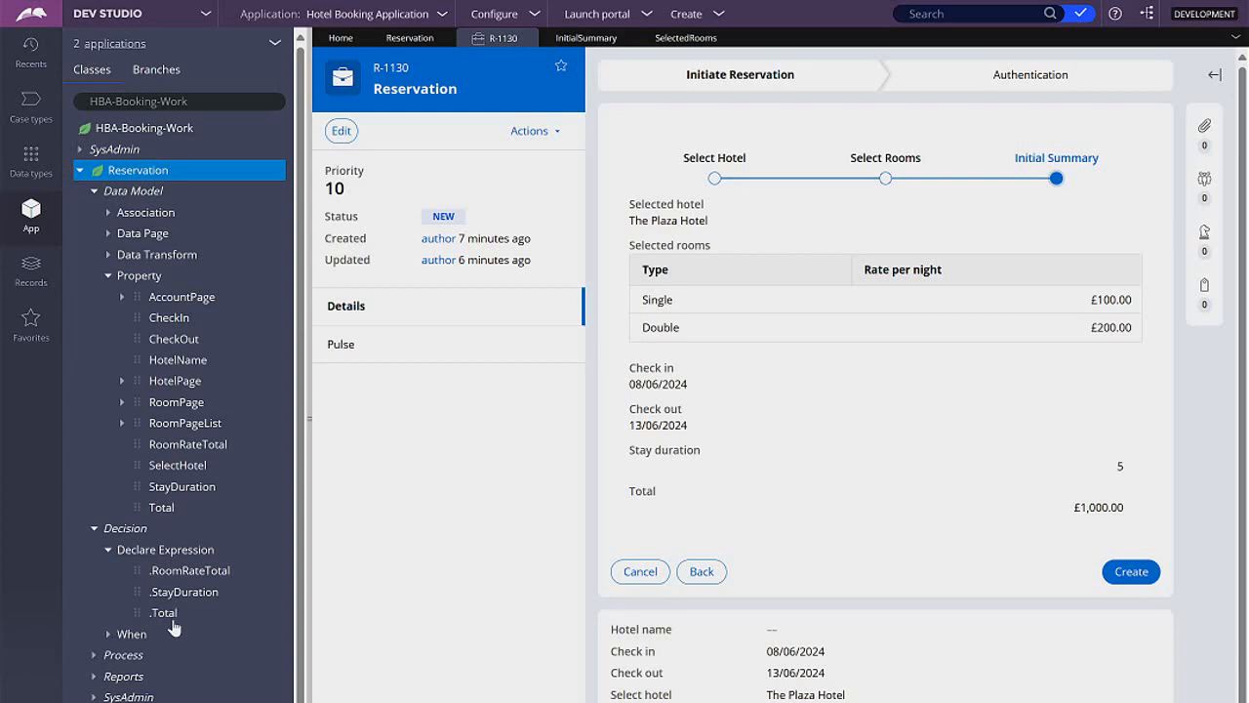
mouse_move(179, 617)
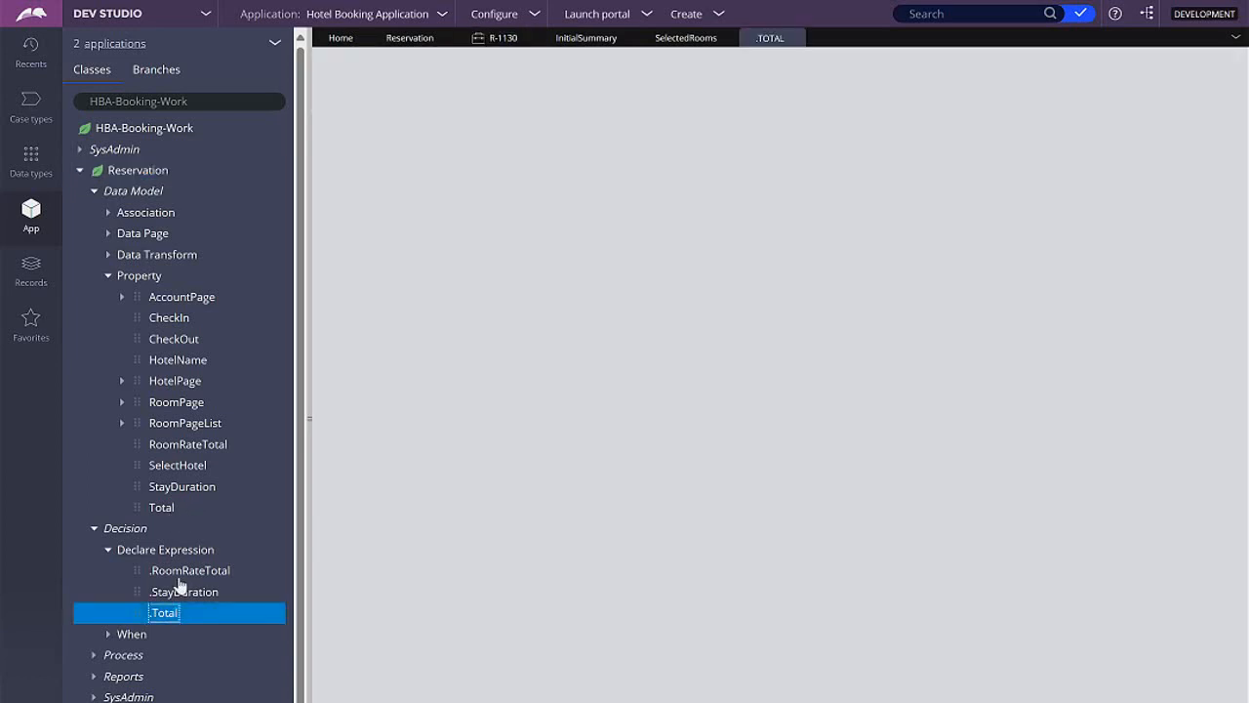
mouse_move(495, 308)
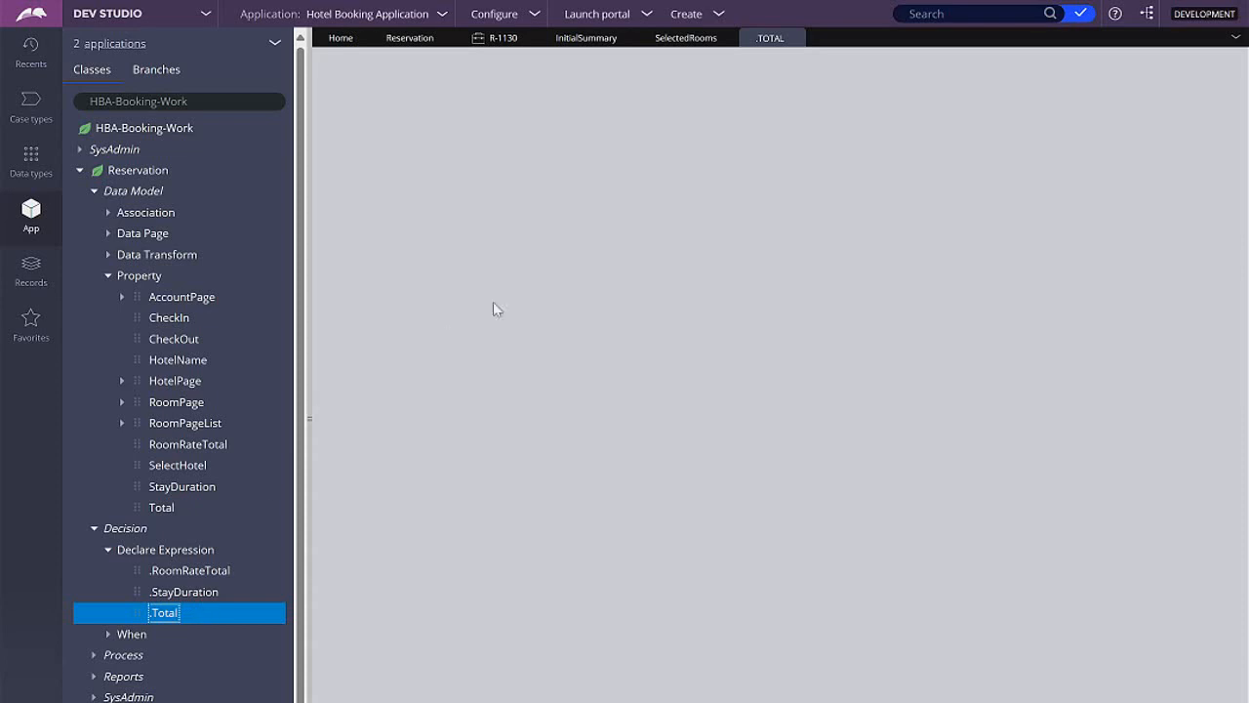
mouse_move(518, 292)
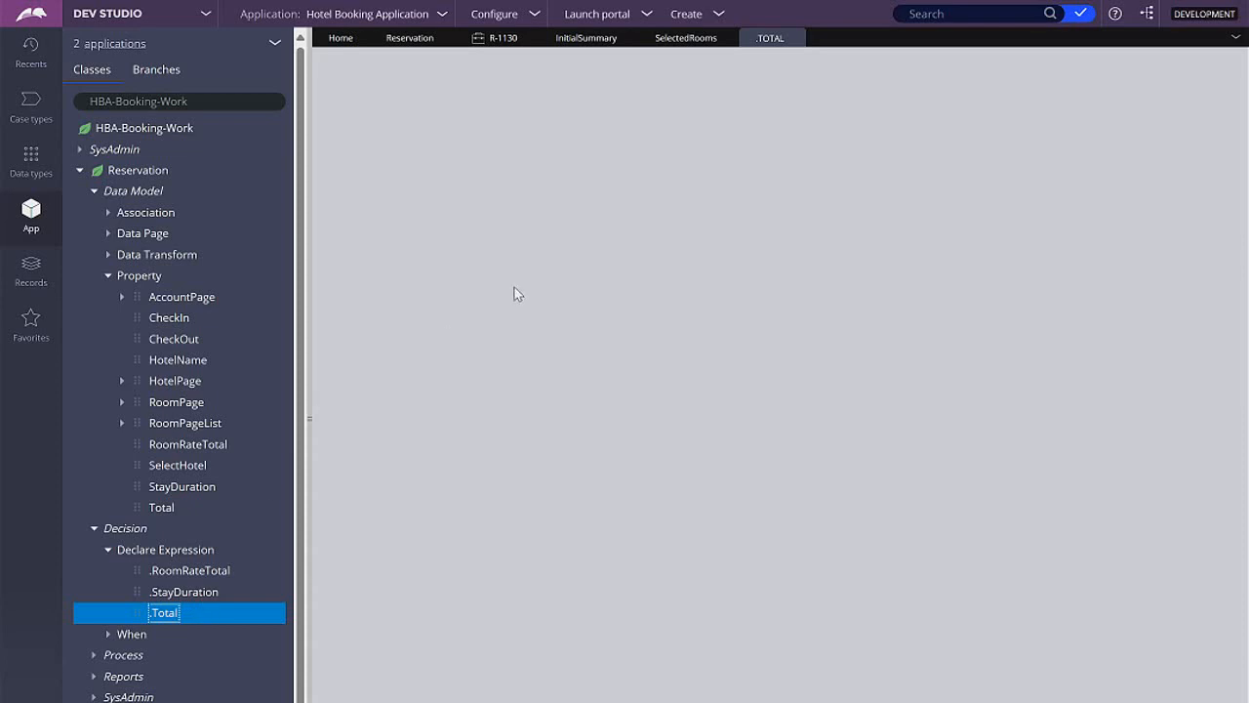
- Rewrite the Total expression as .RoomRateTotal * .StayDuration in place of .RoomPage.Rate
double_click(164, 613)
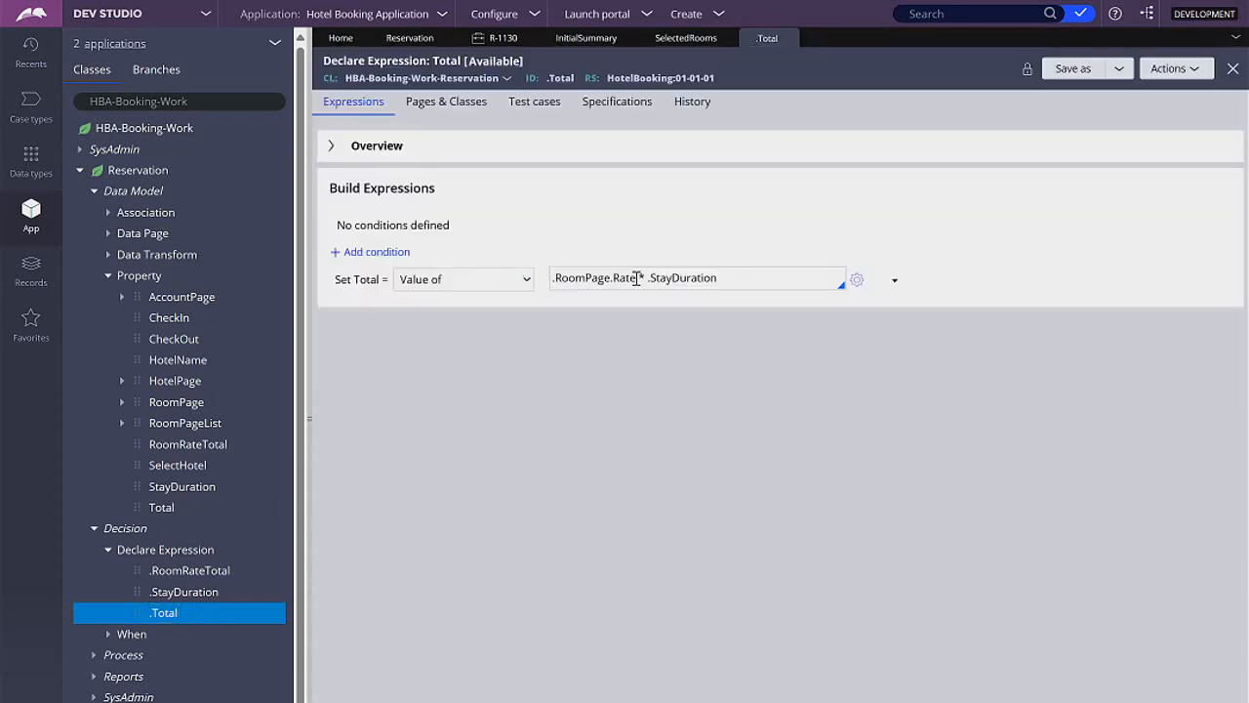
double_click(593, 277)
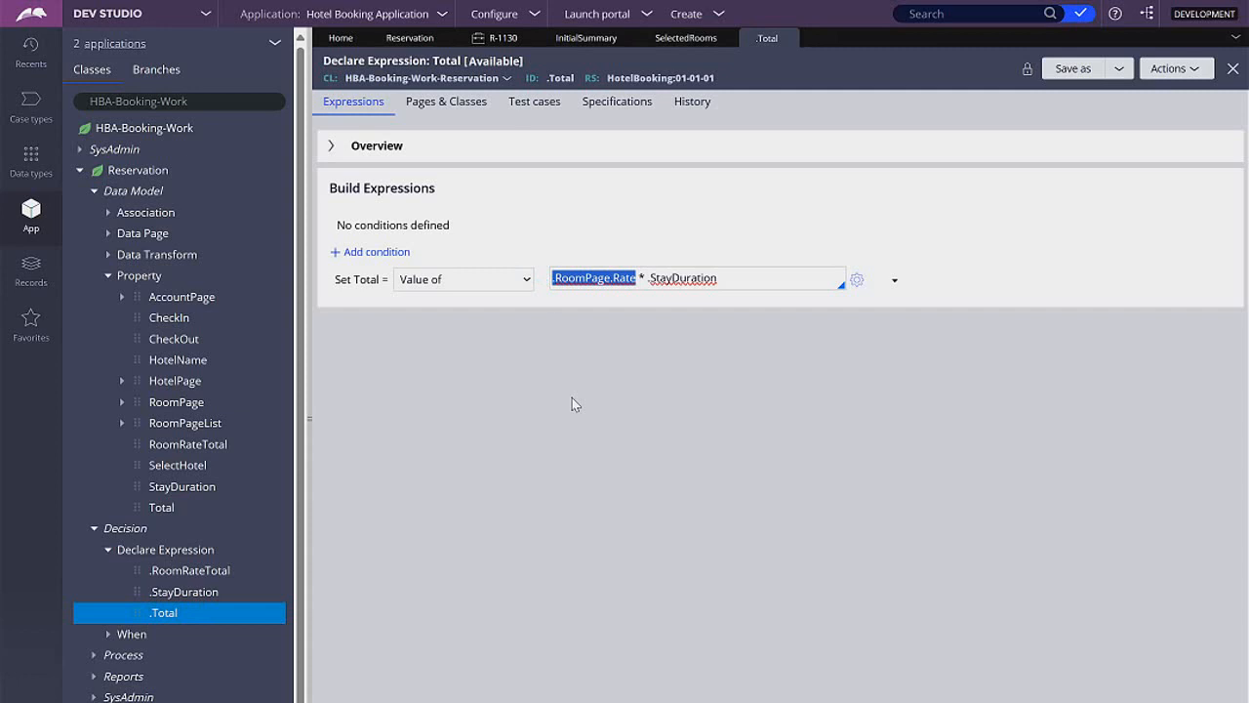
mouse_move(634, 180)
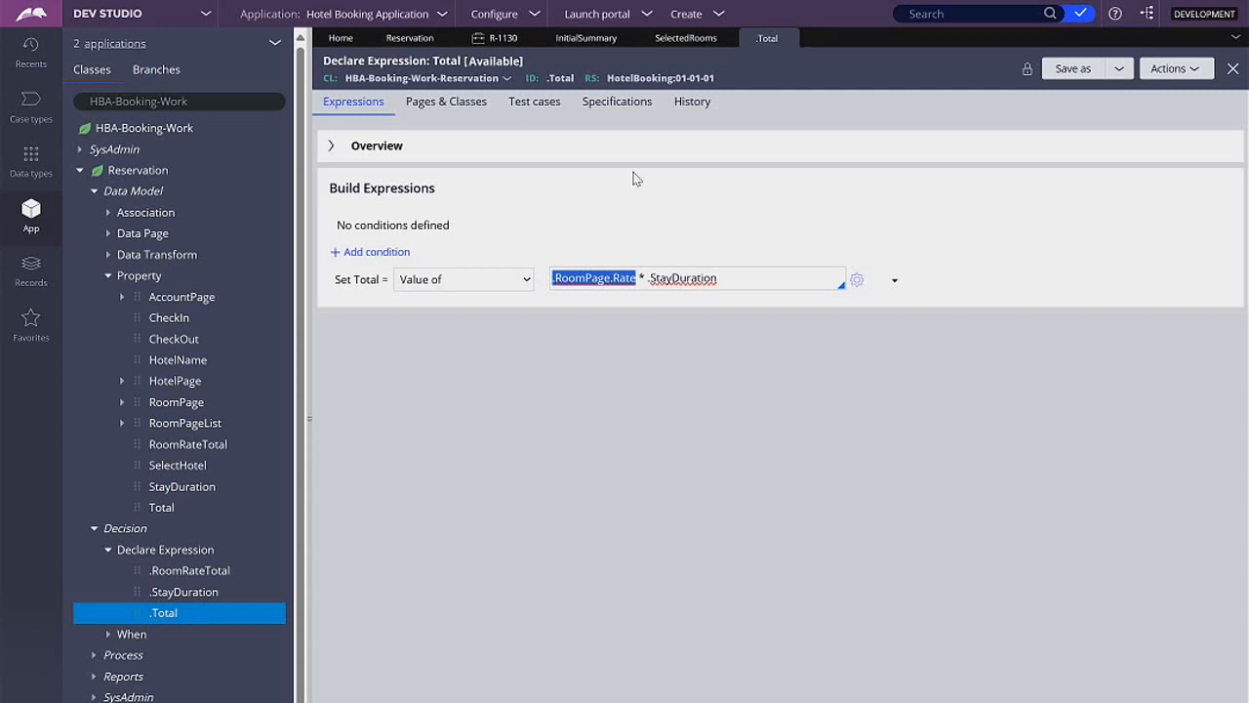
left_click(508, 37)
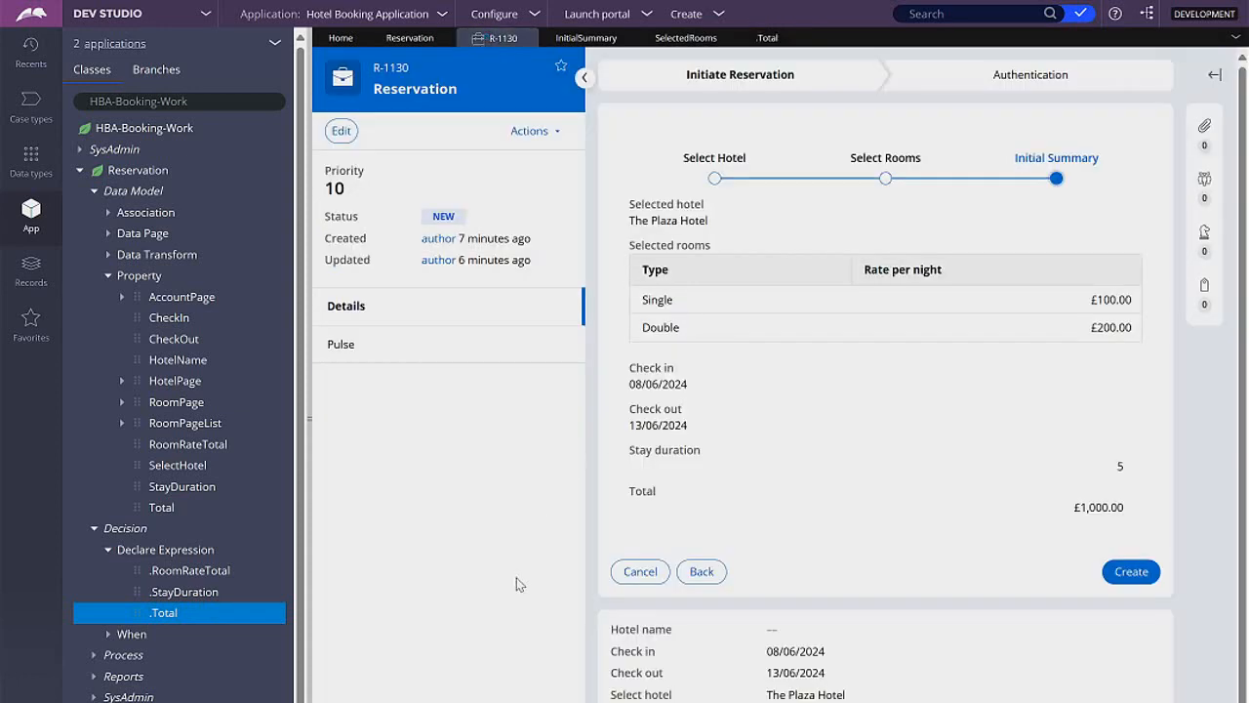
left_click(701, 570)
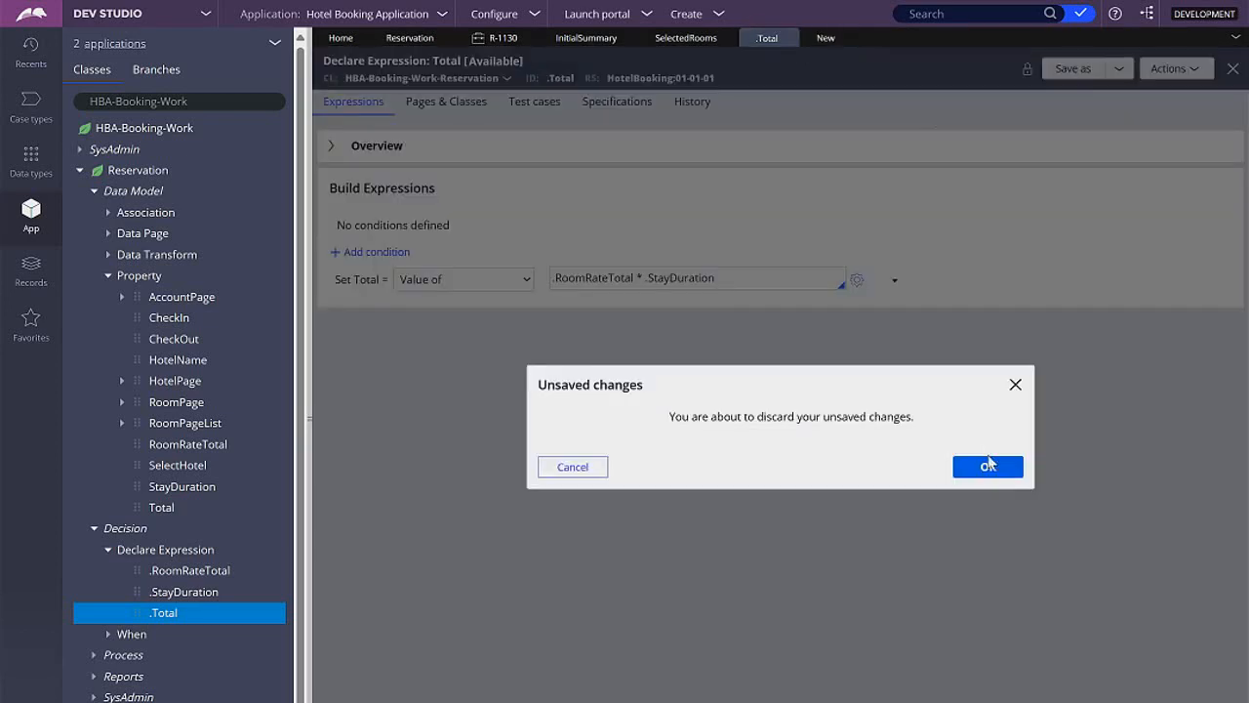
- Confirm the unsaved-changes dialog and return to case R-1130 at room selection
left_click(988, 465)
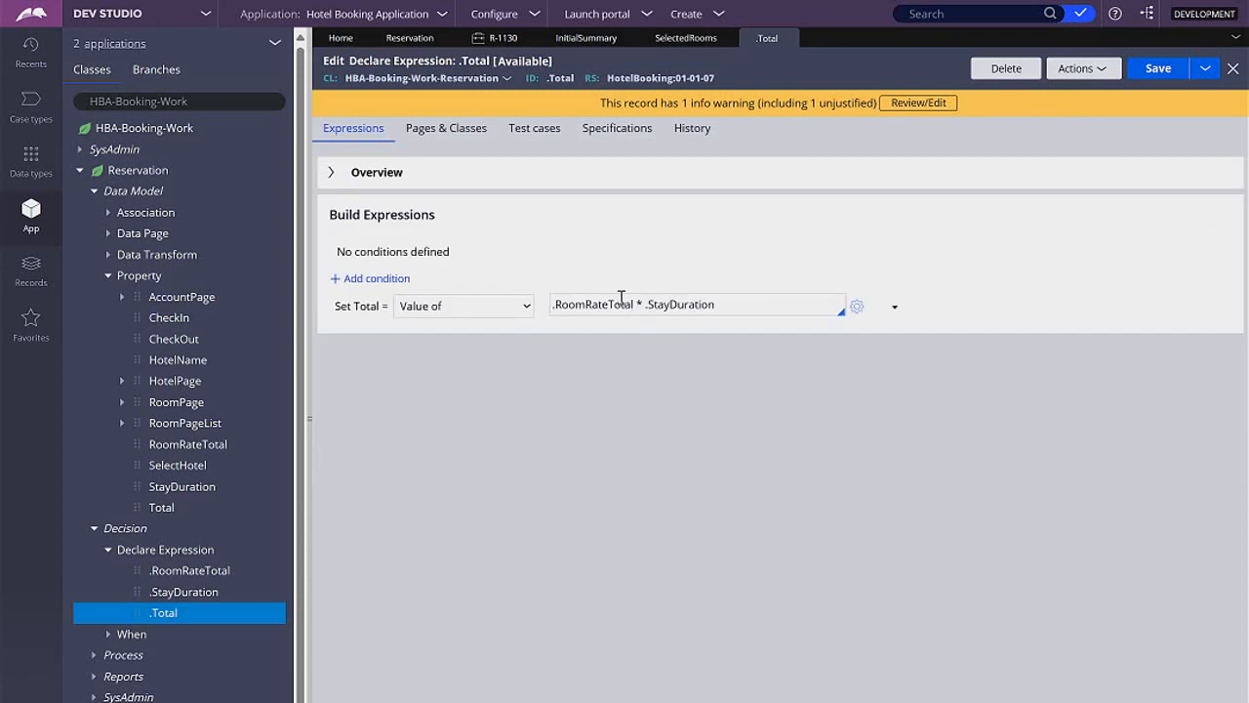
left_click(686, 37)
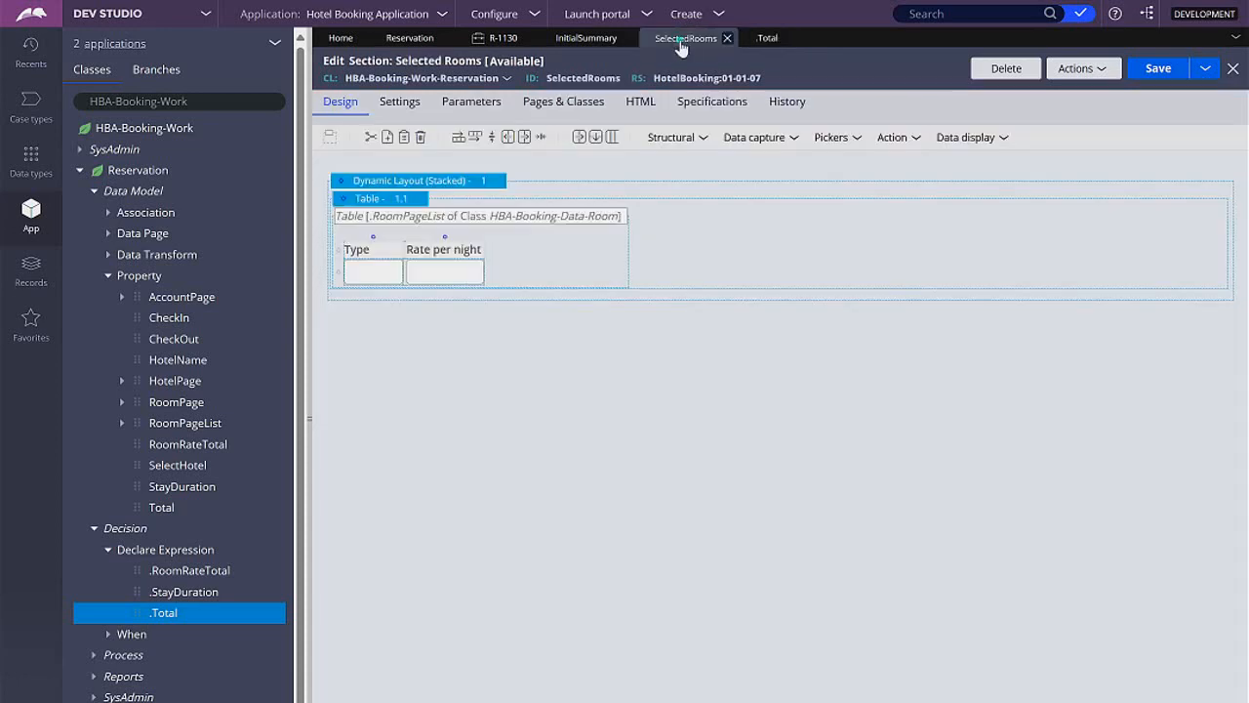
left_click(504, 37)
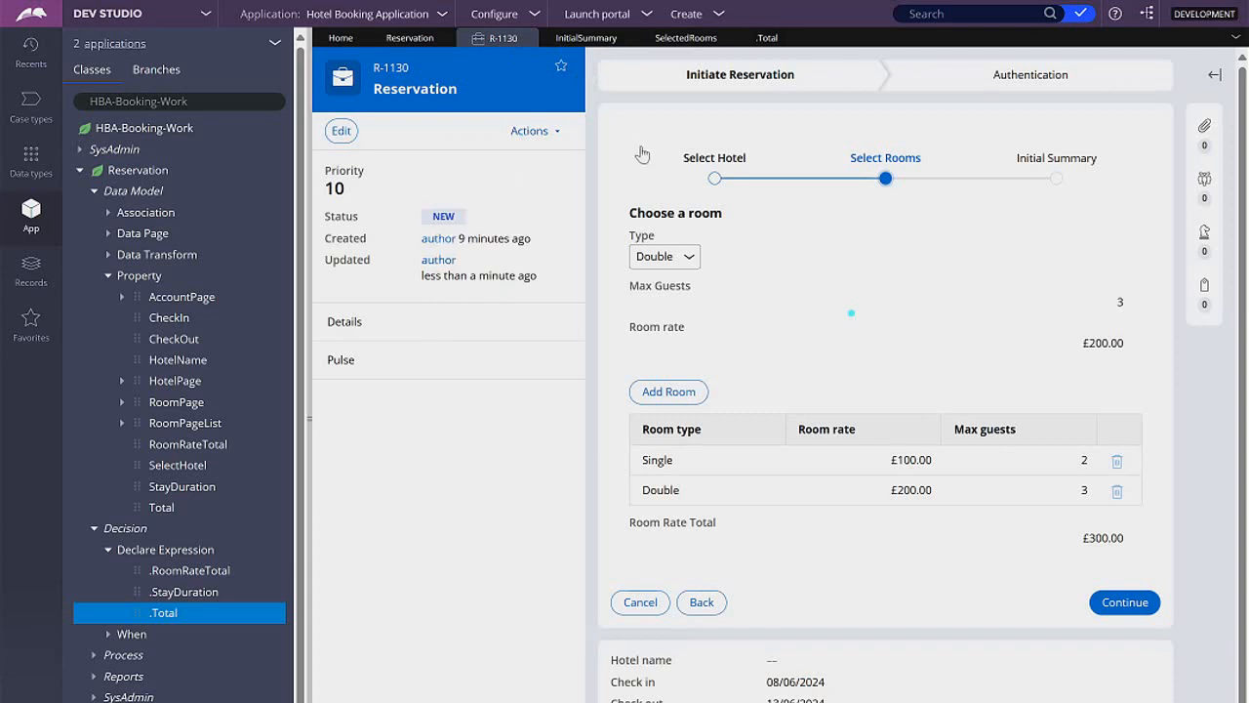
- Step back to Select Hotel and forward through the case to recheck the summary
left_click(702, 601)
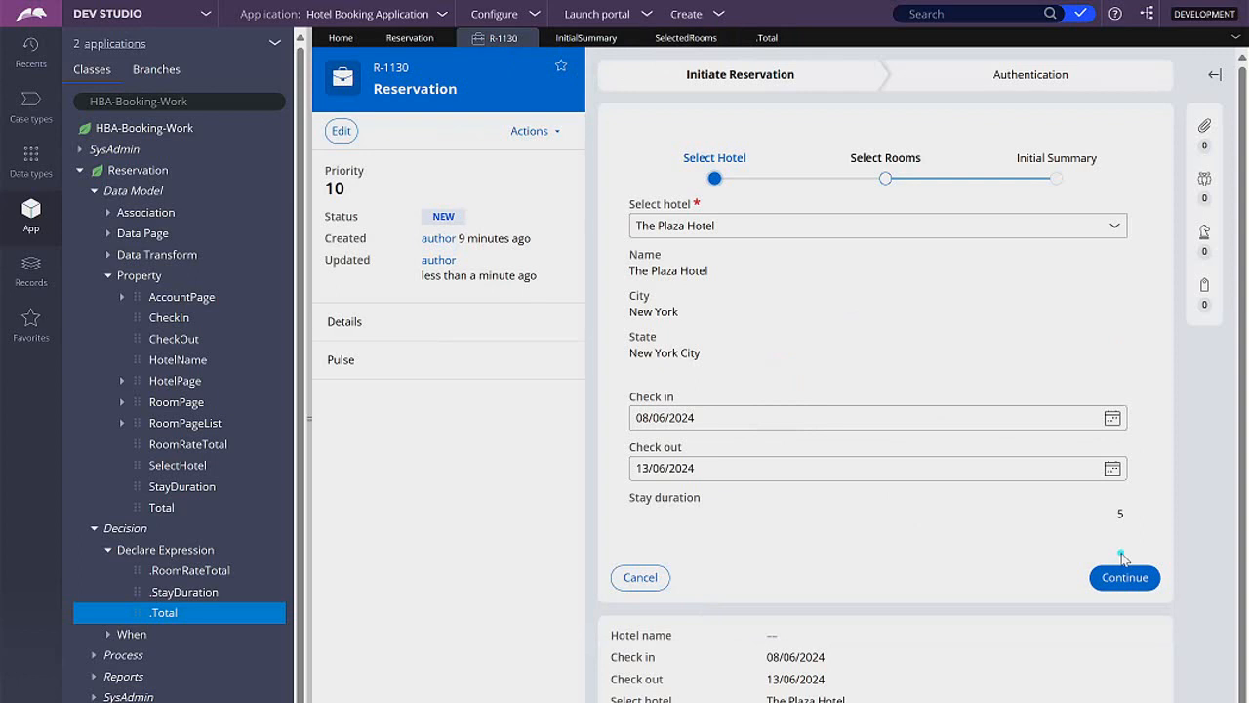
left_click(1125, 578)
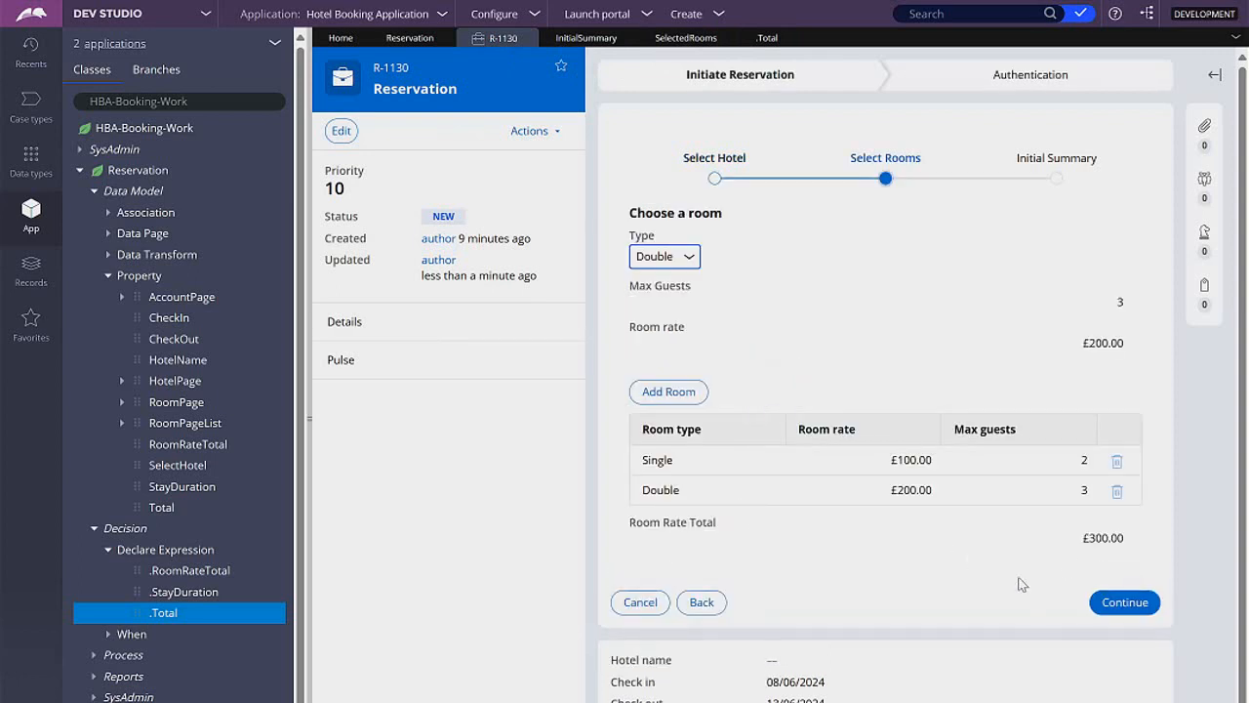
left_click(1124, 601)
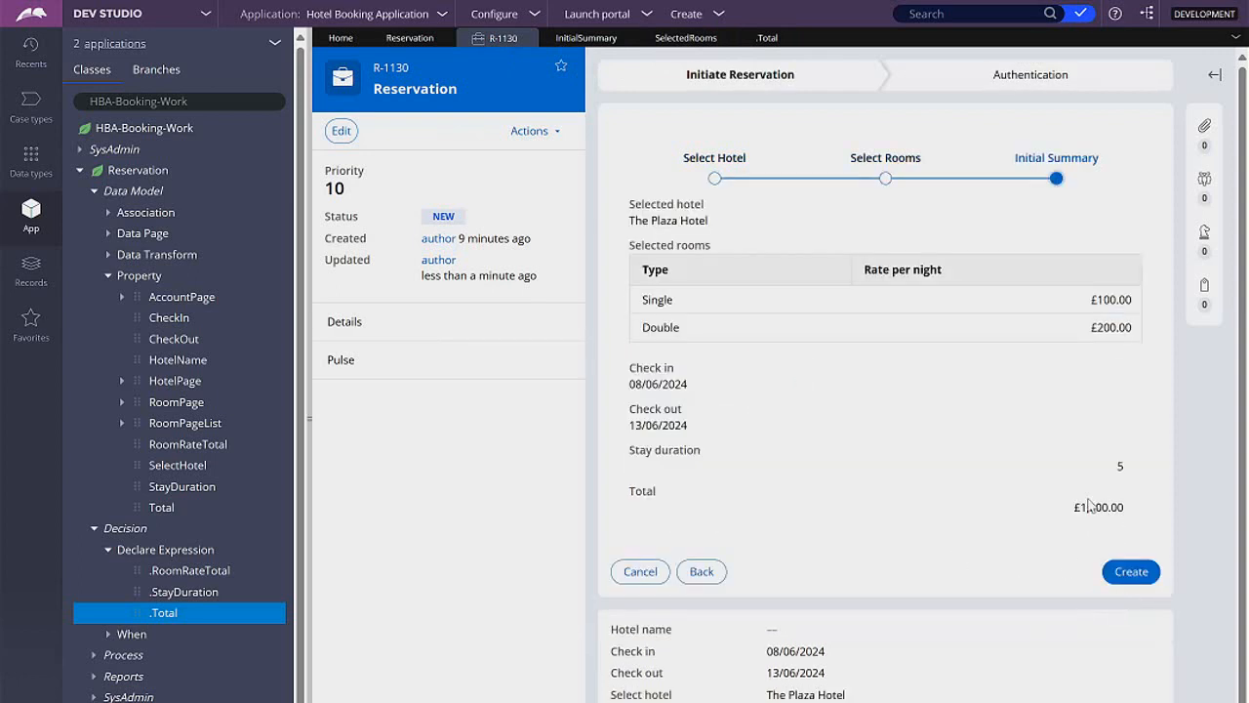
left_click(703, 570)
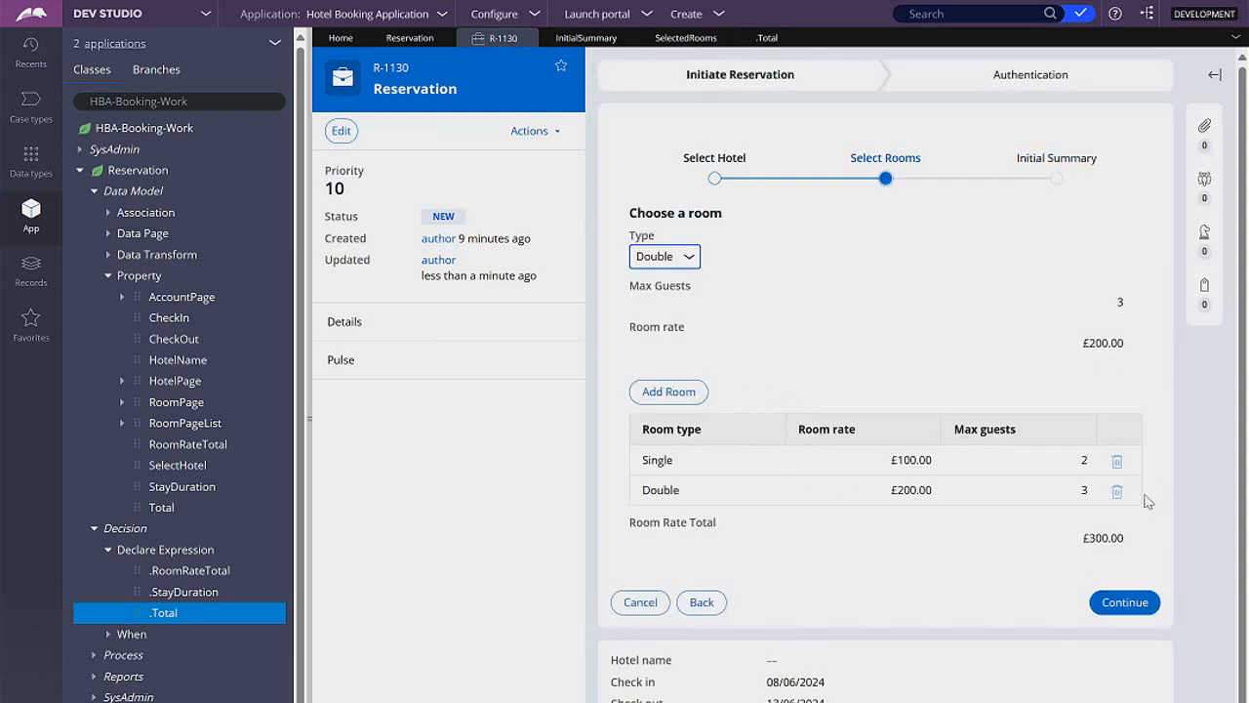
mouse_move(1117, 492)
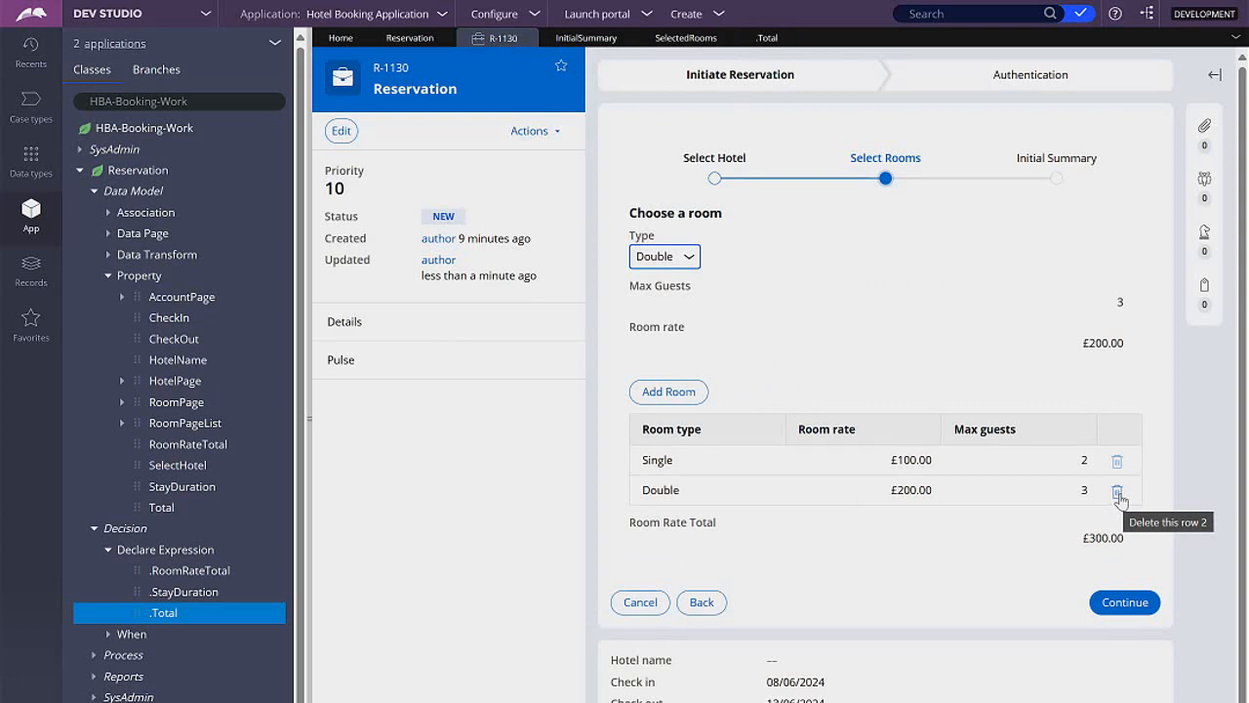
- Delete and re-add the Double room, then continue to an Initial Summary totalling £1,500.00
left_click(1117, 492)
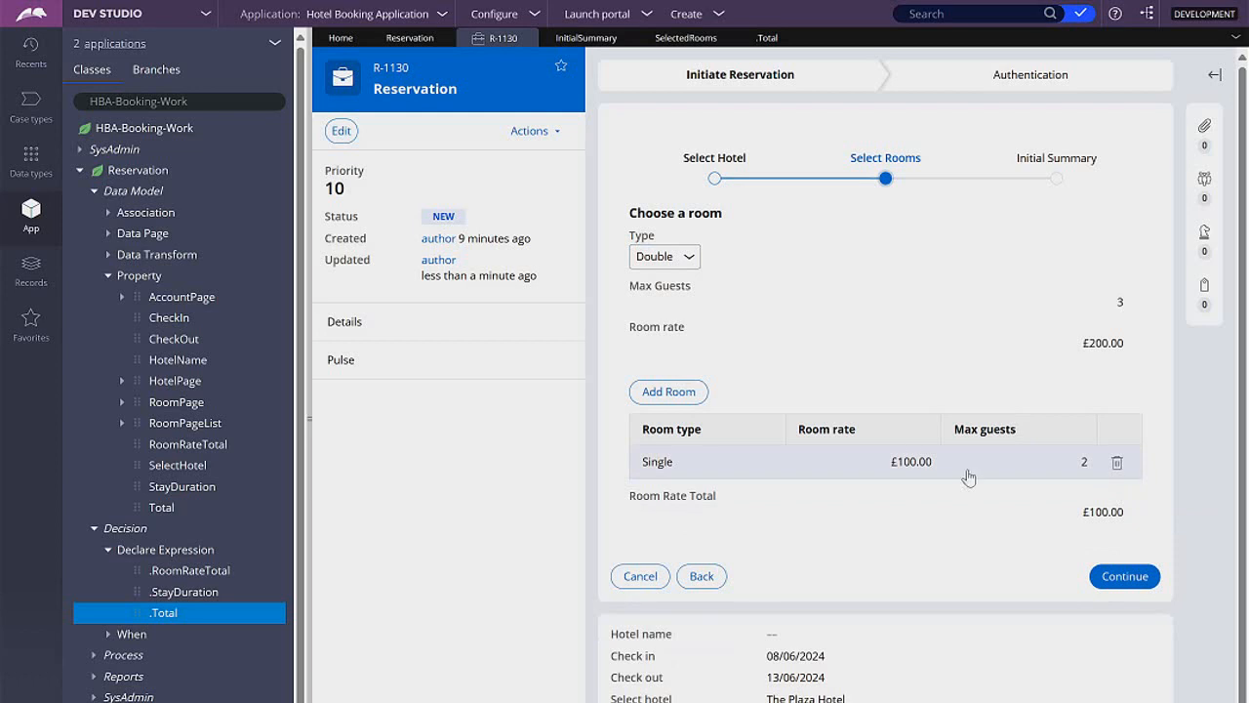
left_click(664, 256)
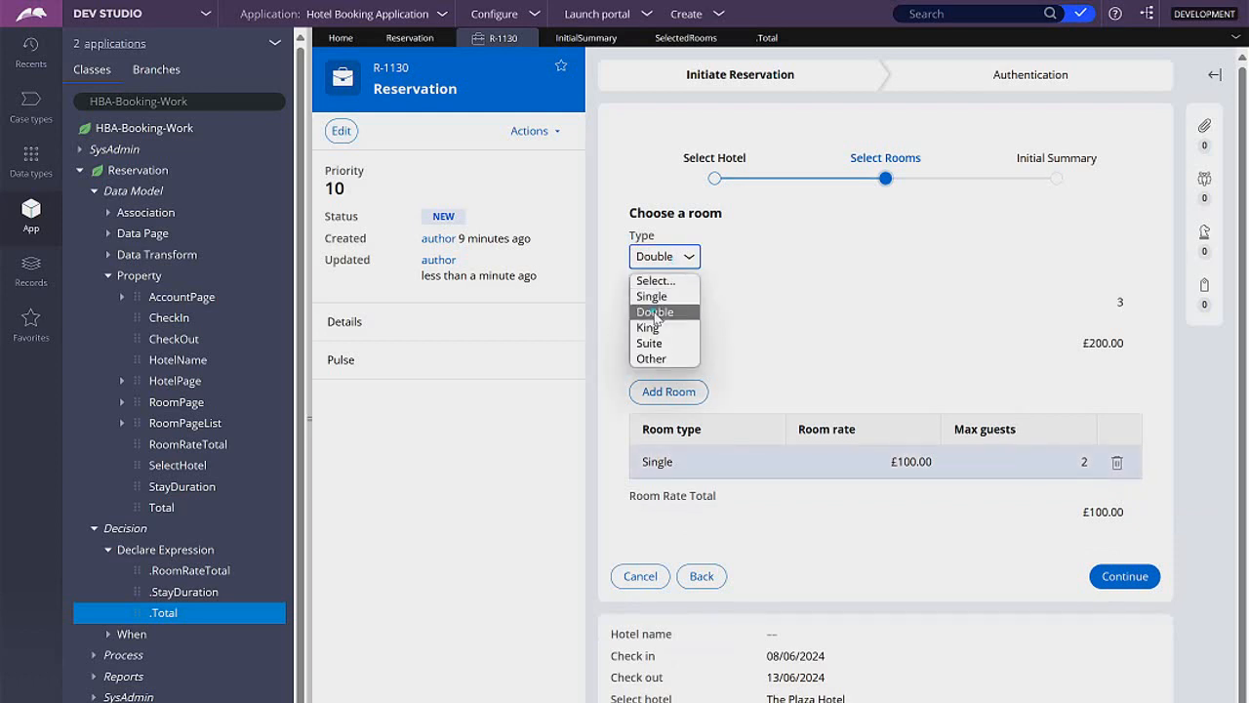
left_click(667, 390)
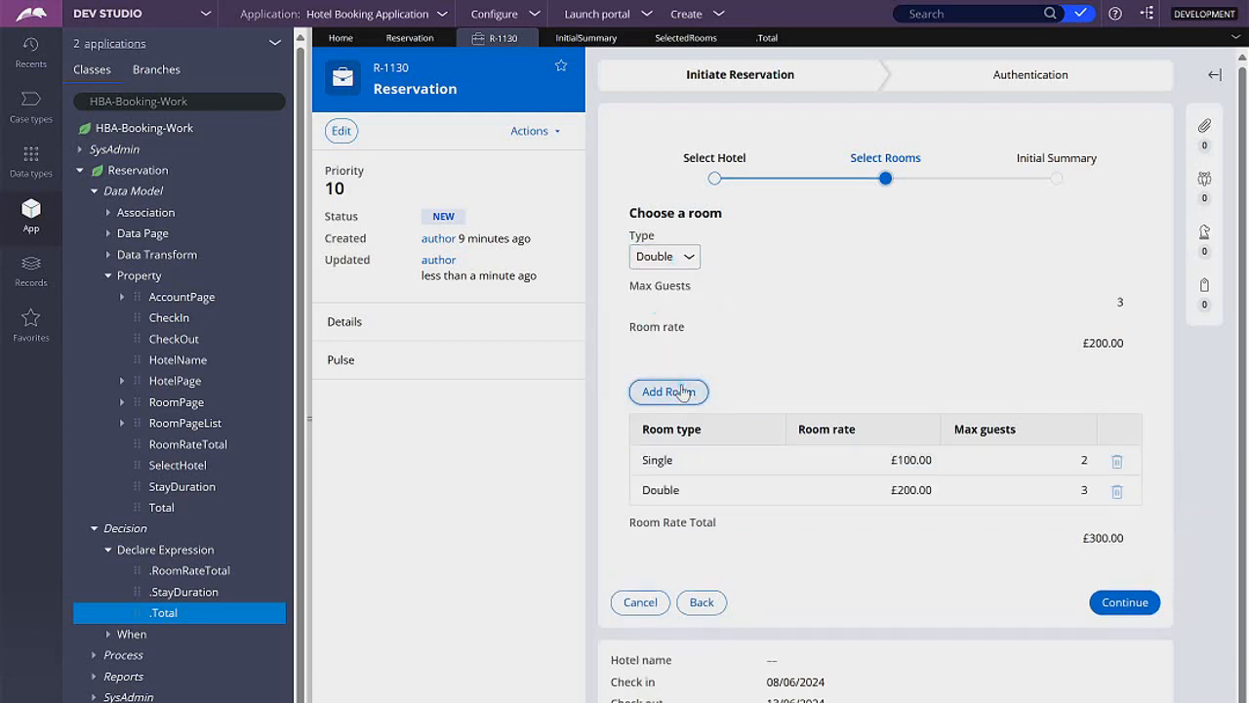
left_click(1124, 601)
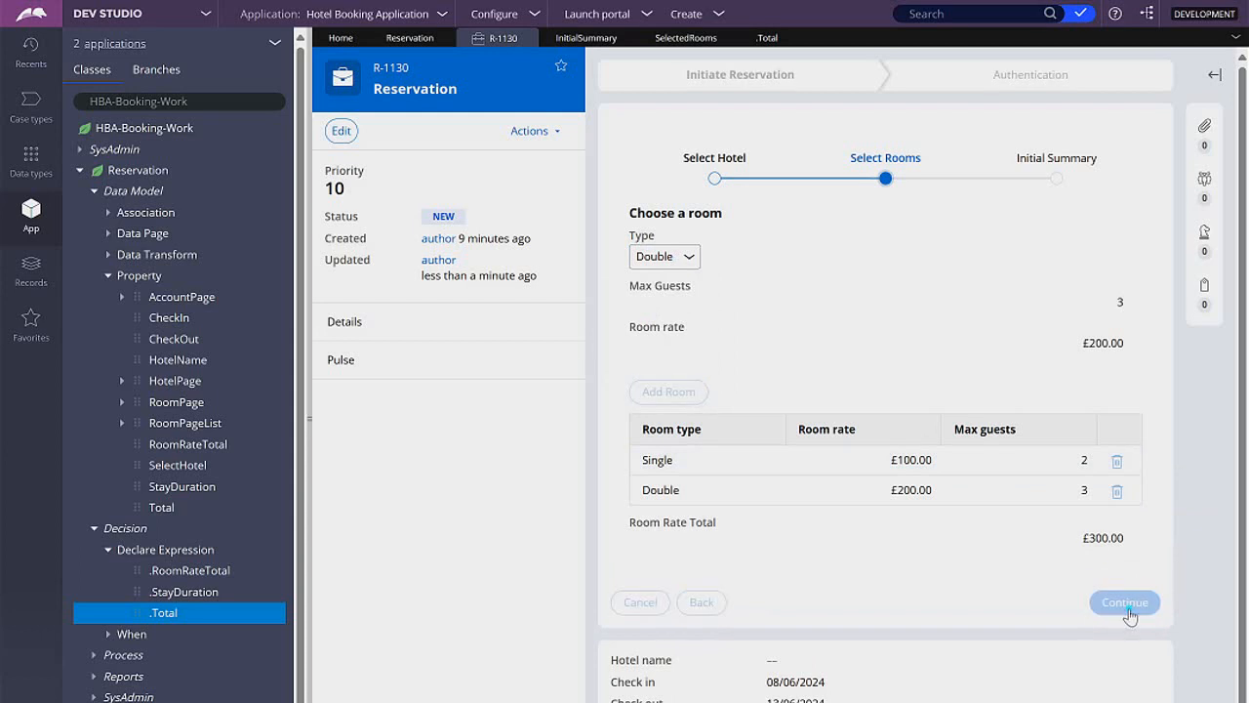
left_click(1125, 601)
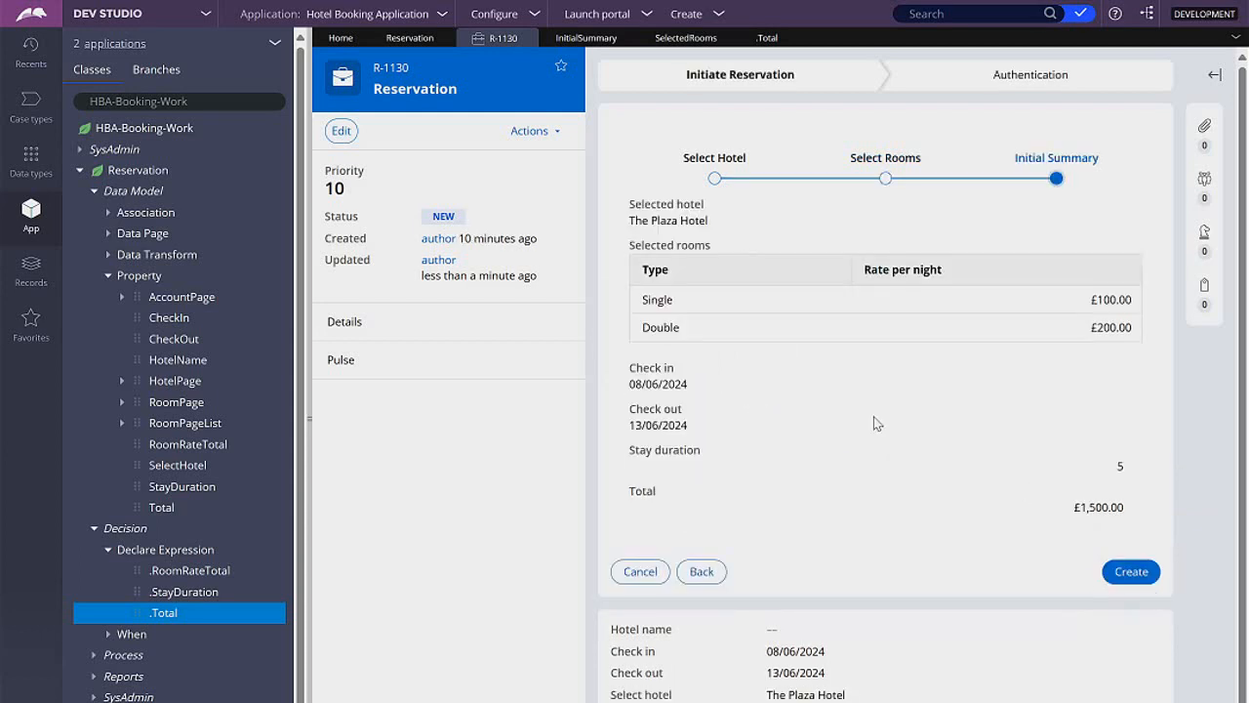
mouse_move(1198, 480)
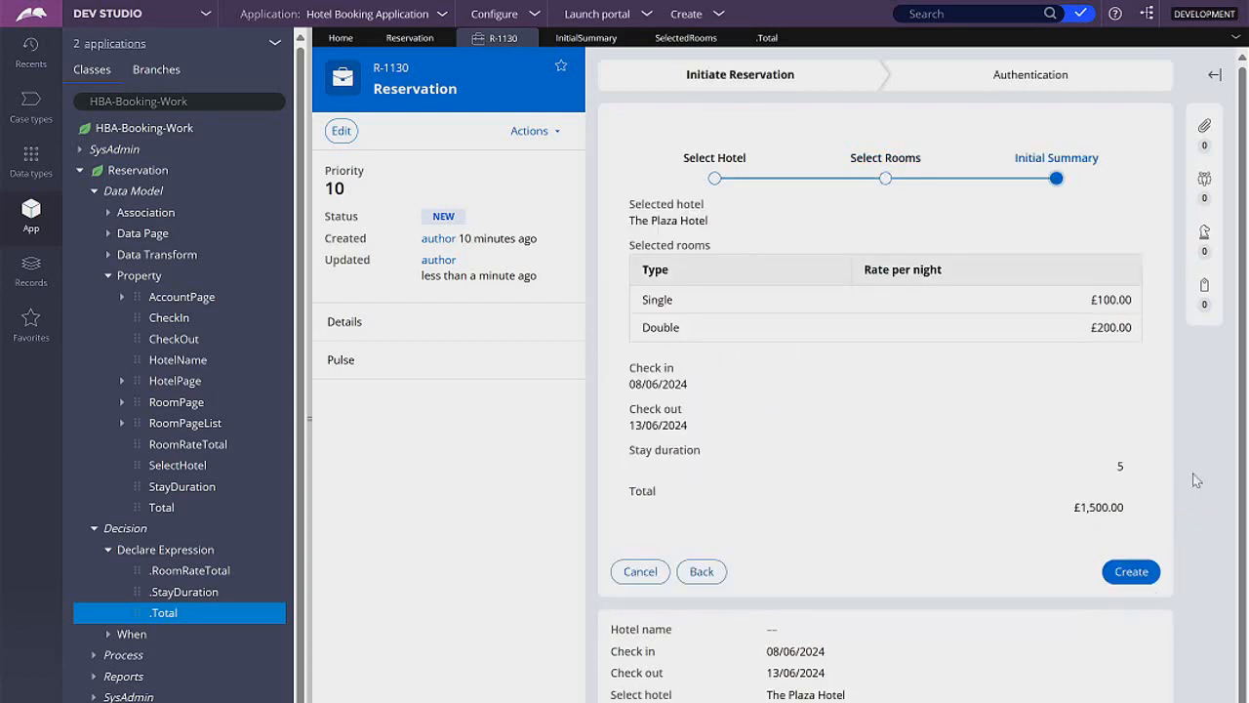
mouse_move(830, 488)
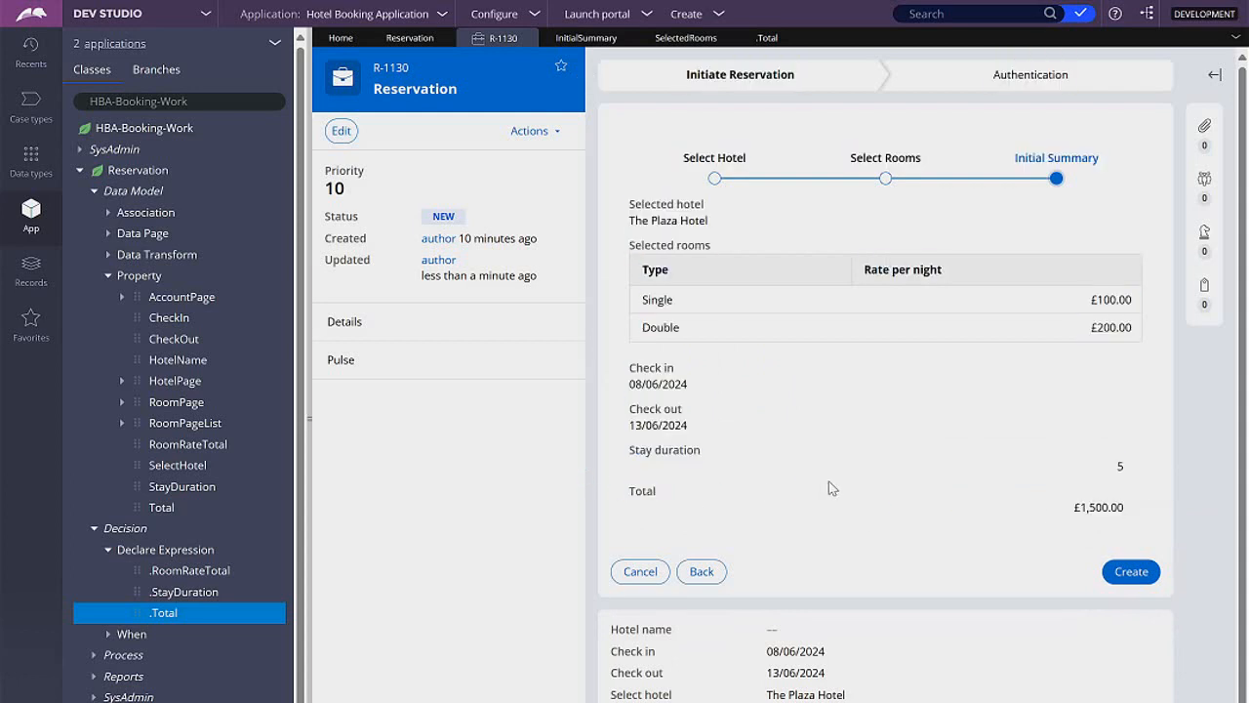
mouse_move(855, 435)
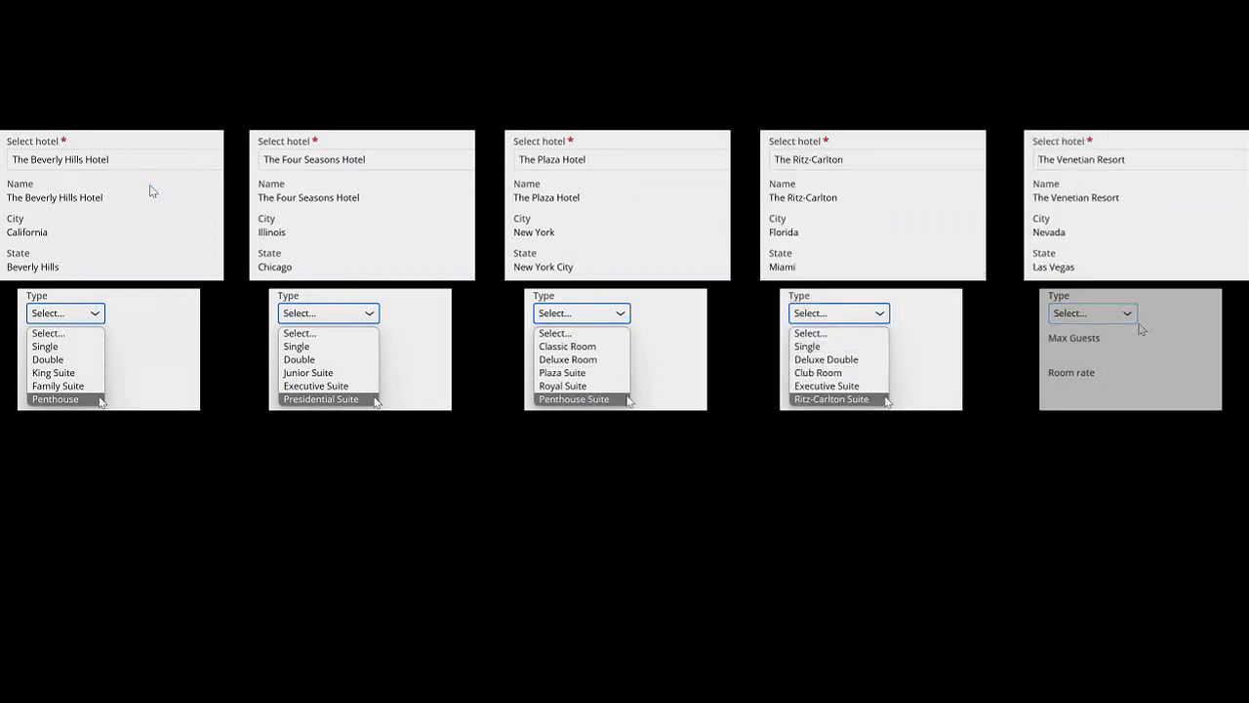
- List the room types offered by The Venetian Resort alongside the other four hotels
left_click(1091, 312)
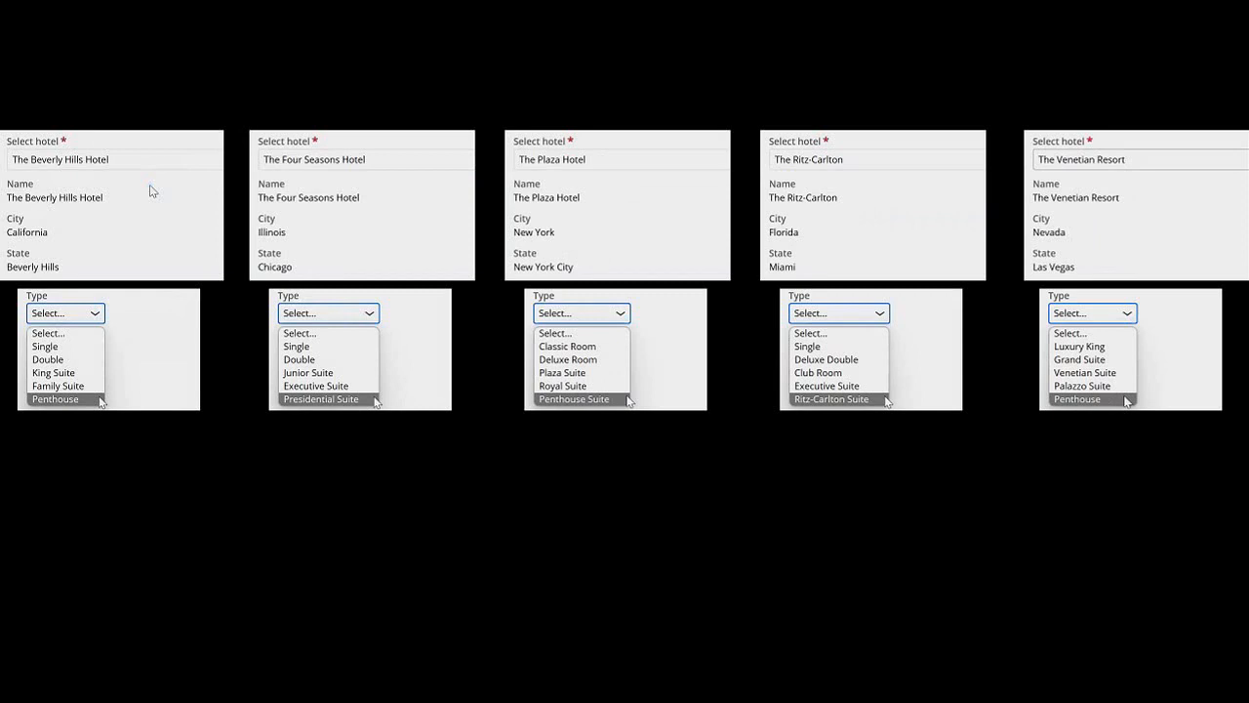